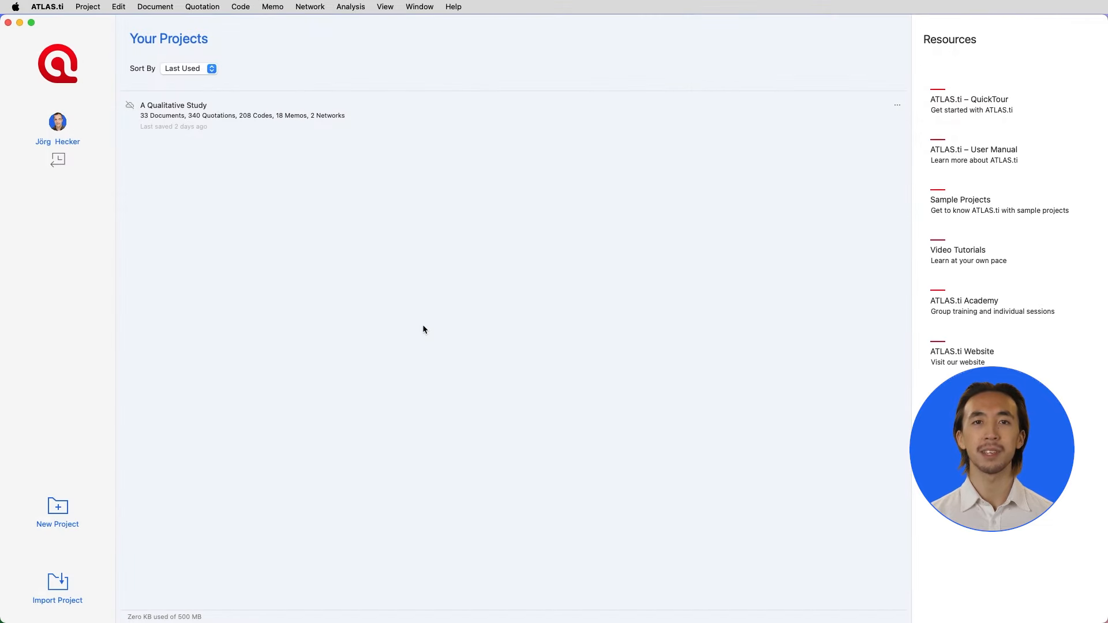
Create a new project named 'Sustainability'
left_click(57, 513)
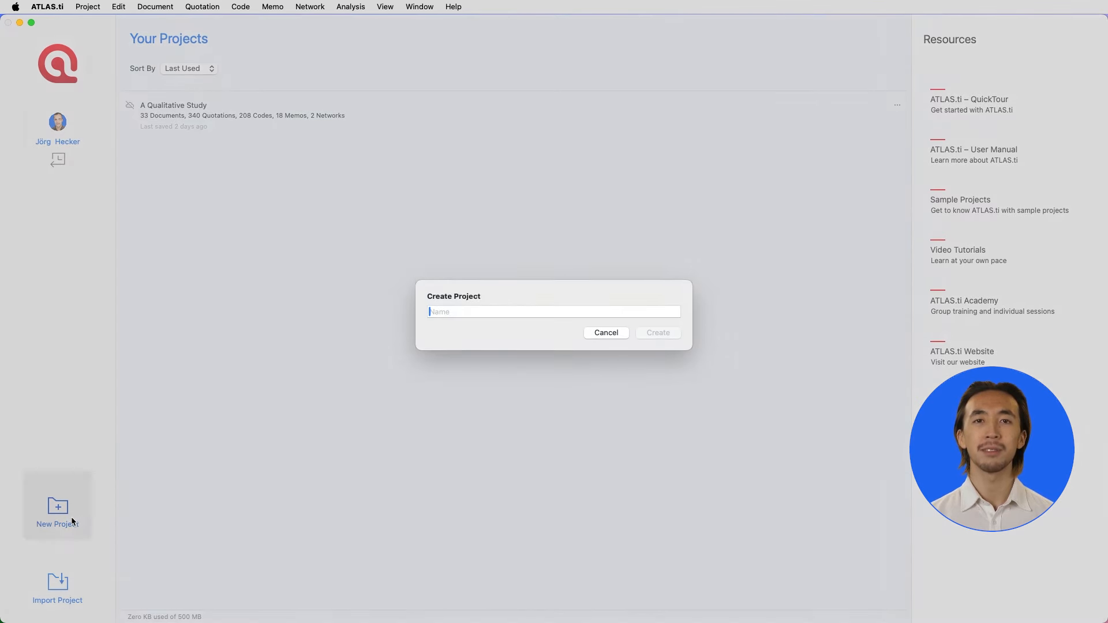
type("Sustainability")
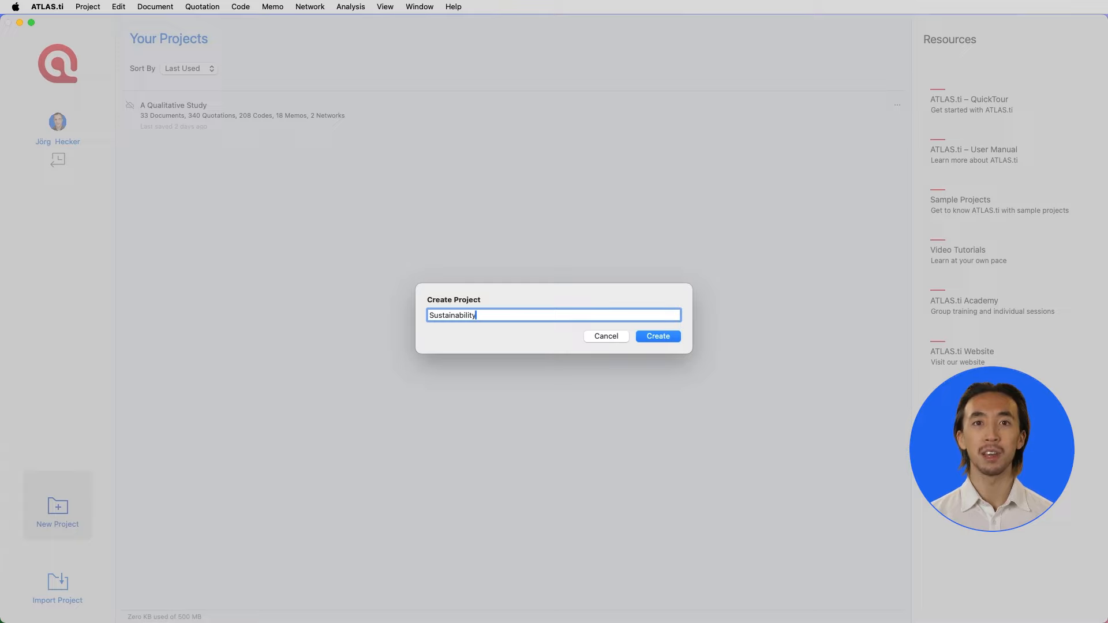
left_click(657, 336)
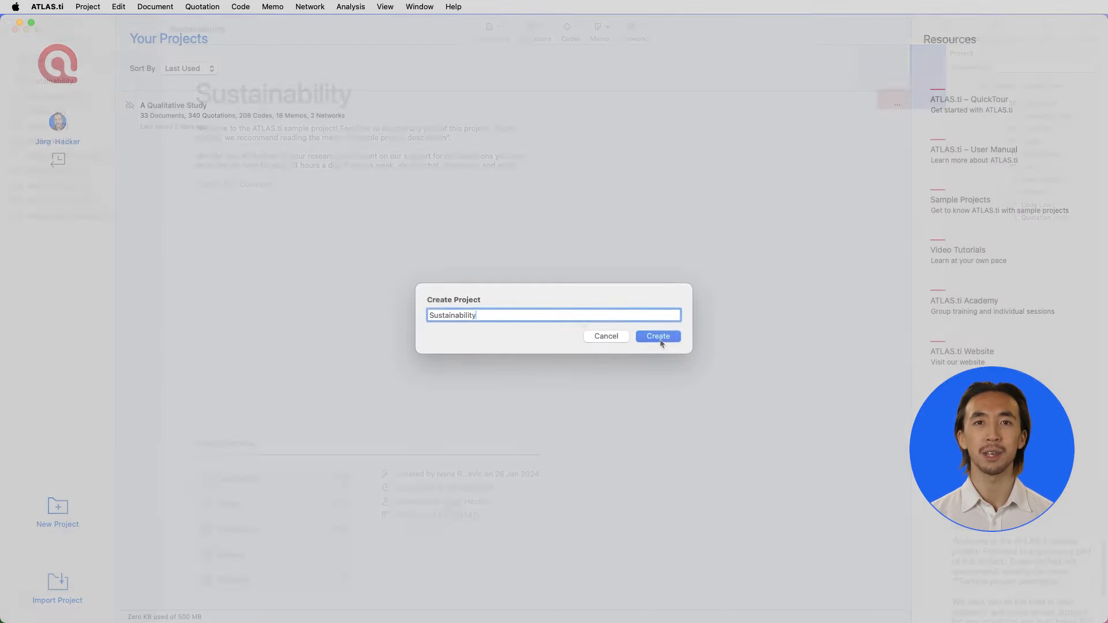
left_click(657, 336)
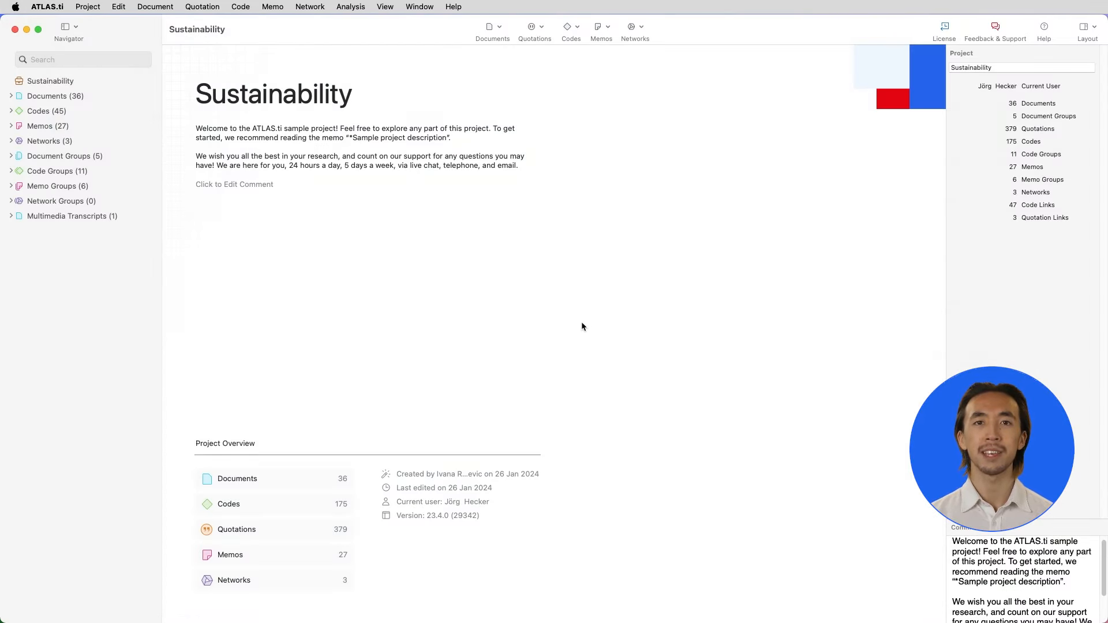
mouse_move(478, 296)
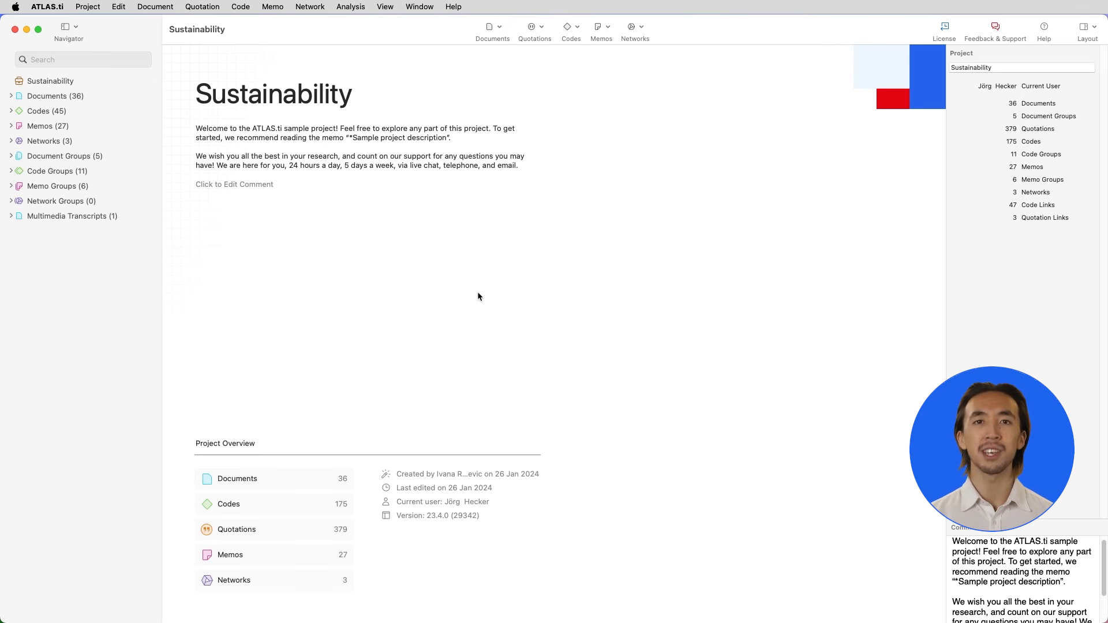
Expand the project's Documents list in the Navigator
left_click(11, 95)
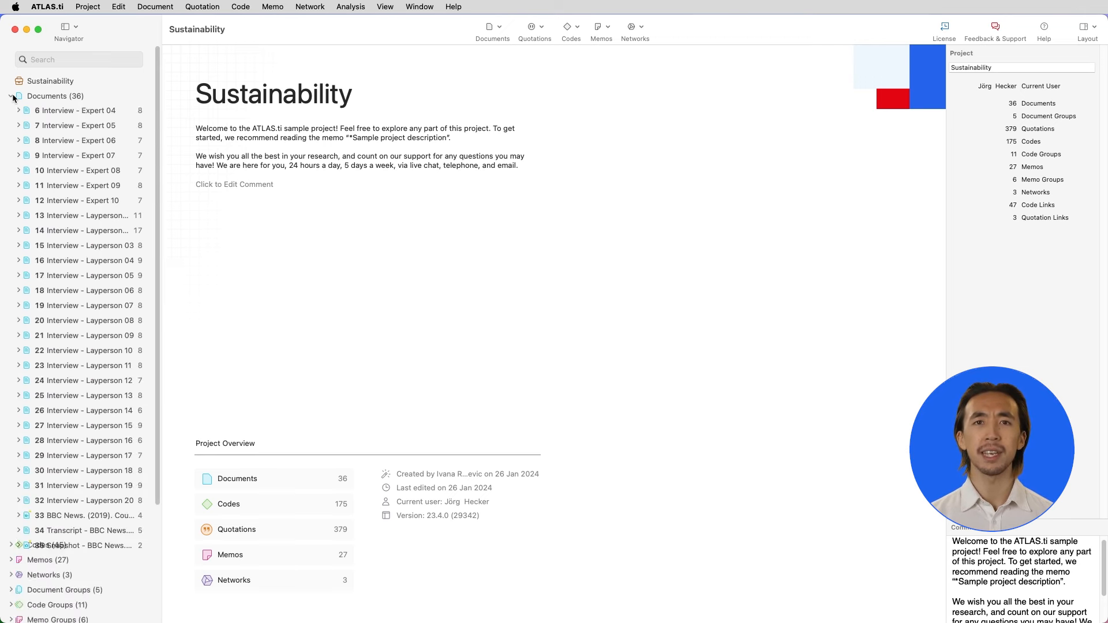
scroll("up", 3)
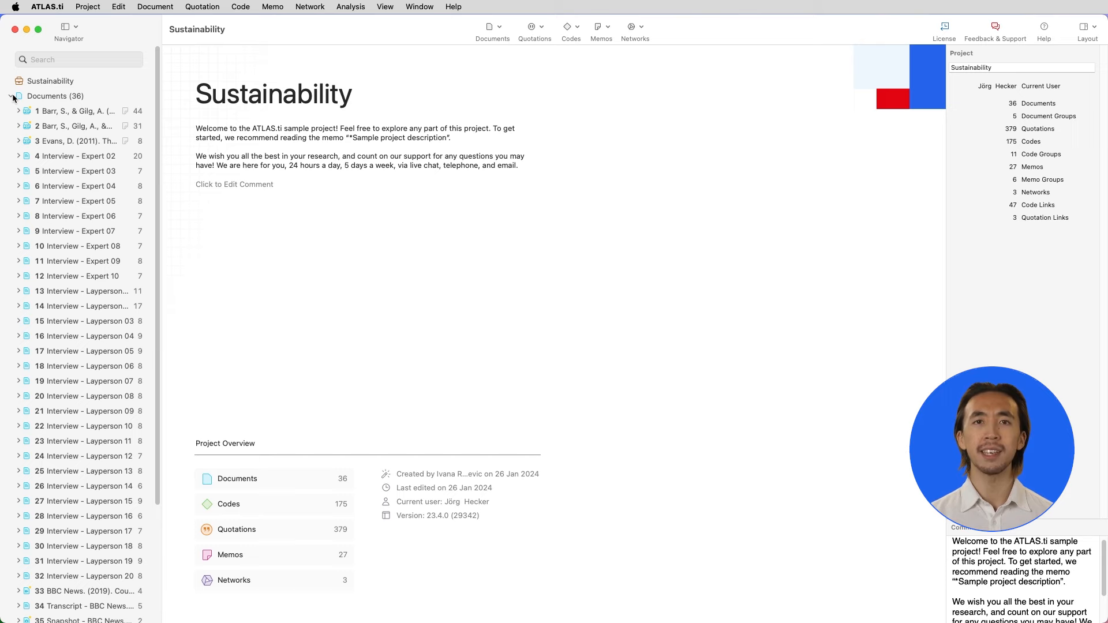
mouse_move(85, 59)
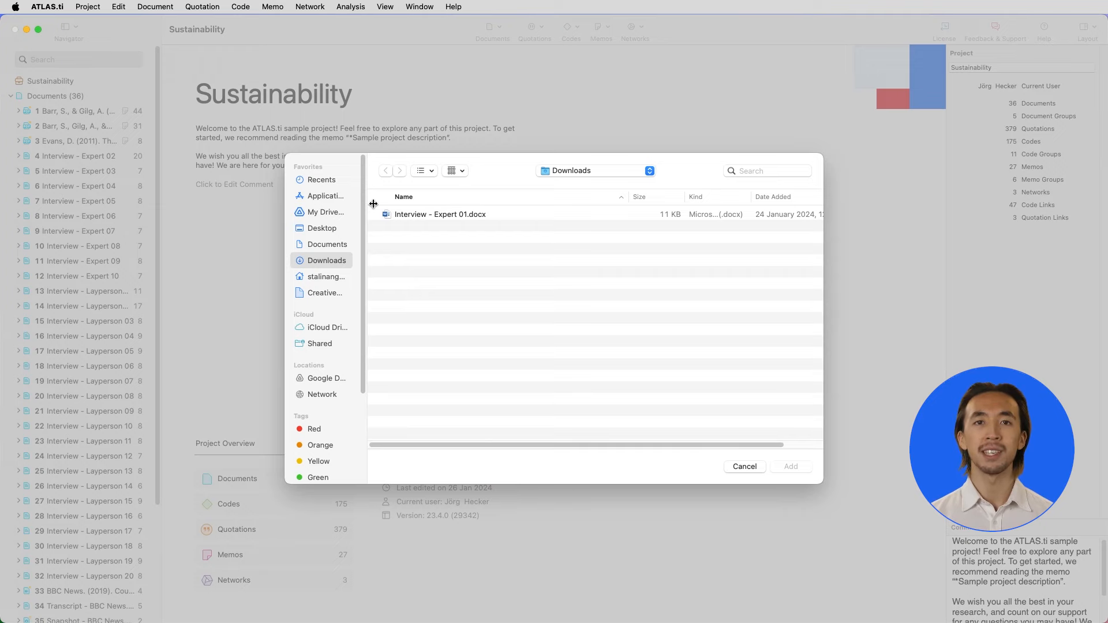
Add 'Interview - Expert 01.docx' from Downloads to the project as document 37
left_click(440, 214)
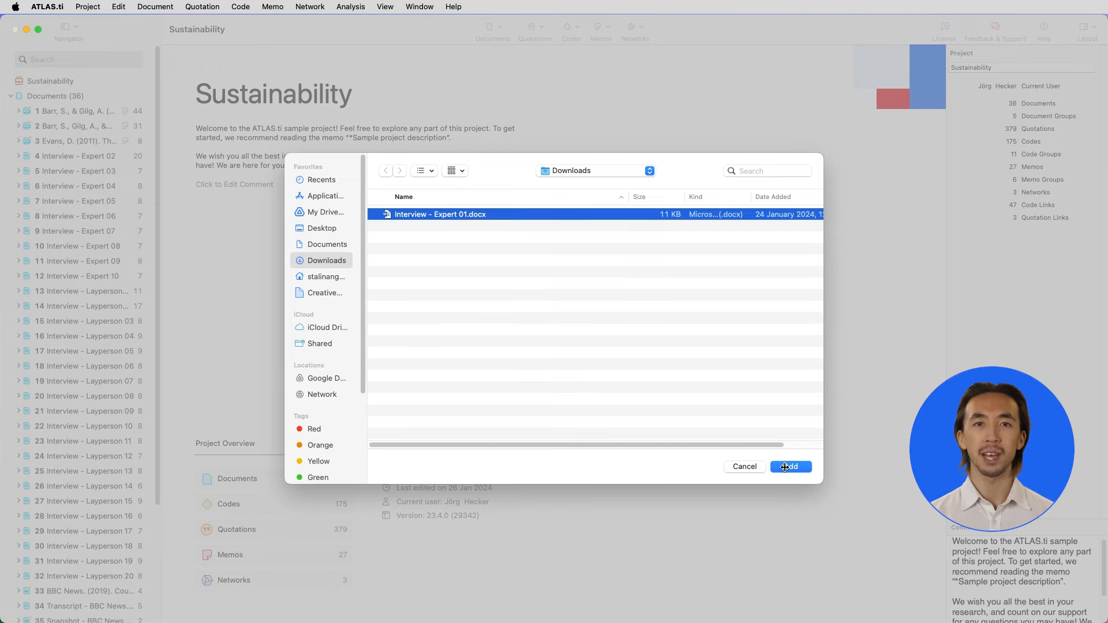
left_click(790, 466)
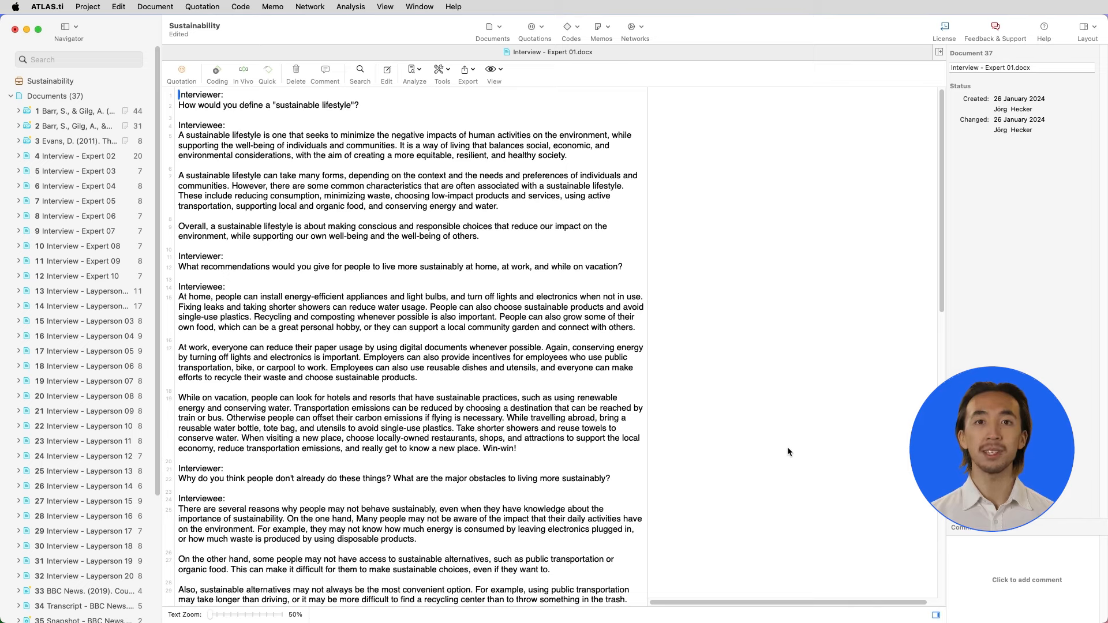
mouse_move(728, 369)
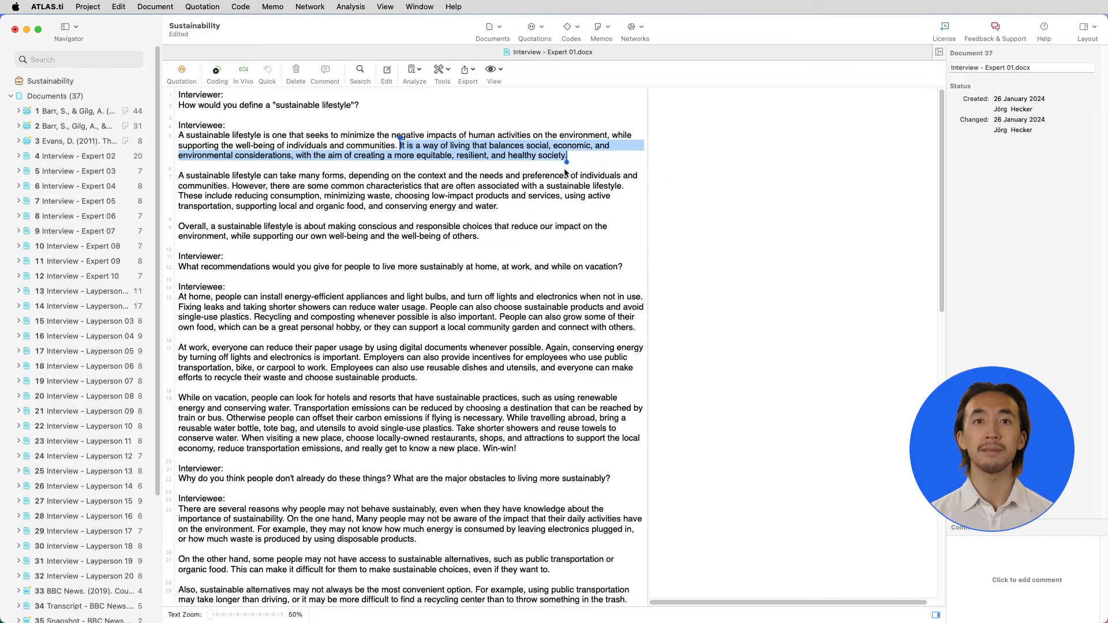
Code the selected passage with a new code 'Economic Considerations'
left_click(216, 73)
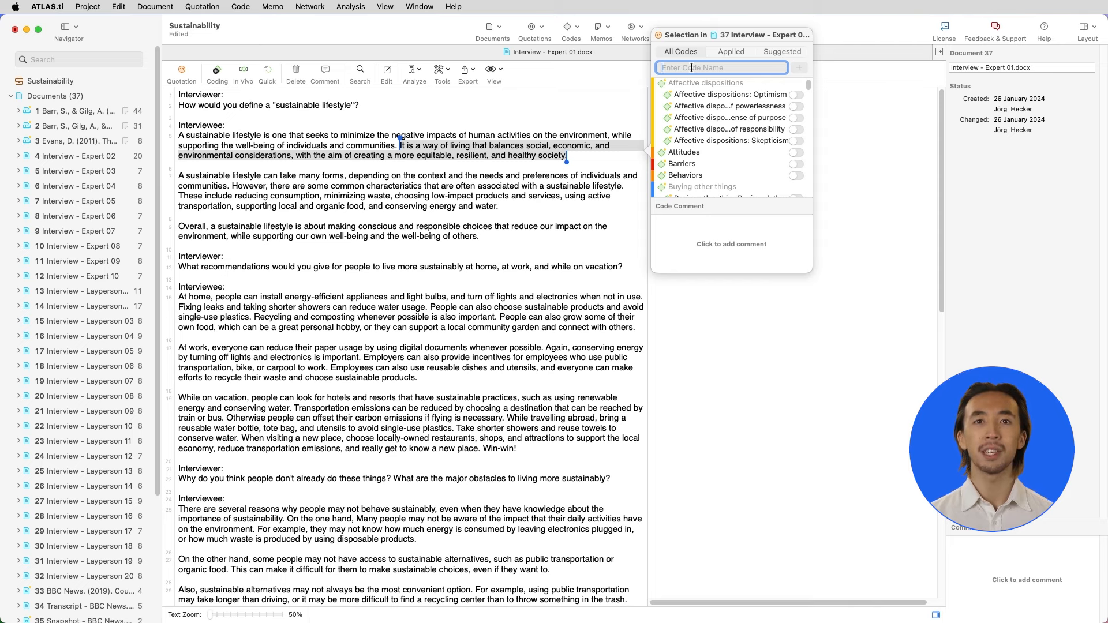
type("Economic C")
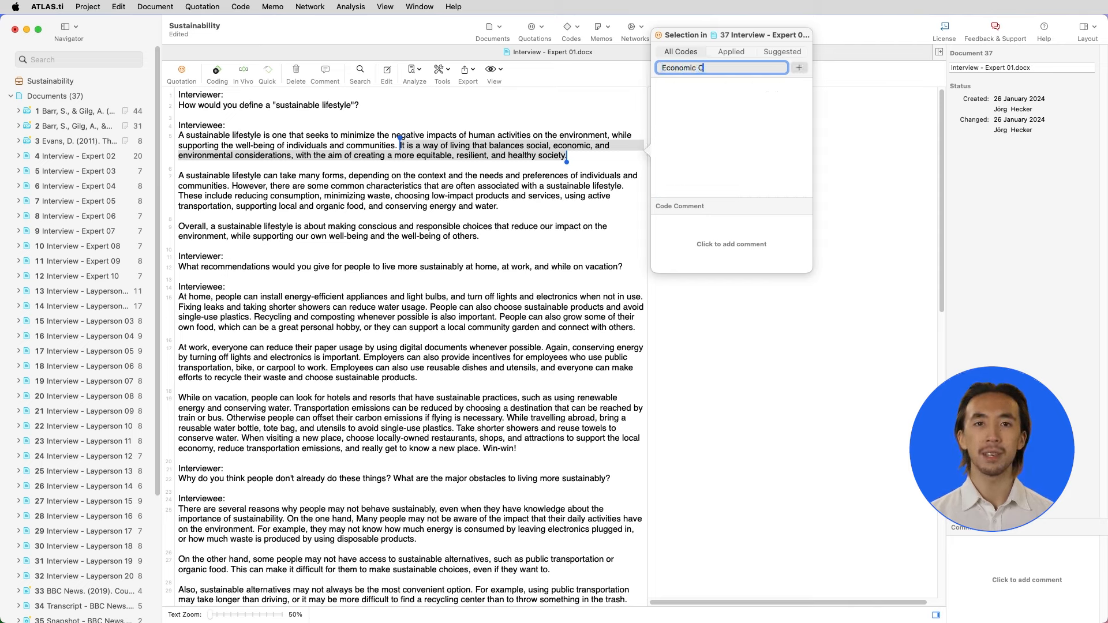
type("onsideration")
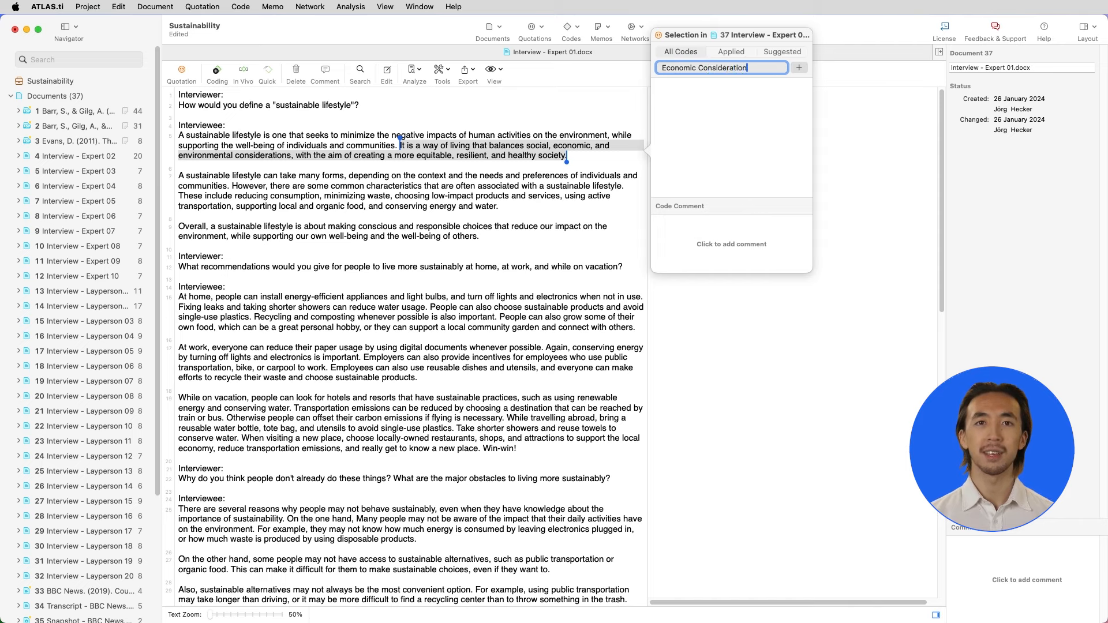
type("s")
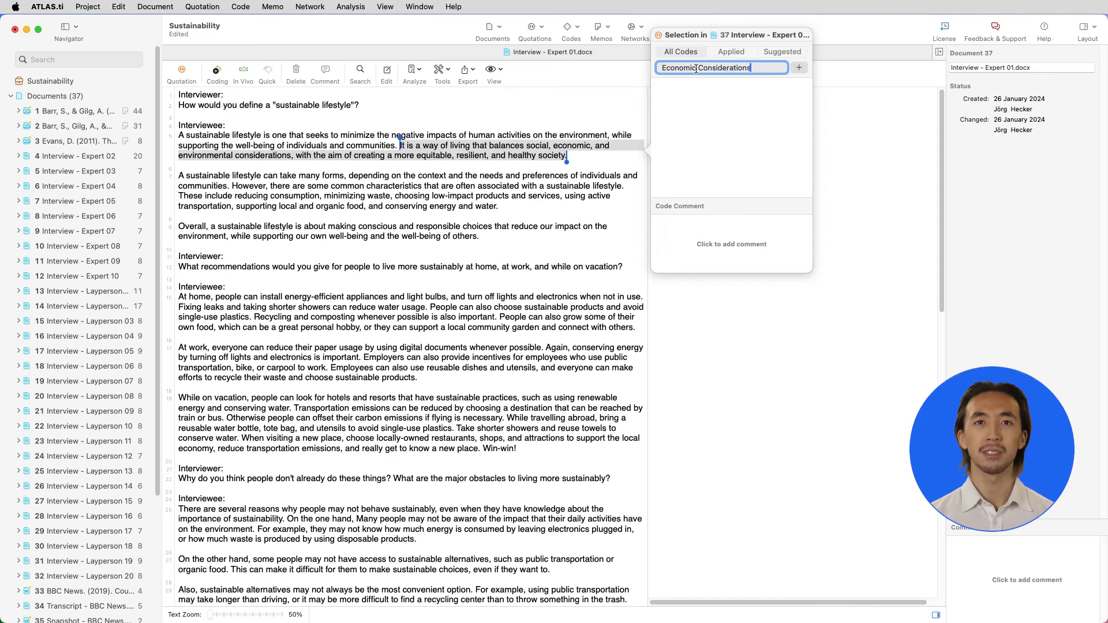
left_click(799, 68)
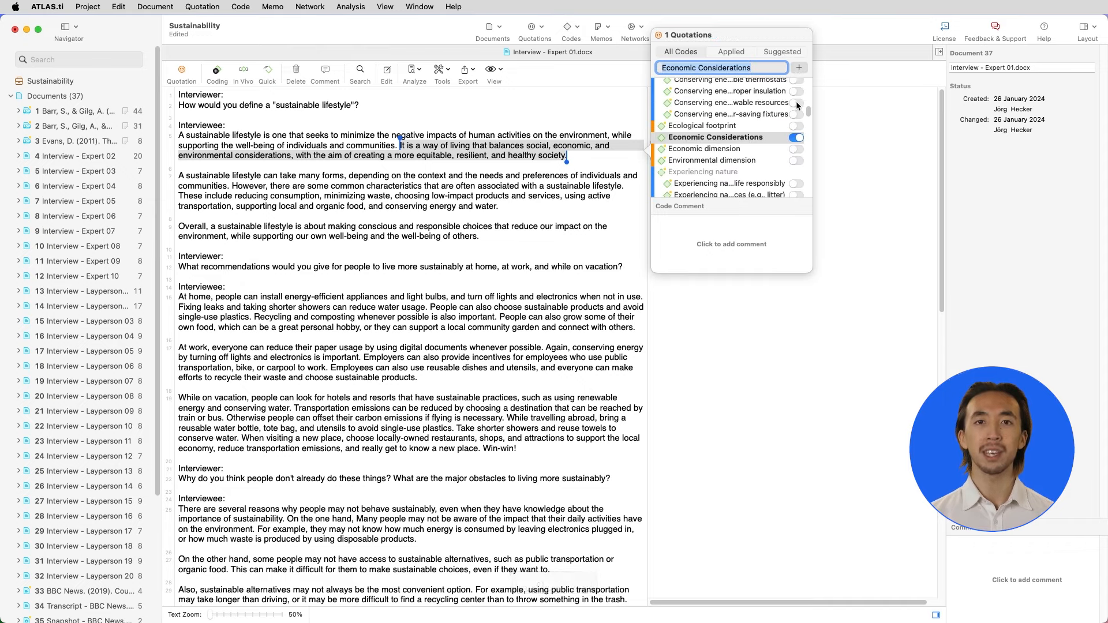
Apply the suggested code Equitable Society and another suggested code to the passage
left_click(783, 52)
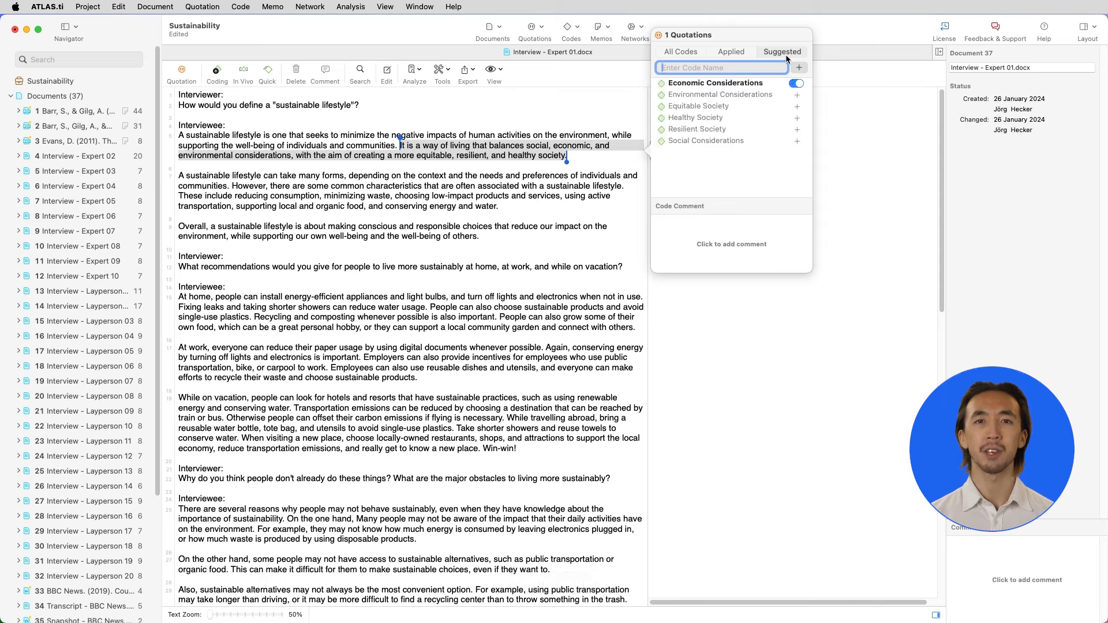
left_click(796, 106)
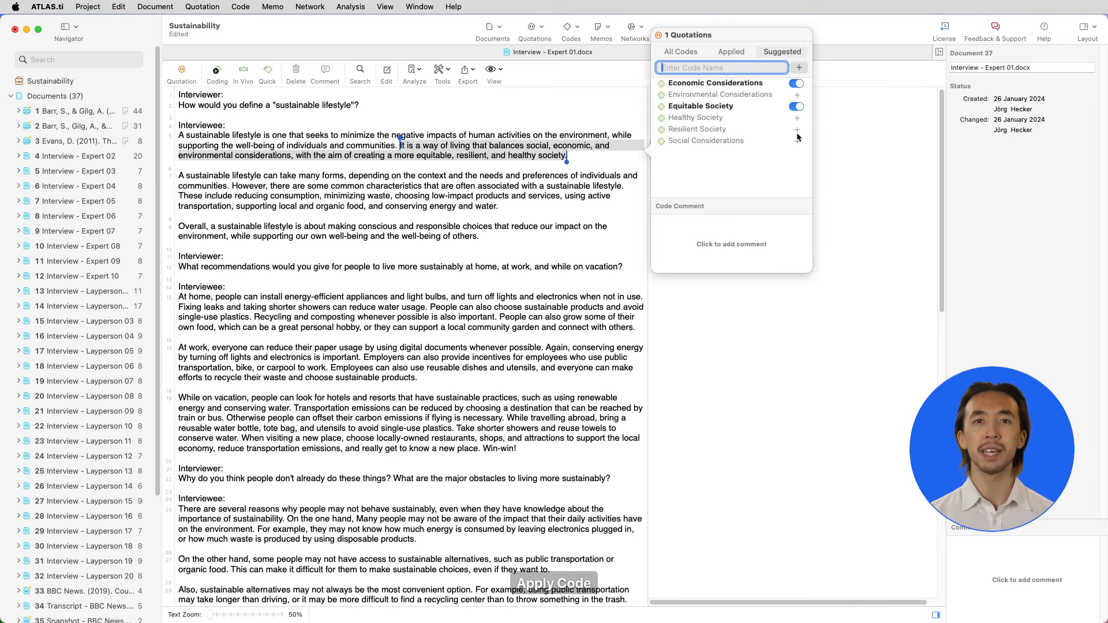
left_click(797, 141)
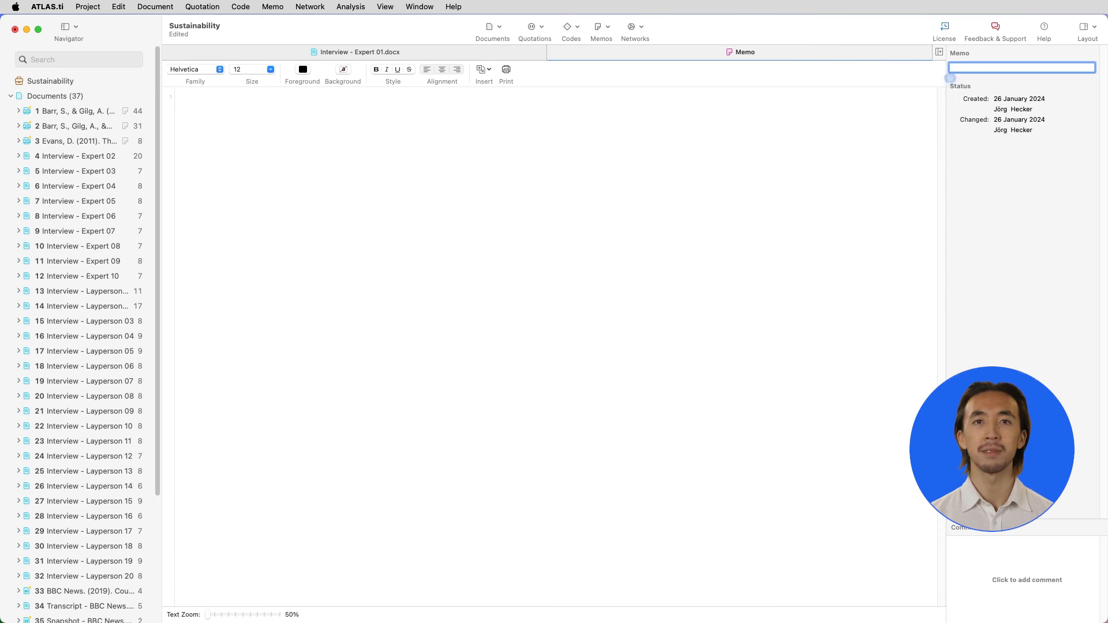
Title the new memo 'Purchase Decisions' and link it to the coded quotation
type("Purchase Decisions")
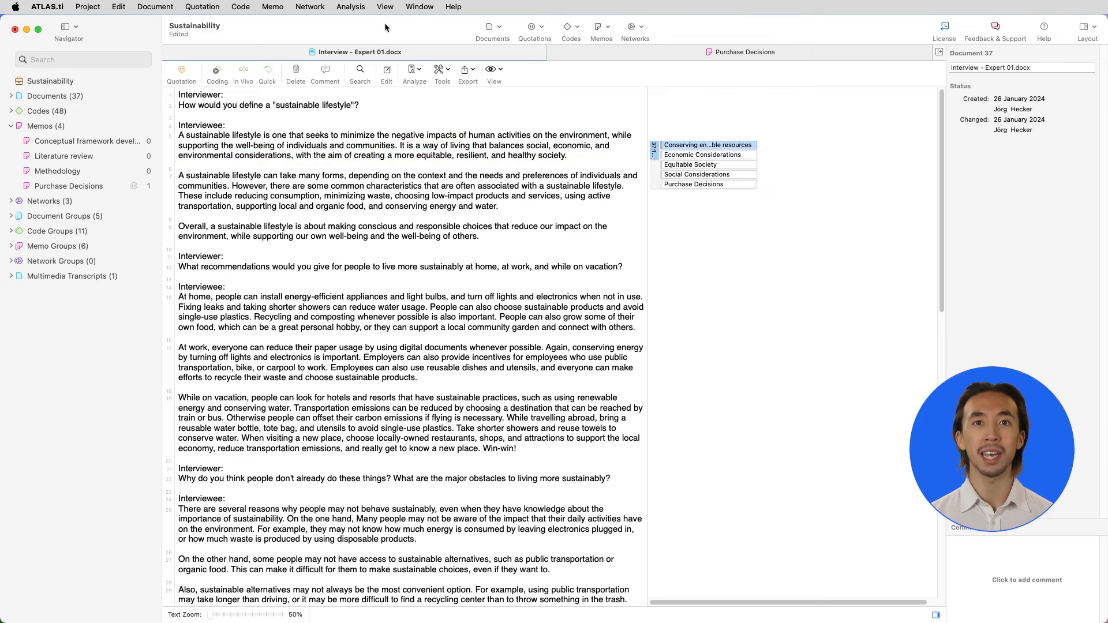
Generate AI summary memos for Interview - Expert 02 and Expert 03 and close the results
left_click(350, 6)
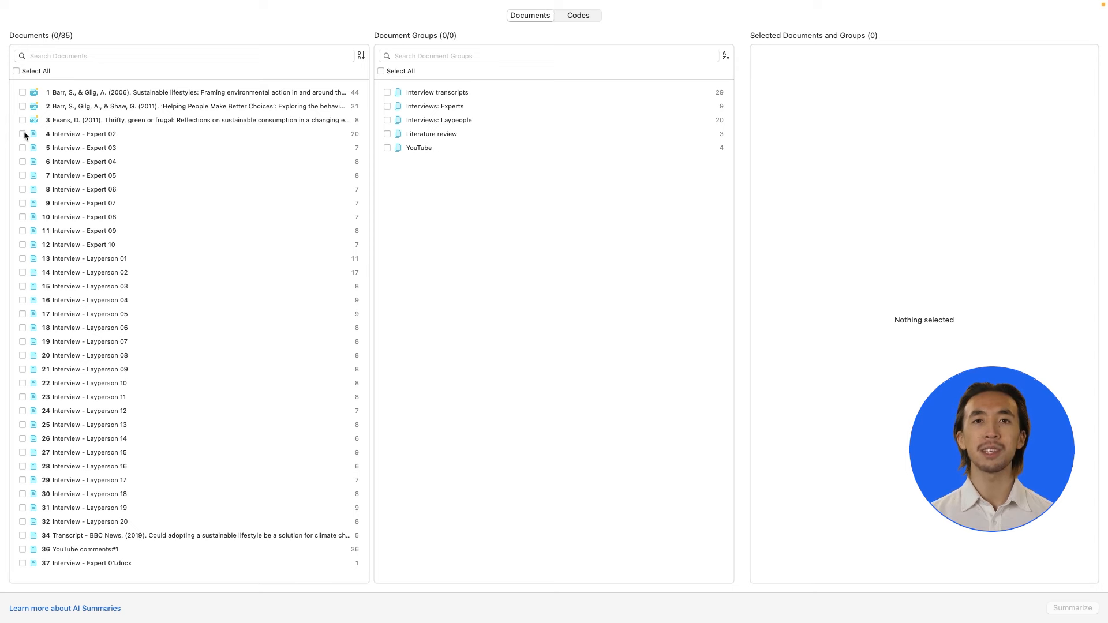
left_click(1072, 608)
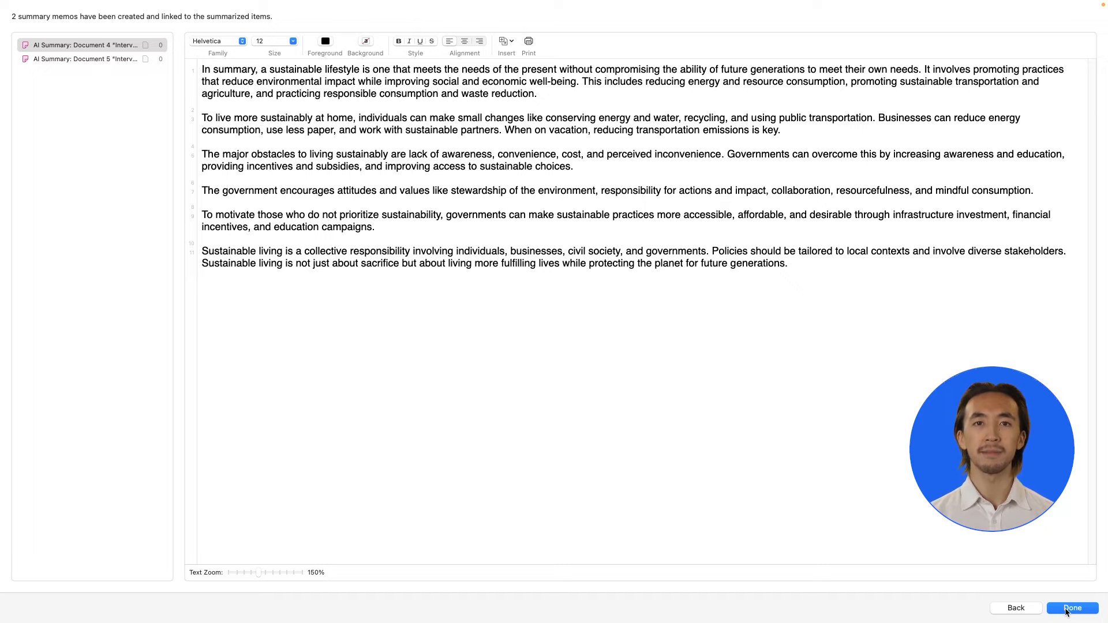
left_click(1073, 608)
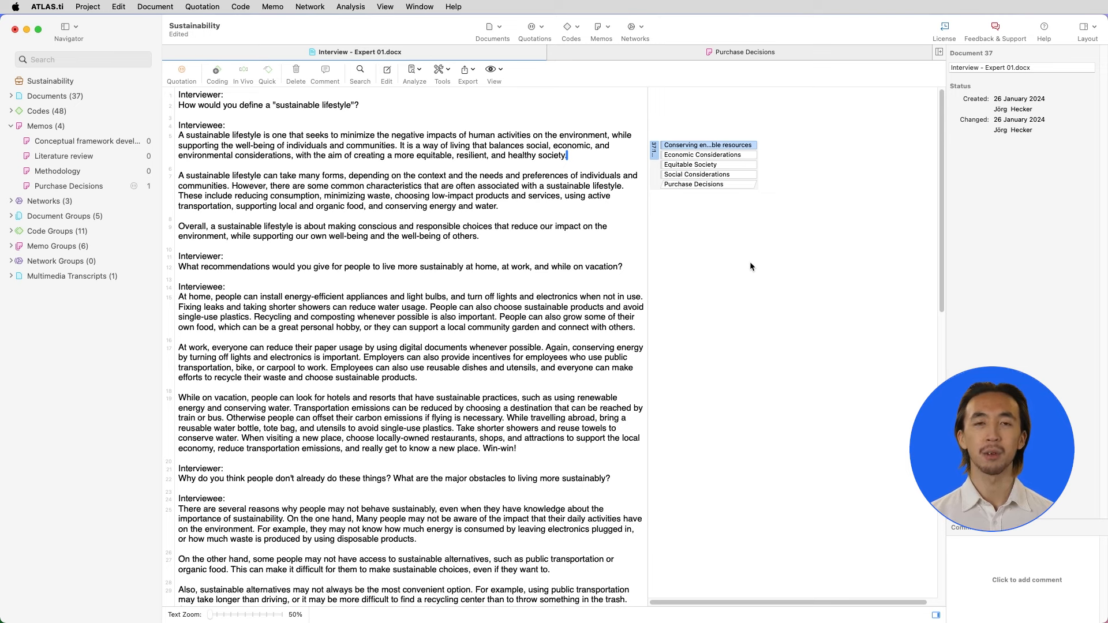
mouse_move(357, 13)
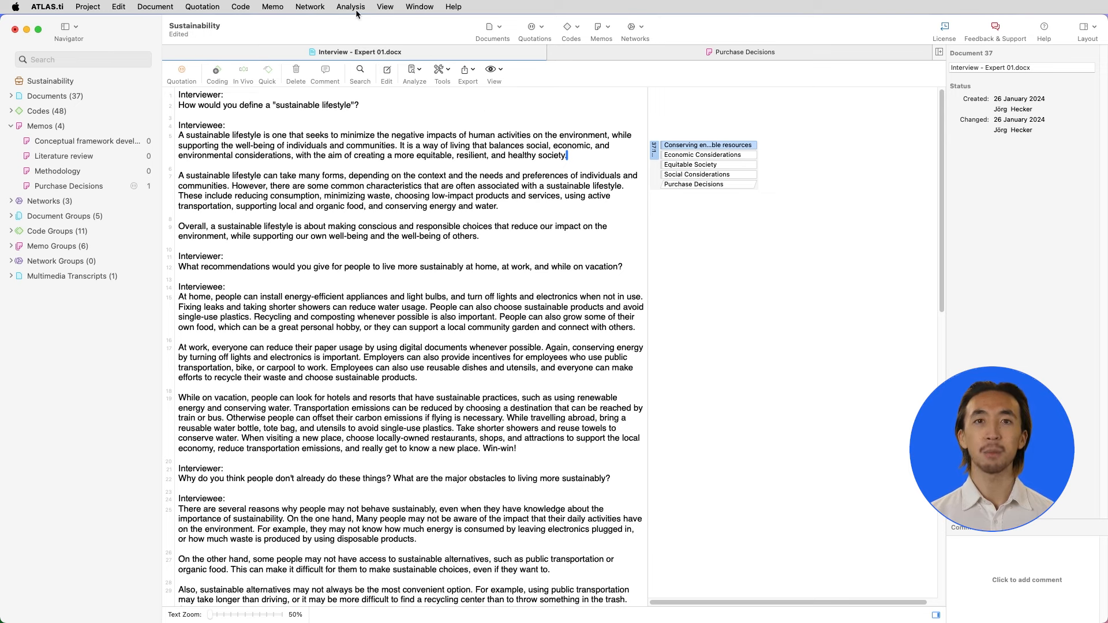
Start Intentional AI Coding on Interview - Expert 02 and proceed to describing the intention
left_click(350, 6)
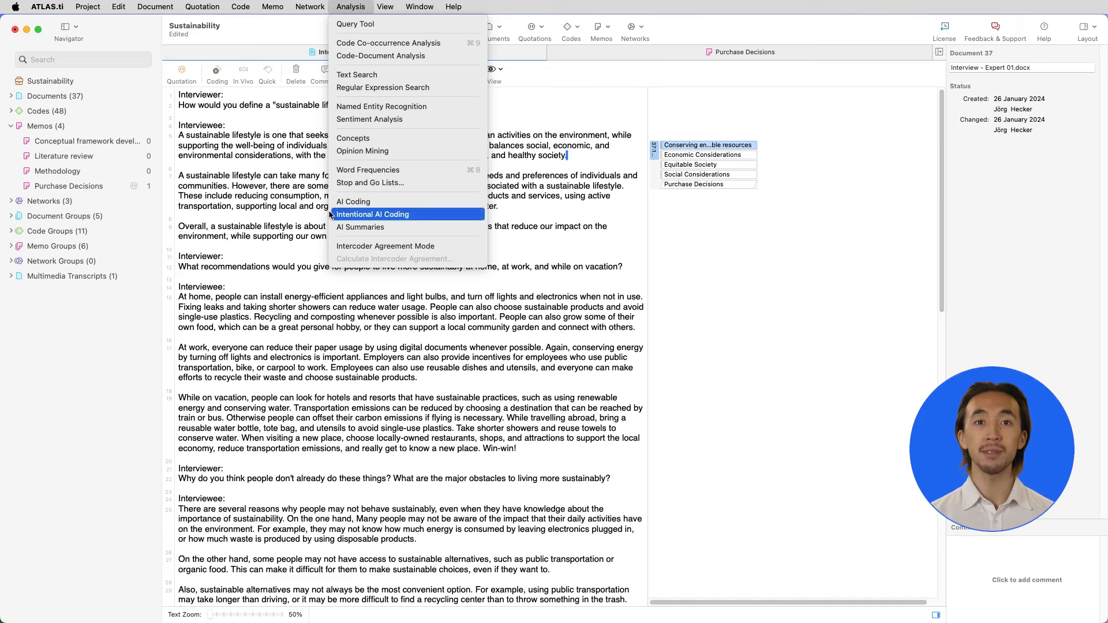
left_click(372, 215)
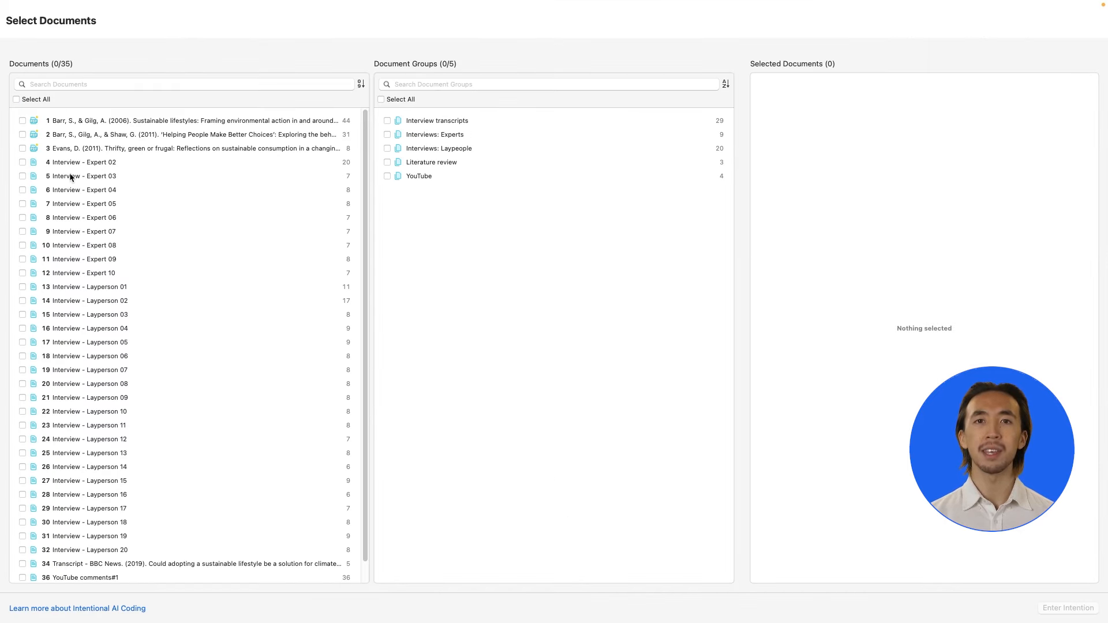
left_click(21, 161)
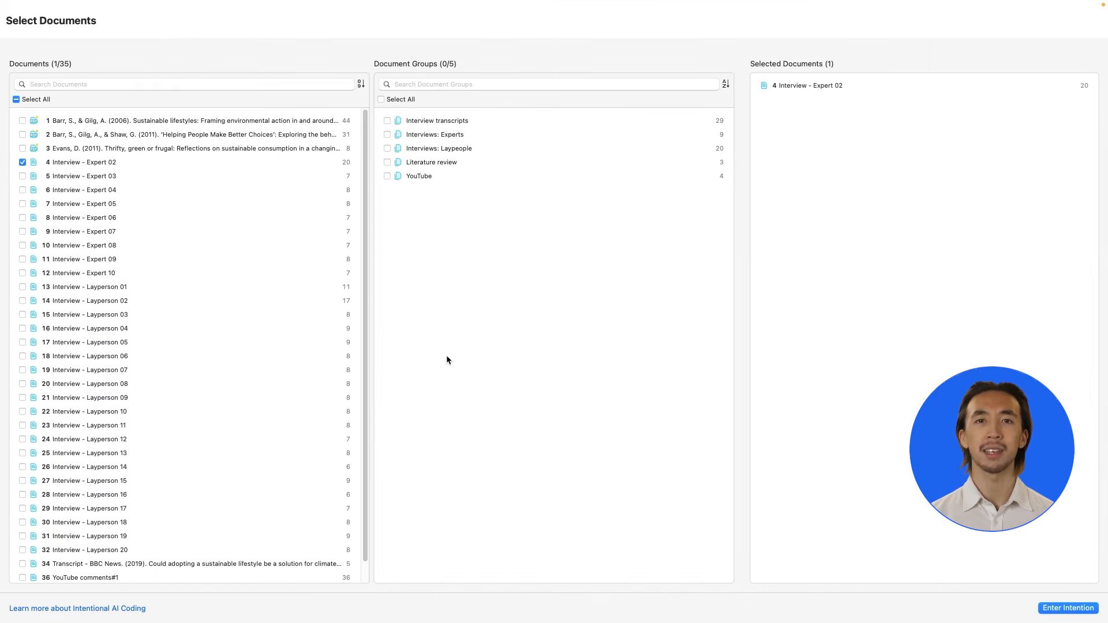
left_click(1068, 608)
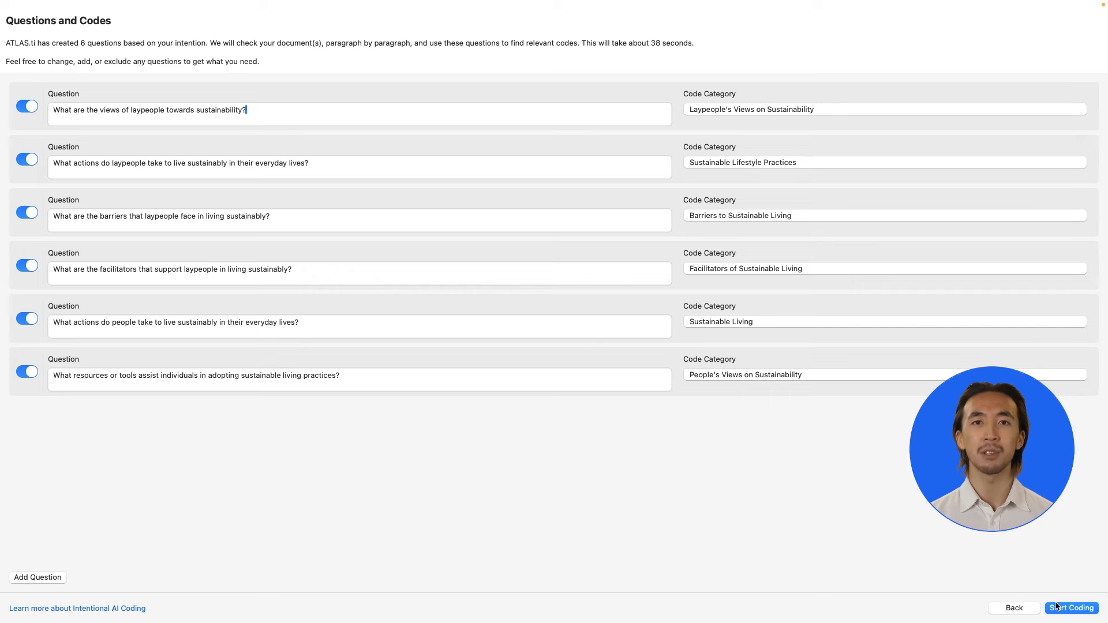
mouse_move(594, 498)
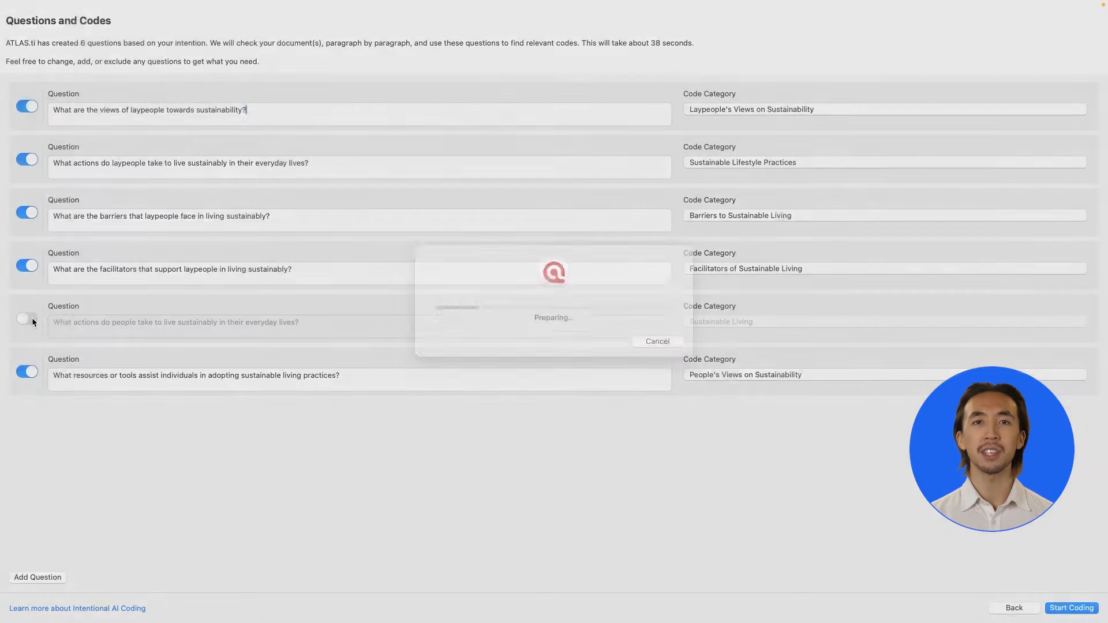
Edit question 6, shorten its category to 'Sustainable Lifestyle', and start the AI coding run
left_click(657, 341)
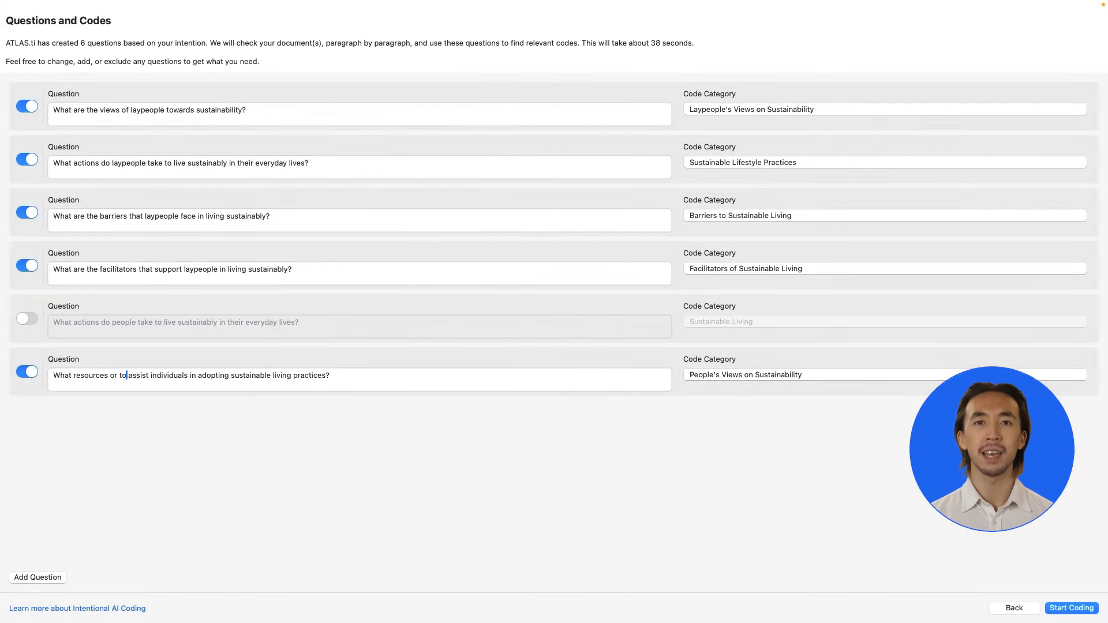
left_click(191, 375)
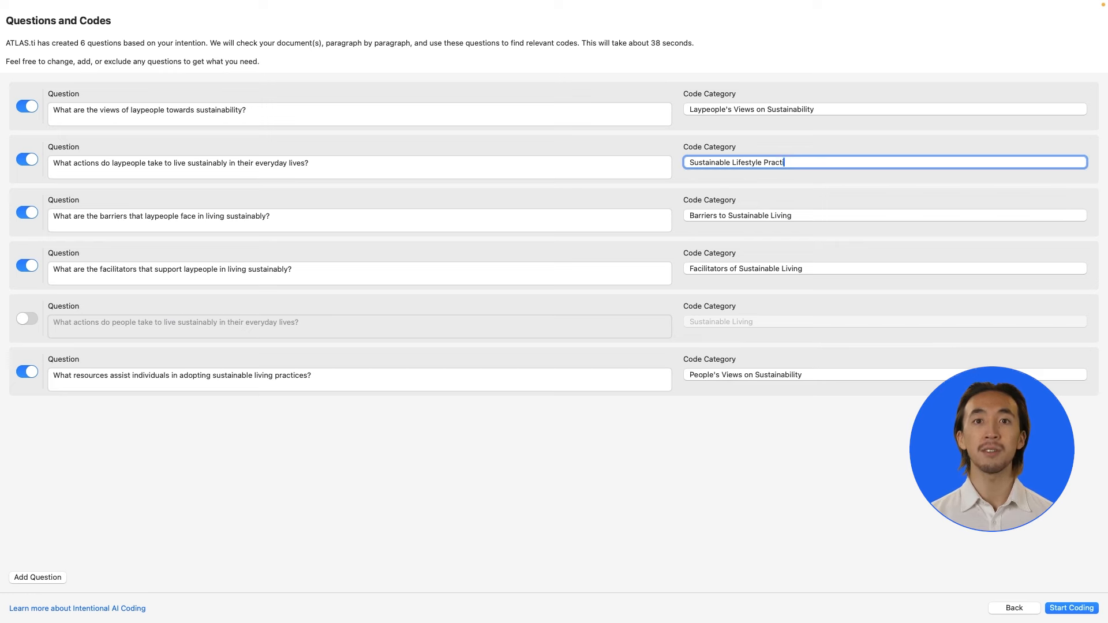
key("Backspace")
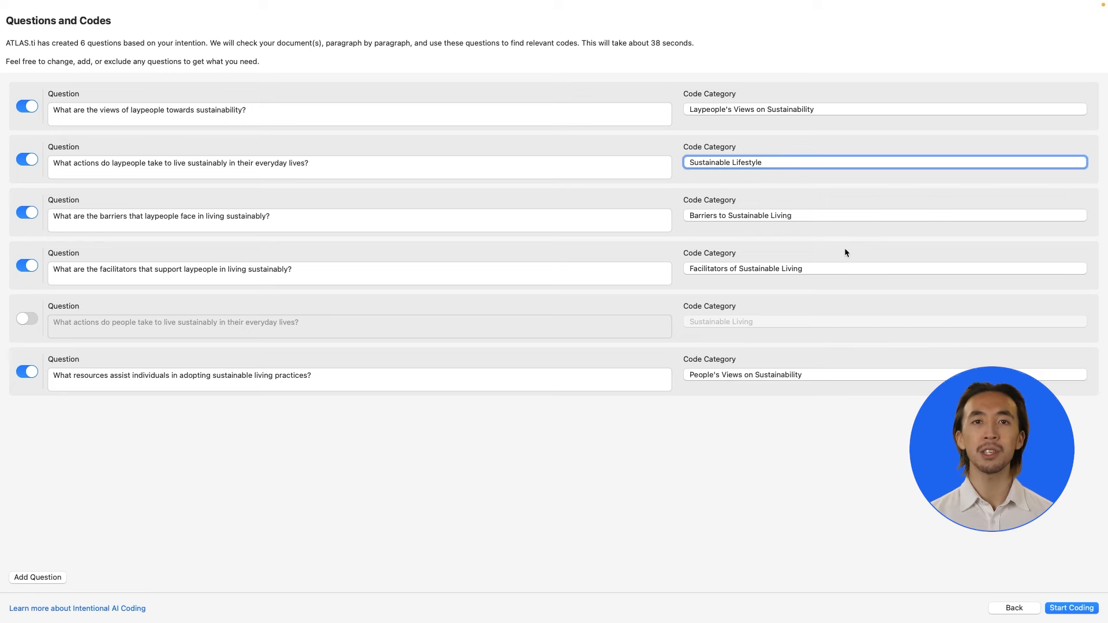
left_click(1072, 608)
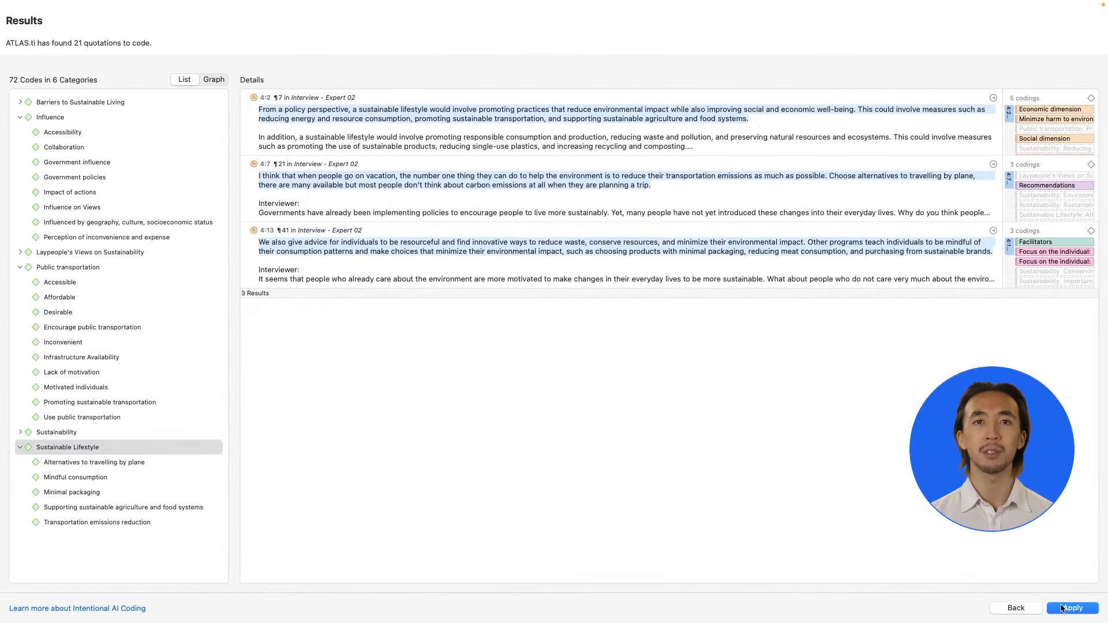
mouse_move(278, 193)
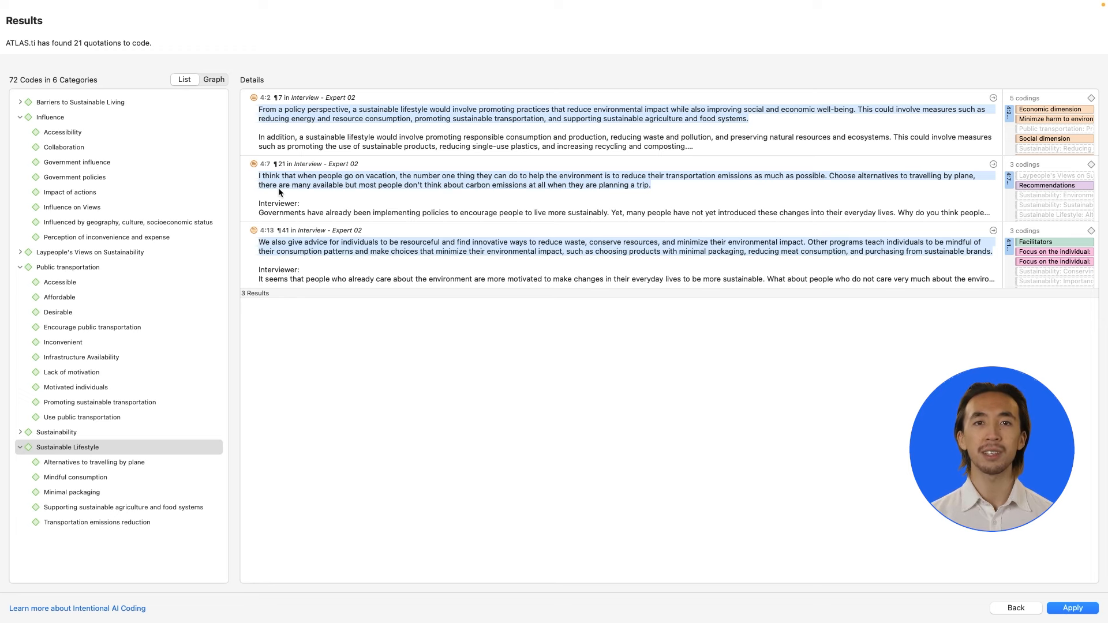
View the suggested codes as a graph, apply the 21 codings and close the results summary
left_click(213, 79)
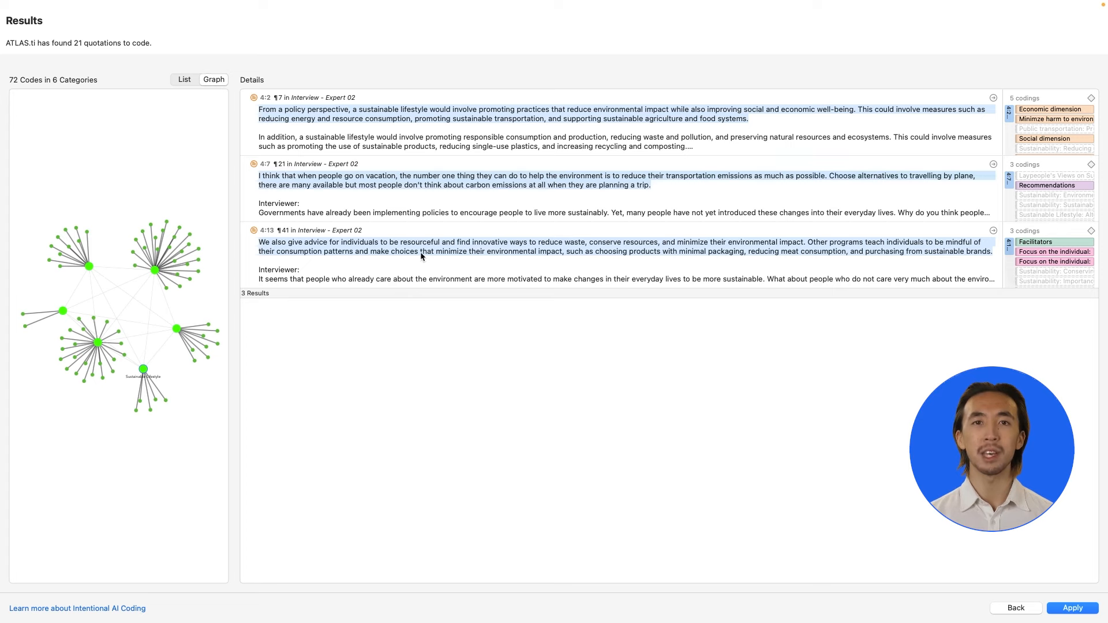
left_click(1073, 608)
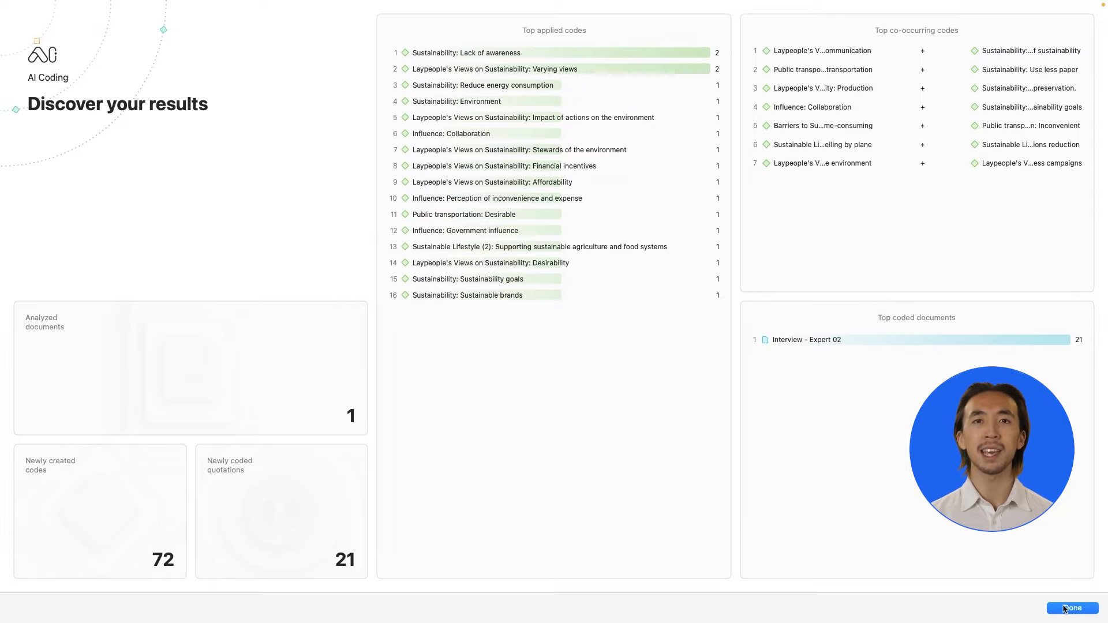
left_click(1073, 609)
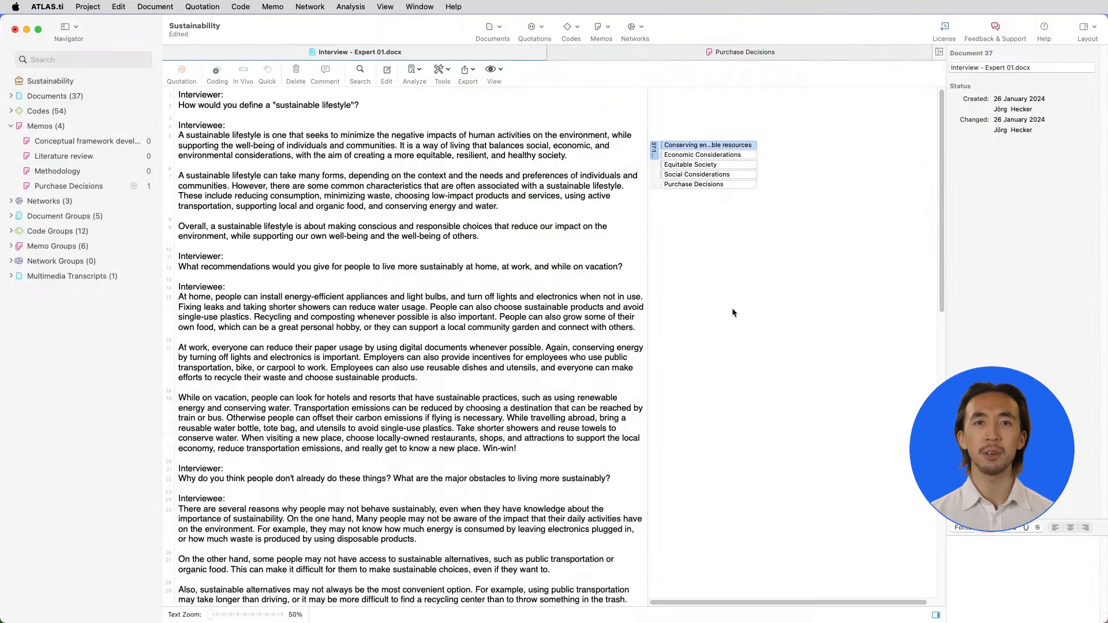
Show the Code Manager's codes as bar chart, code cloud and treemap
left_click(240, 7)
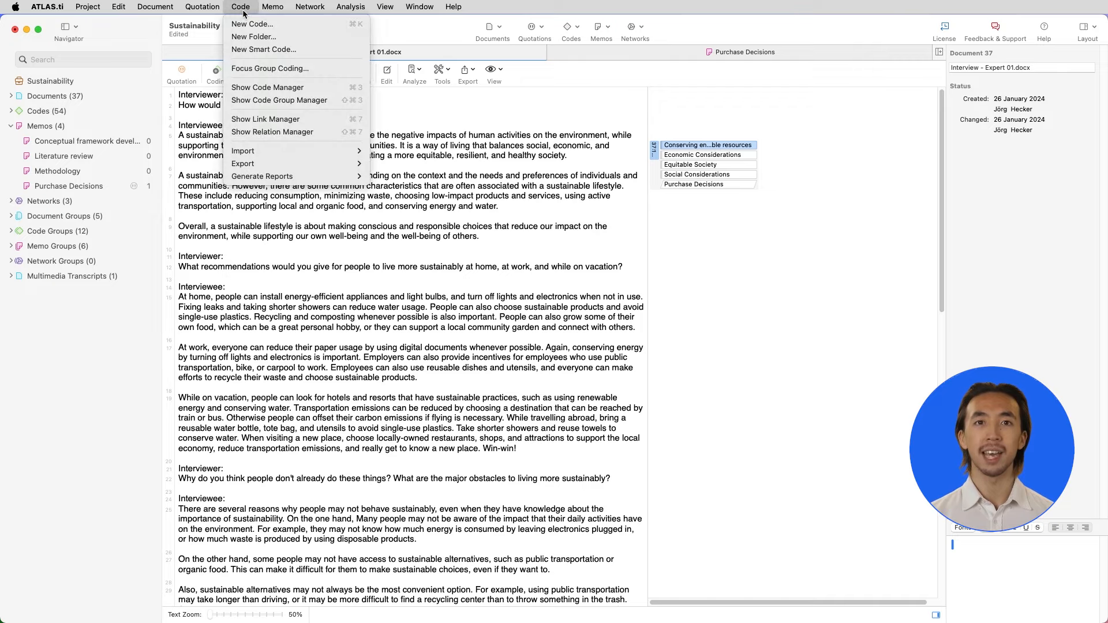
left_click(268, 87)
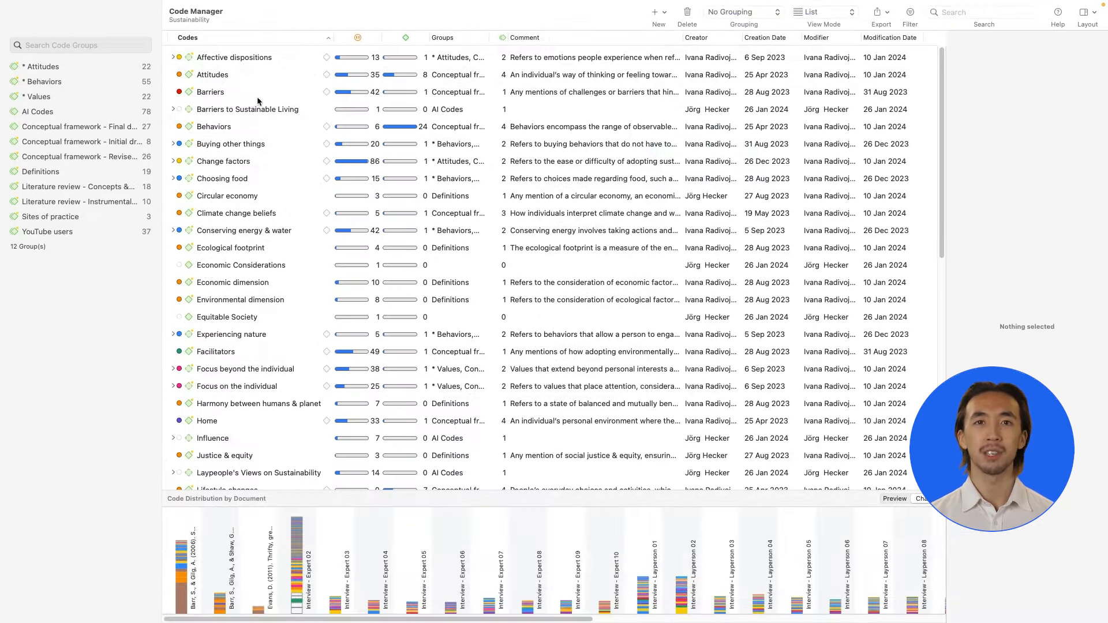
left_click(822, 12)
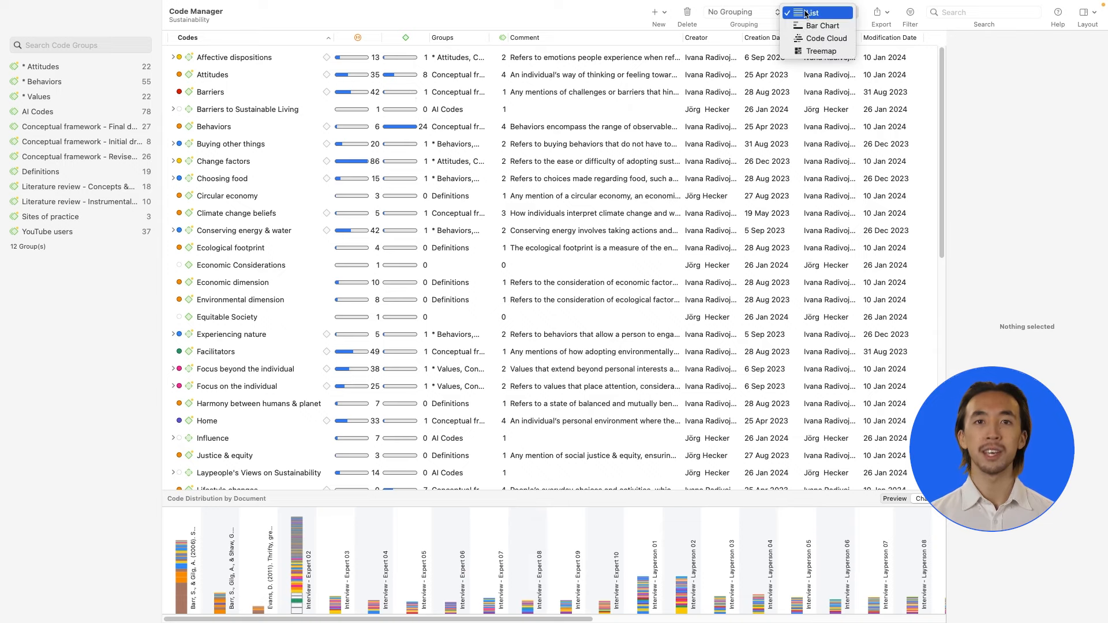
left_click(822, 26)
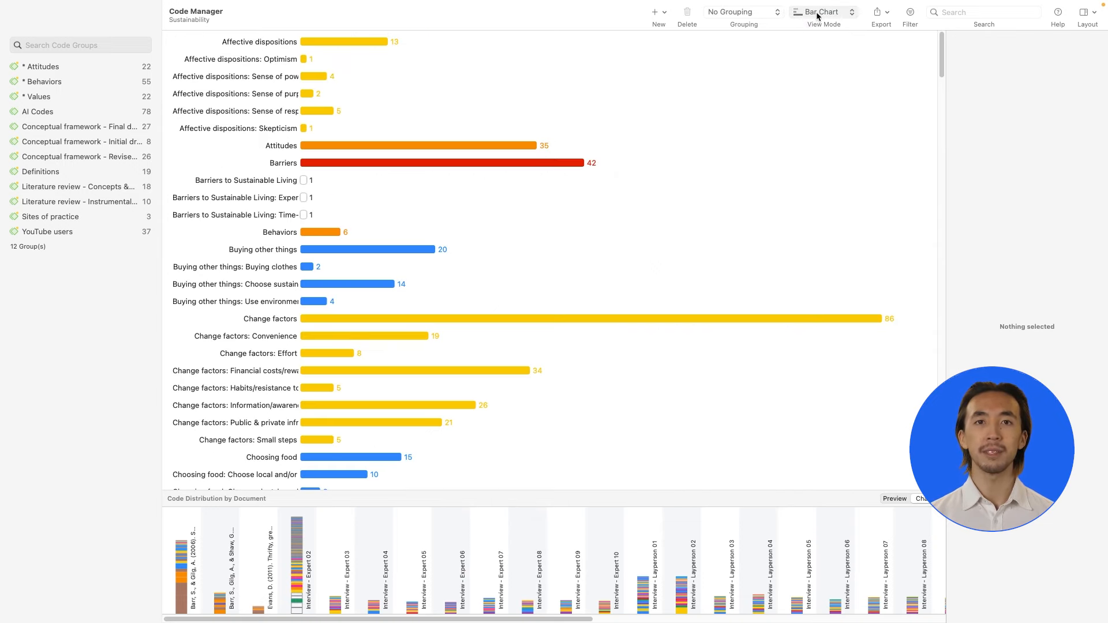
left_click(824, 13)
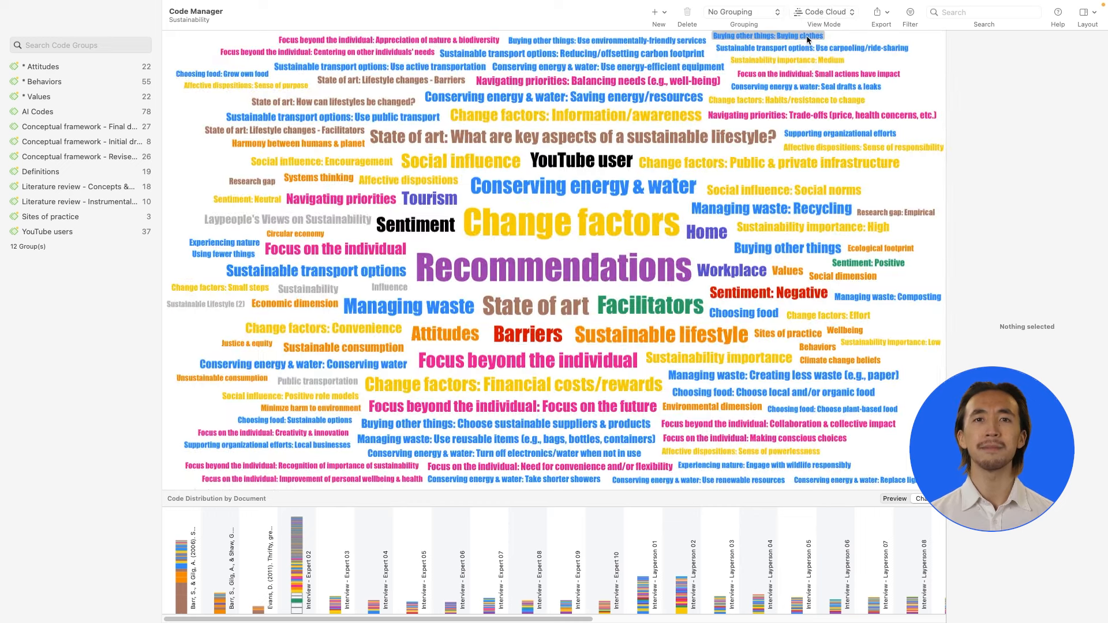
left_click(823, 13)
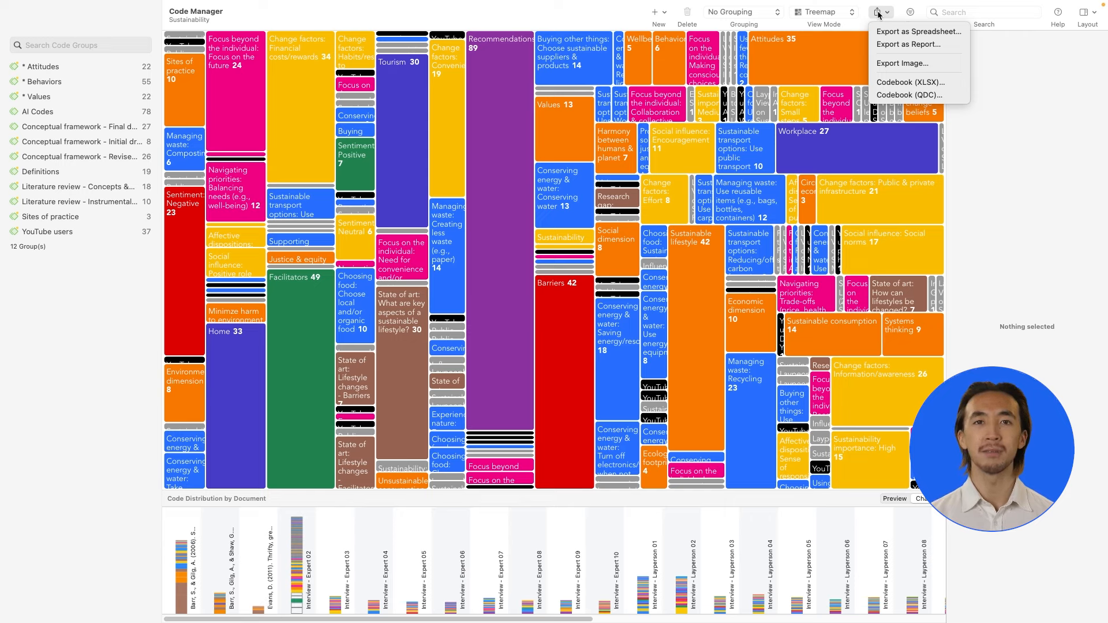
Return the Code Manager to the plain list view
left_click(819, 12)
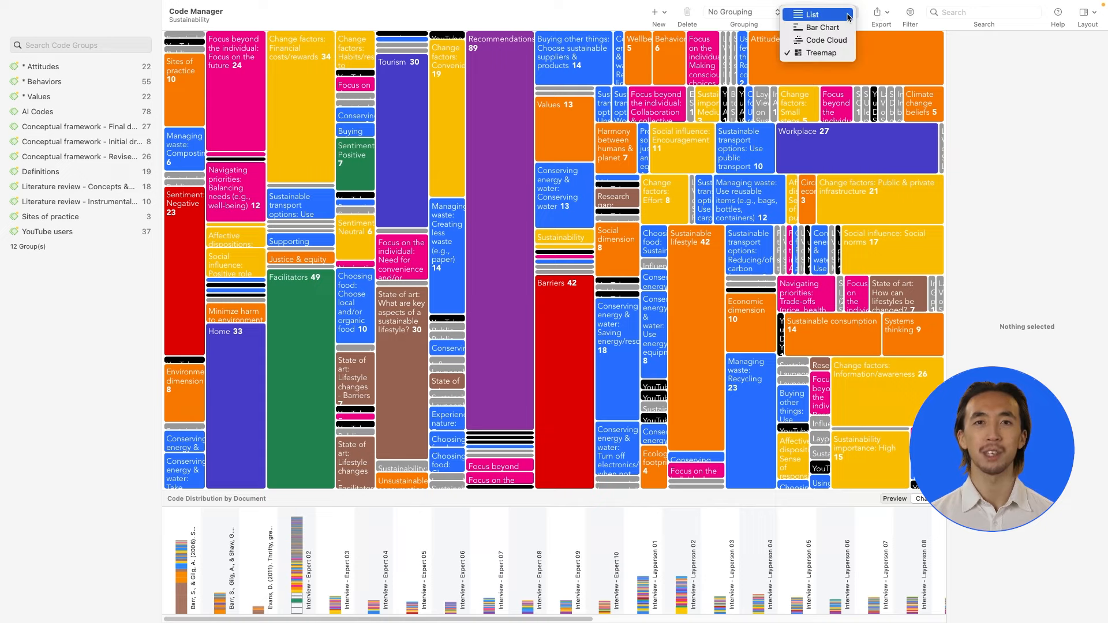
left_click(813, 14)
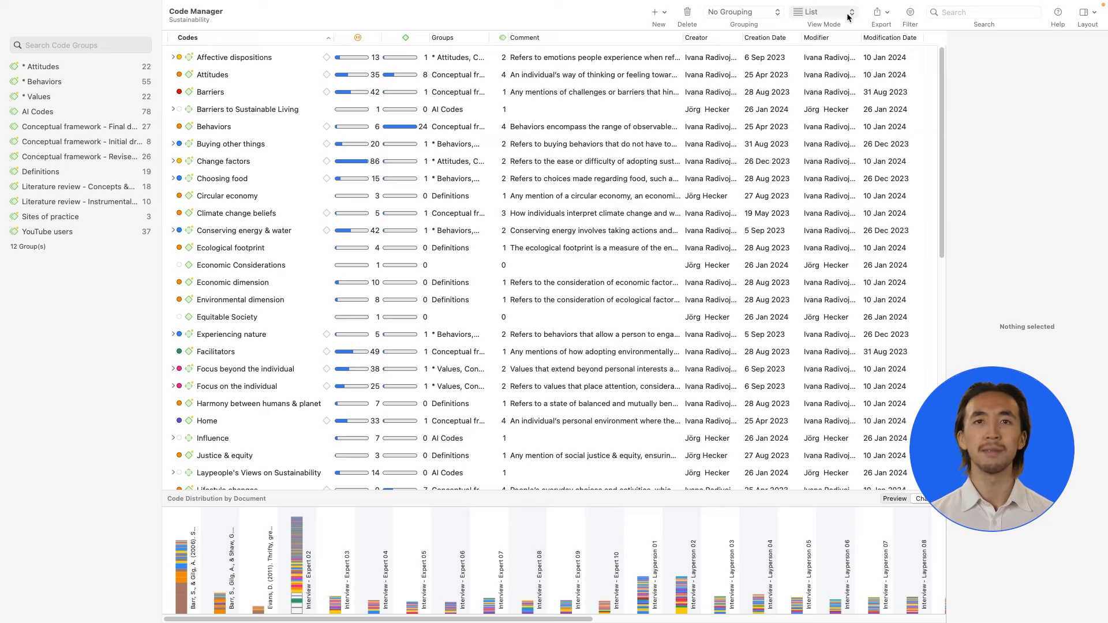
left_click(654, 12)
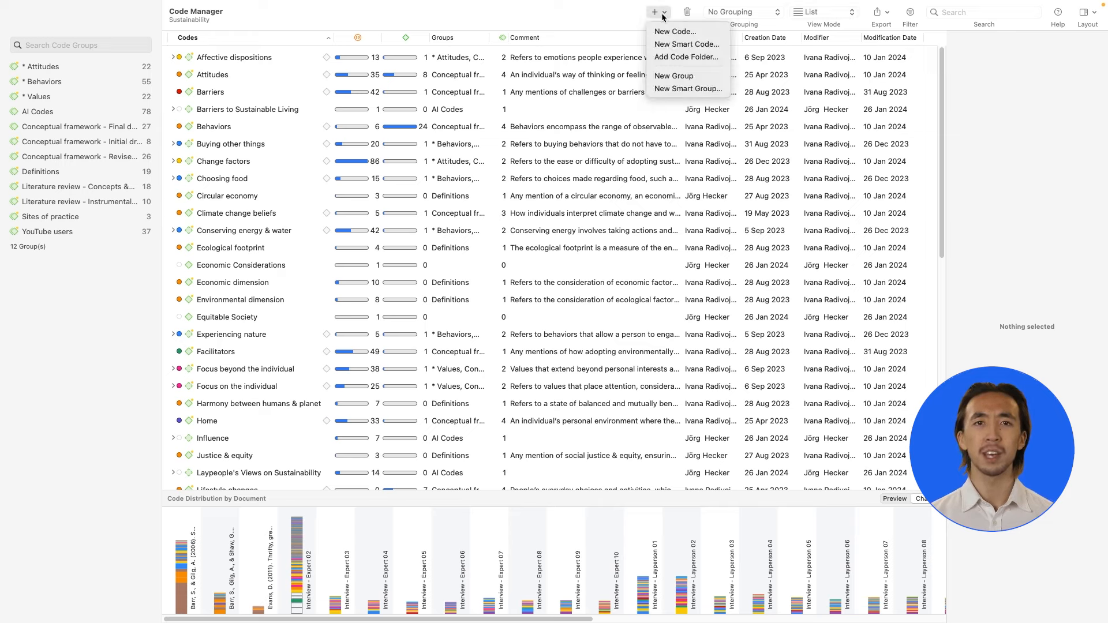
Add a new code 'Enhancers' and move Facilitators under it as a subcode
left_click(674, 31)
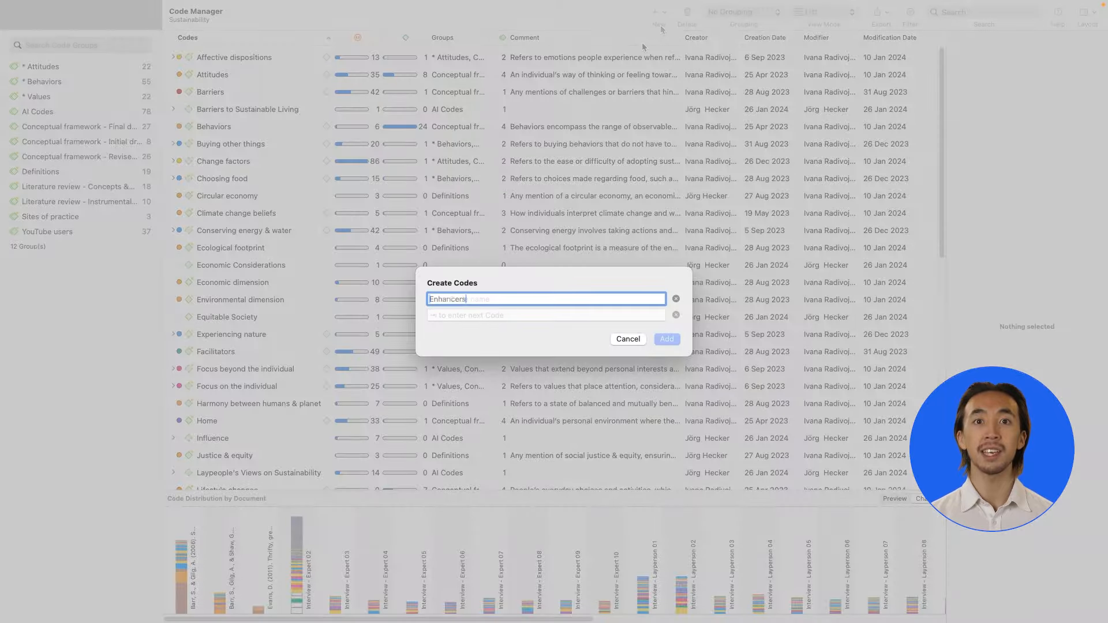
left_click(665, 339)
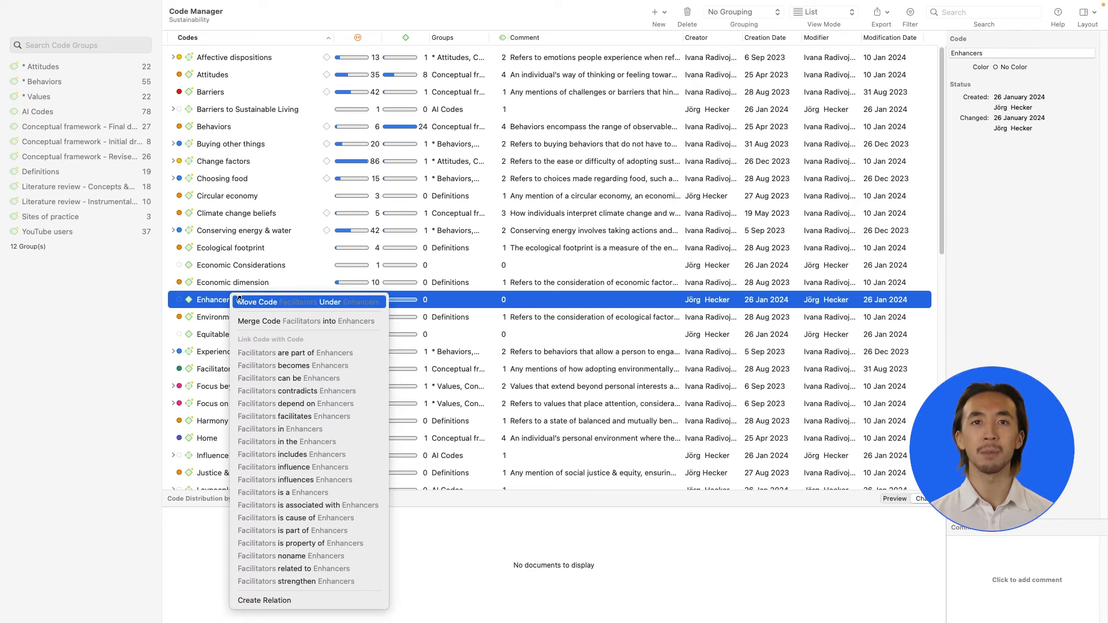
left_click(306, 301)
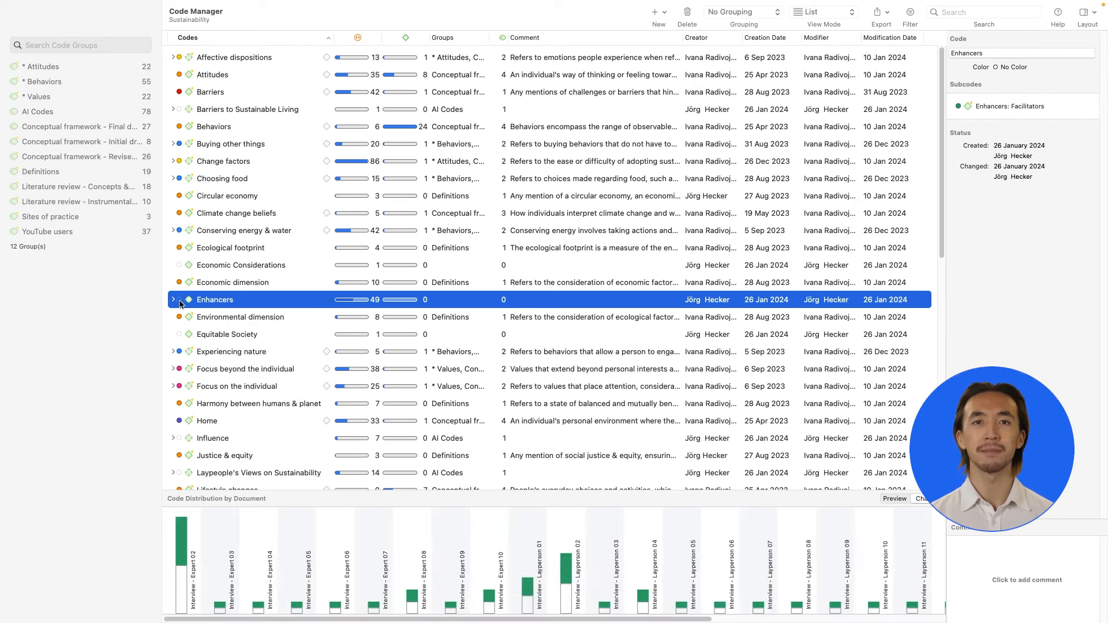
left_click(240, 265)
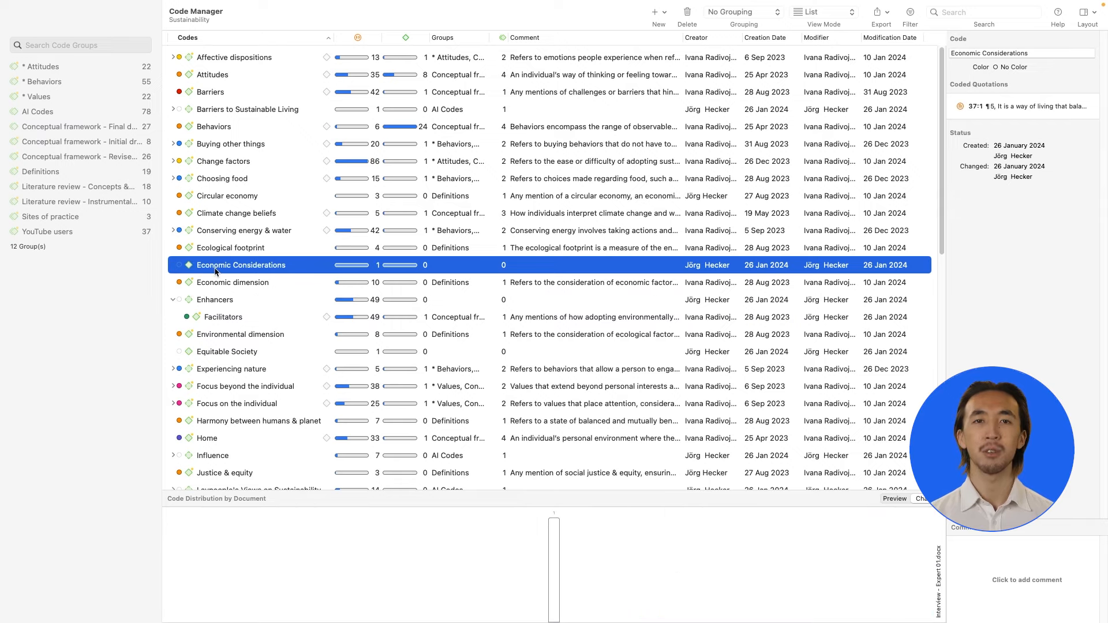
Create a new code group 'Economic Perspectives' from Economic Considerations and Economic dimension
right_click(232, 282)
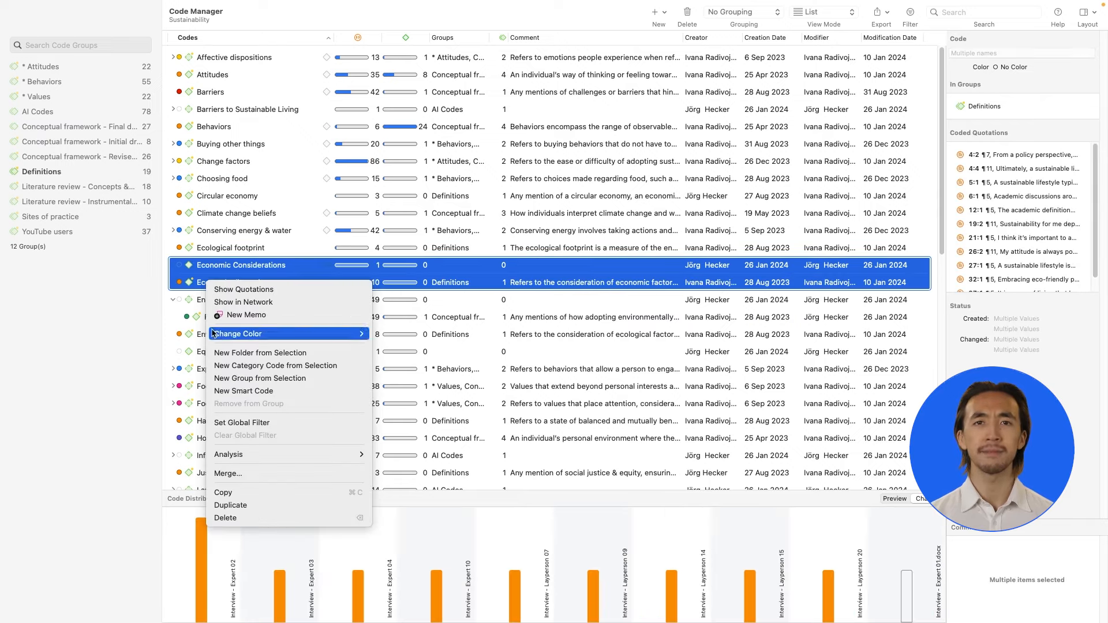
left_click(260, 378)
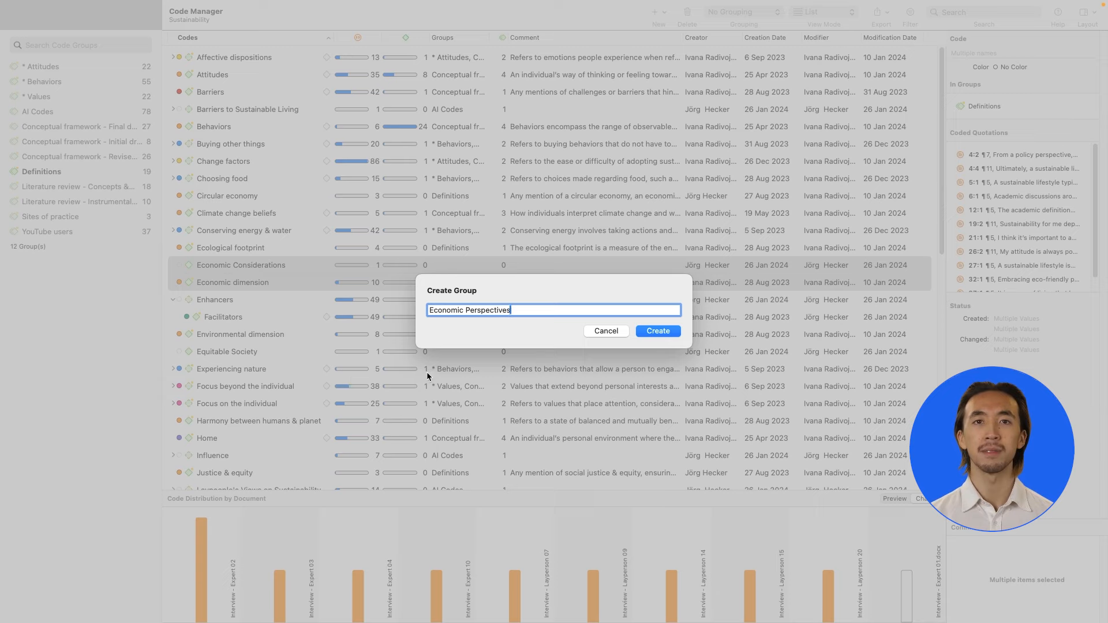
left_click(656, 331)
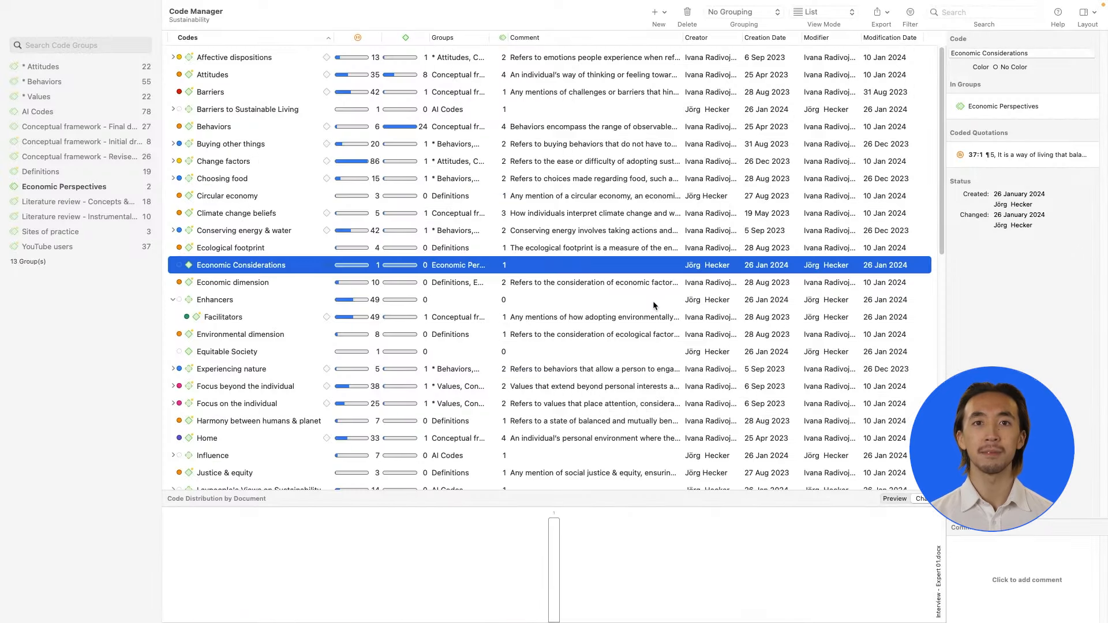
Colour the Economic Considerations code orange
right_click(240, 265)
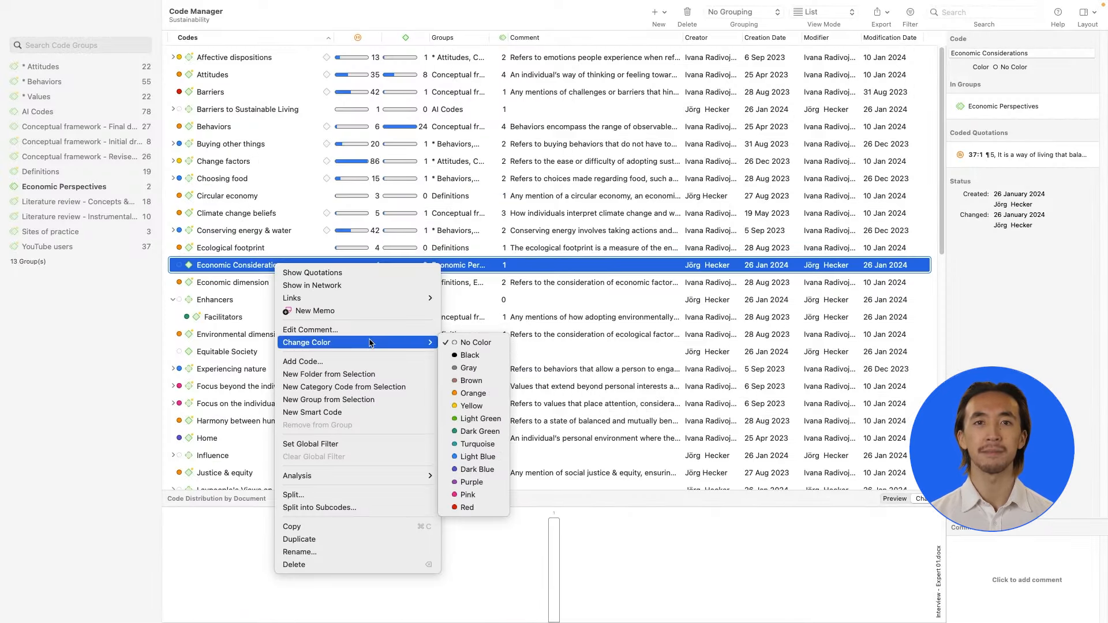
left_click(473, 393)
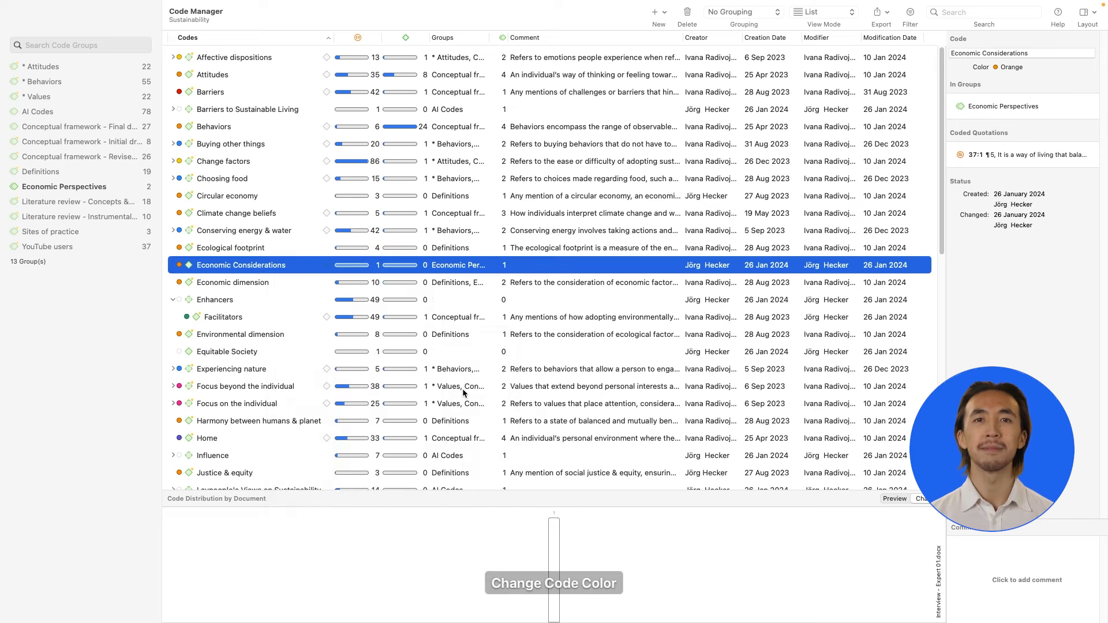
right_click(241, 265)
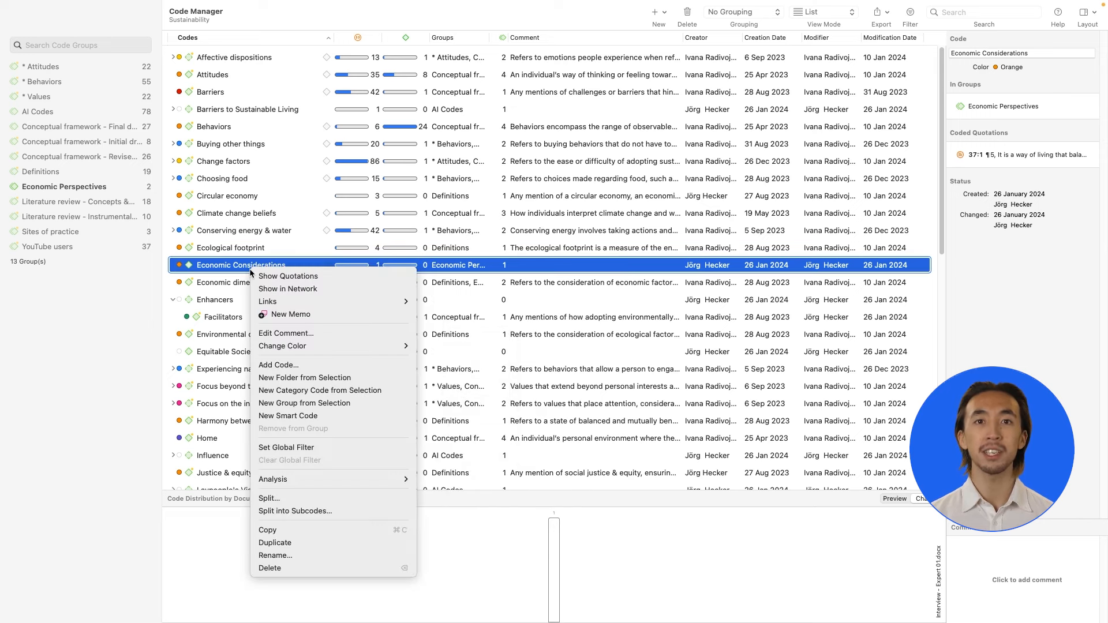
Comment Economic Considerations as analysing aspects and impacts of economic activities, then return to the interview
left_click(290, 314)
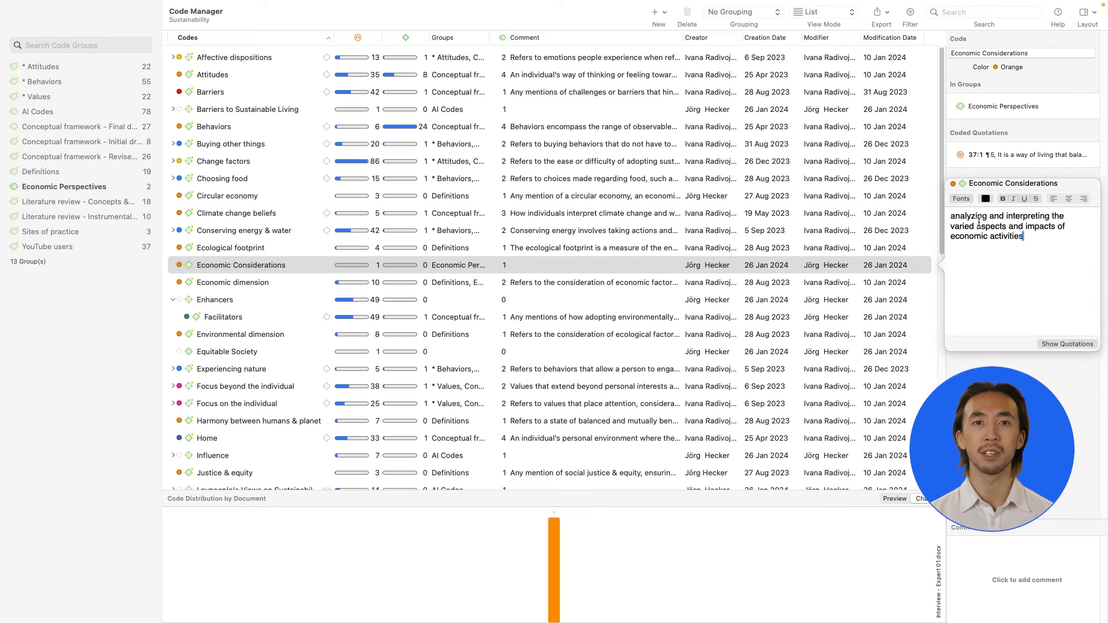
left_click(881, 12)
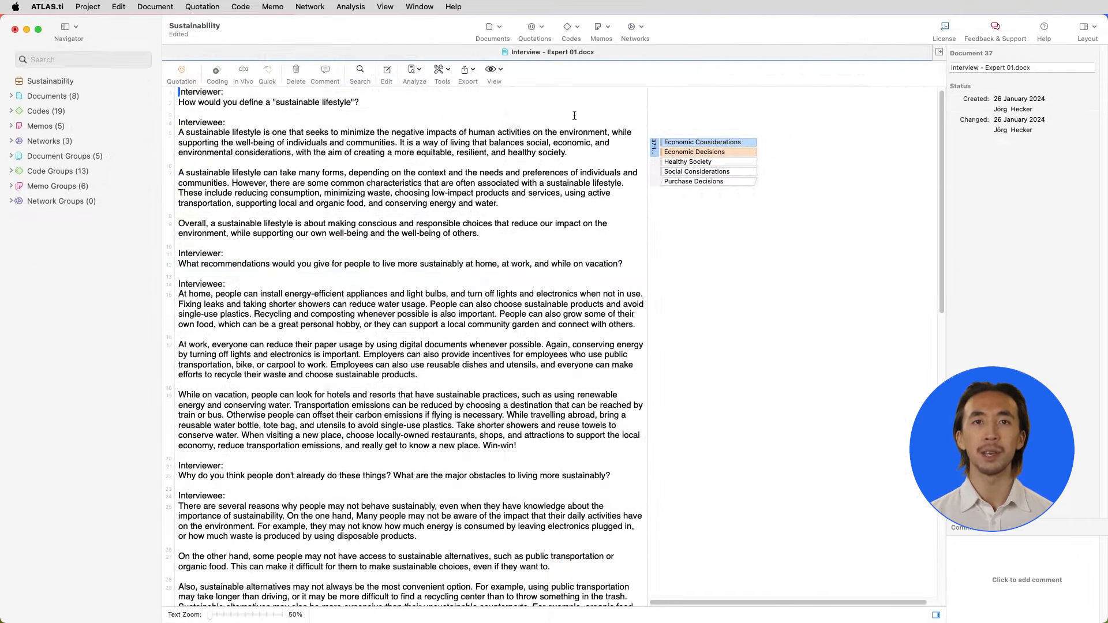
Show the Sustainability Framework Analysis network with Justice & equity linked to Economic Decisions
left_click(309, 6)
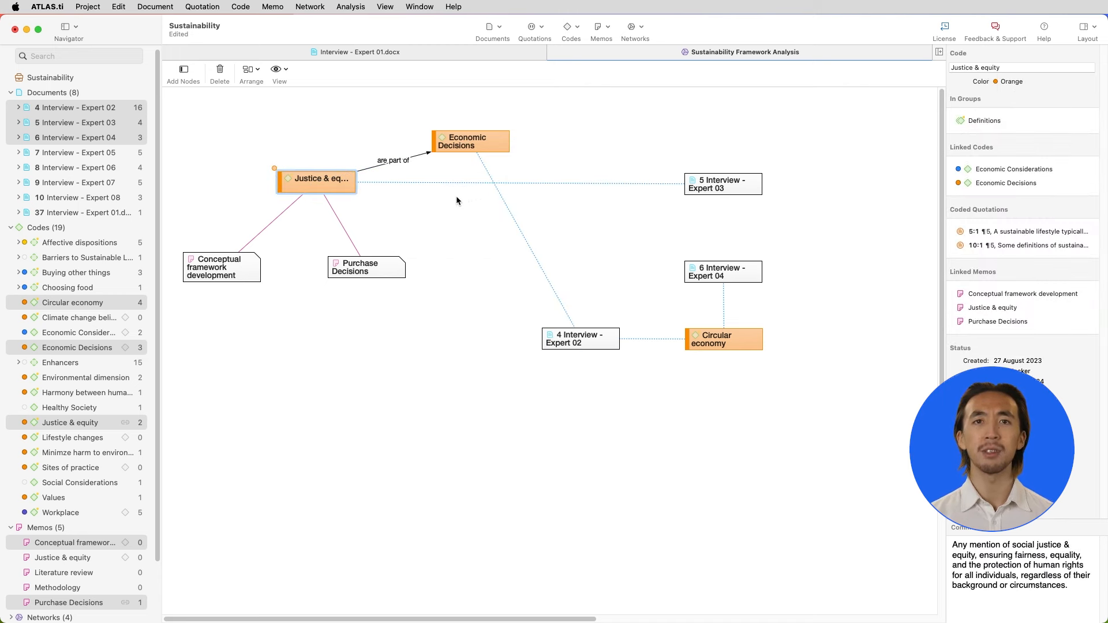
Add all neighbours of Justice & equity and enable Show Document Previews and Show Code Comments
right_click(317, 179)
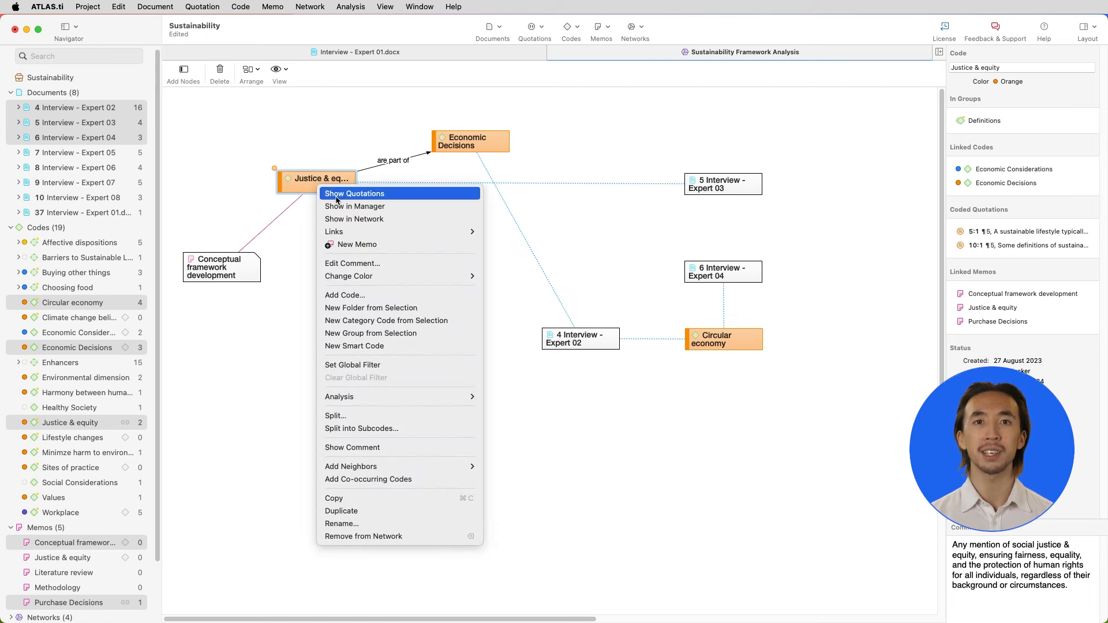
mouse_move(352, 466)
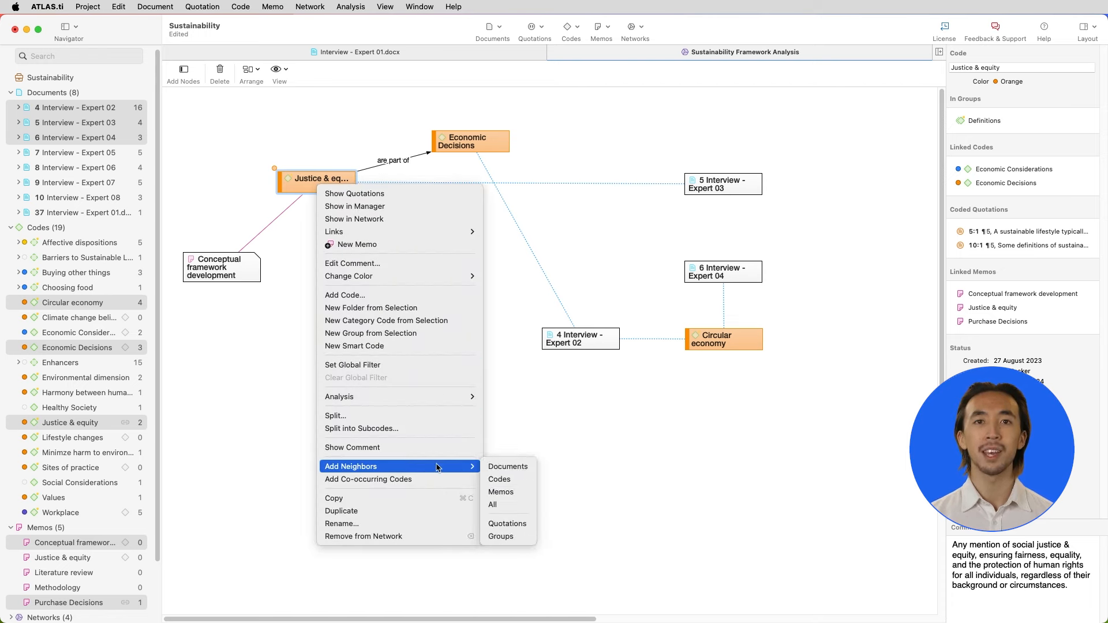
left_click(507, 523)
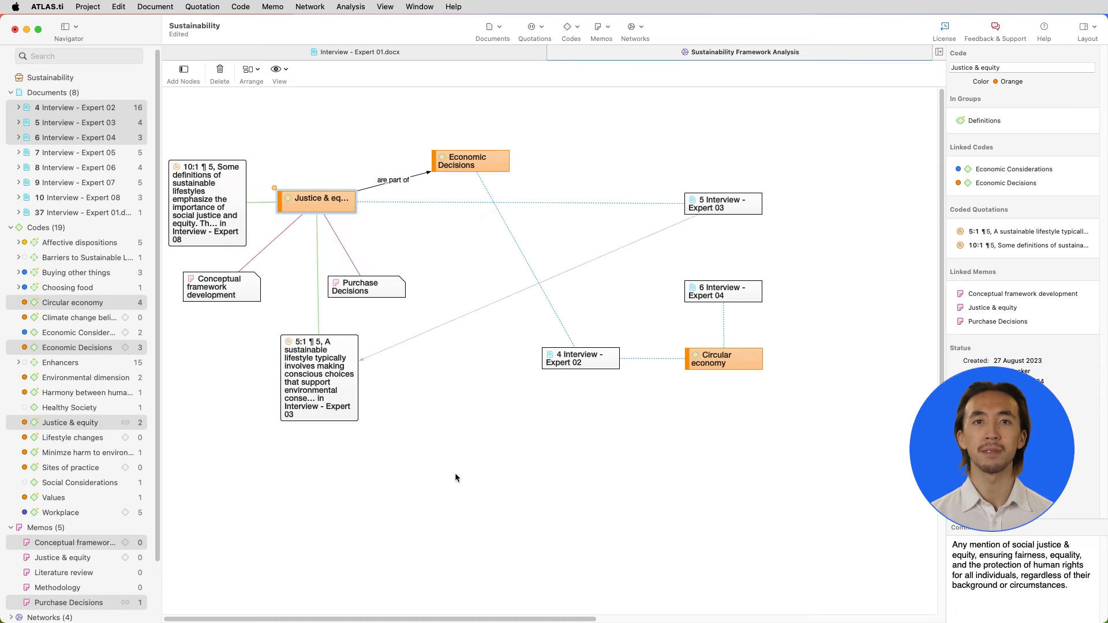
left_click(279, 70)
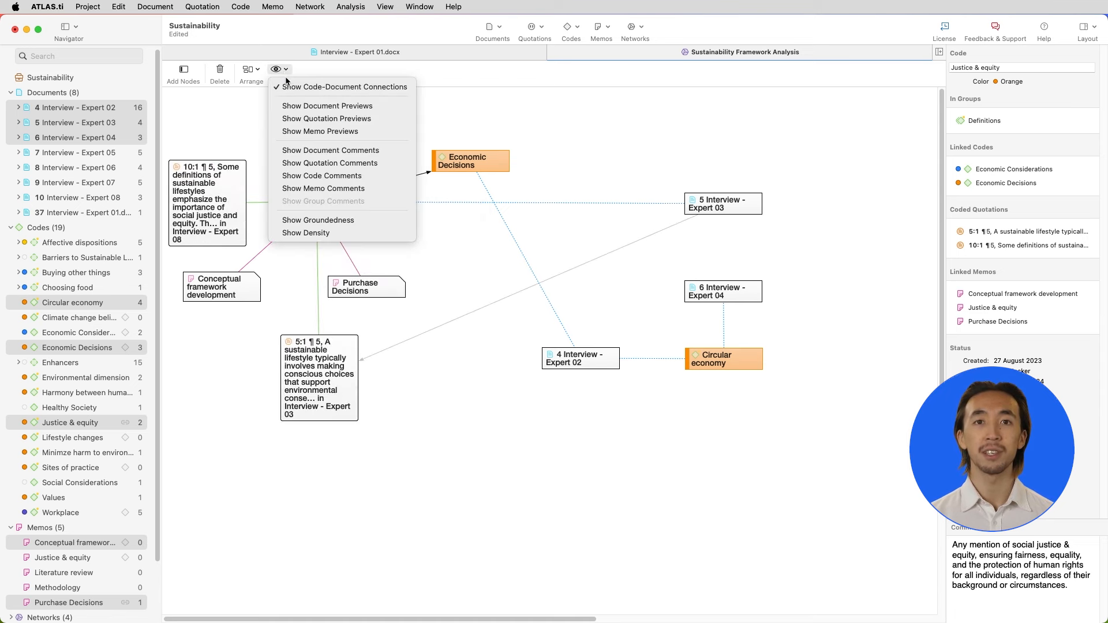
left_click(326, 105)
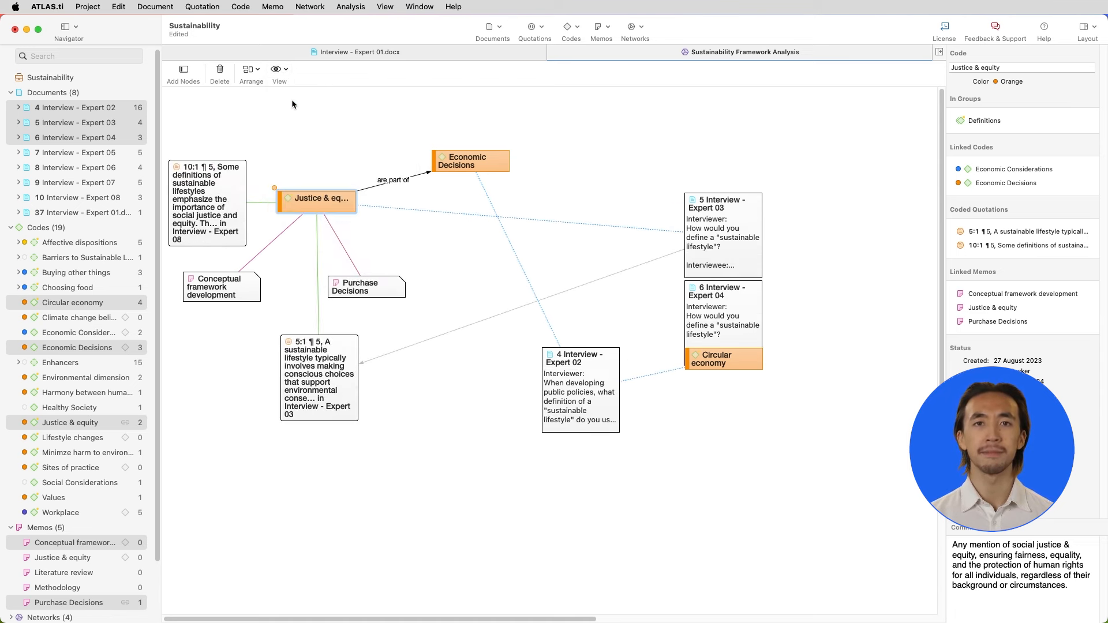
left_click(279, 69)
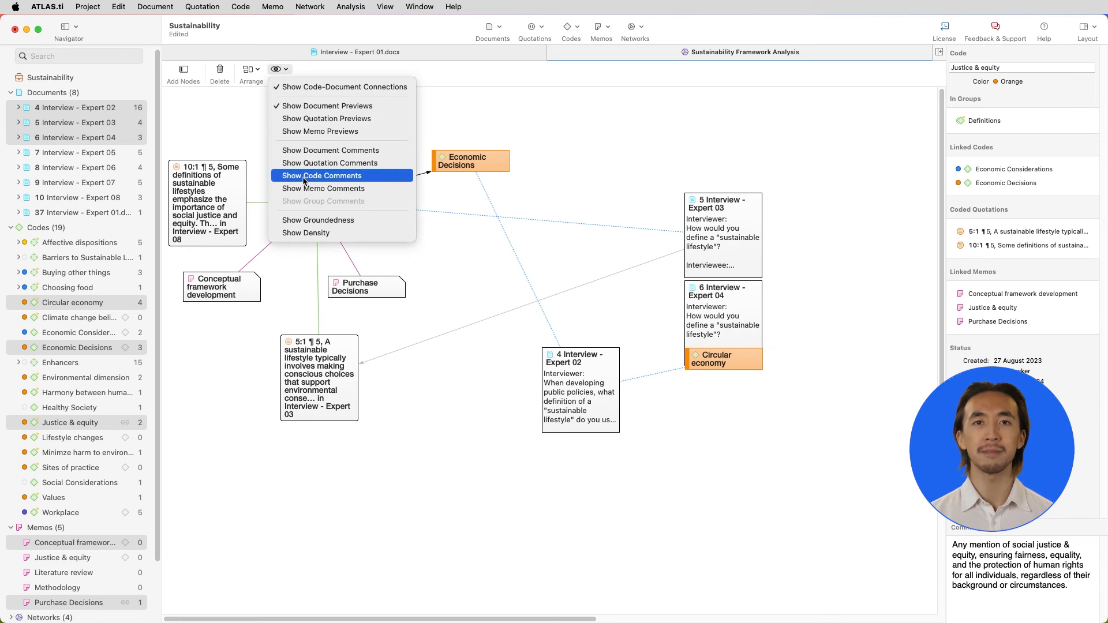
left_click(322, 175)
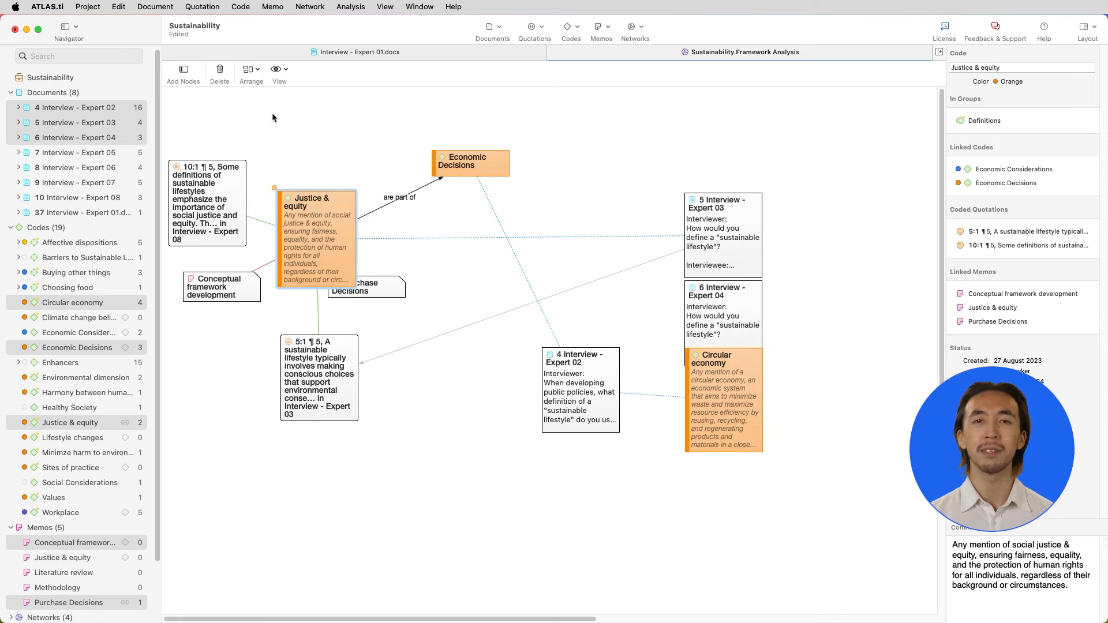
left_click(249, 68)
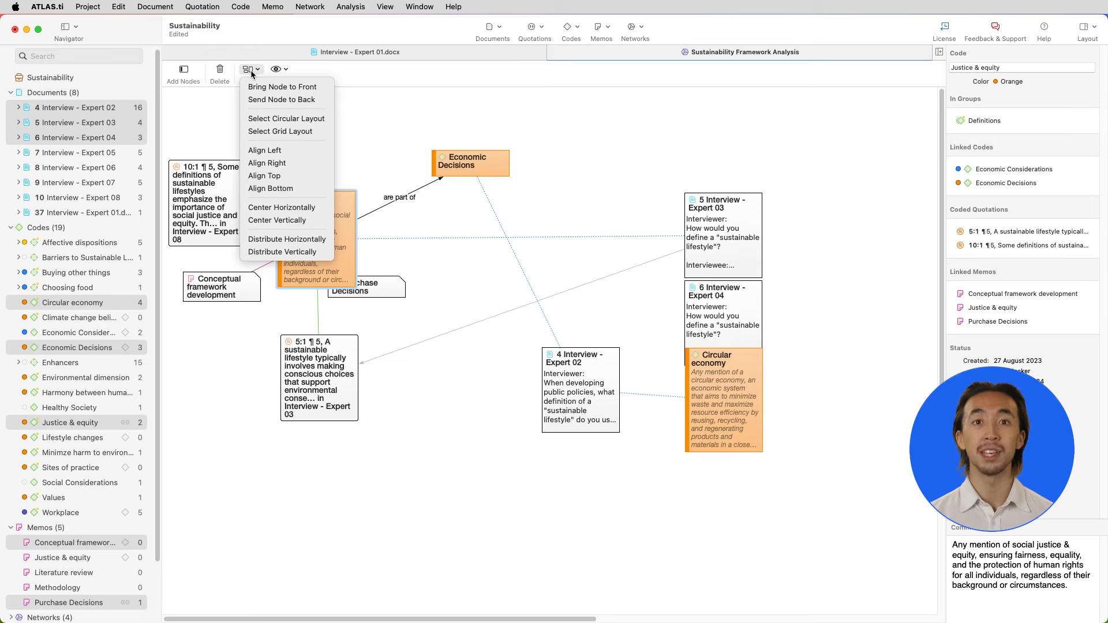
Apply a new layout spreading the network nodes, inspecting quotation 10:1 and reselecting Justice & equity
left_click(286, 118)
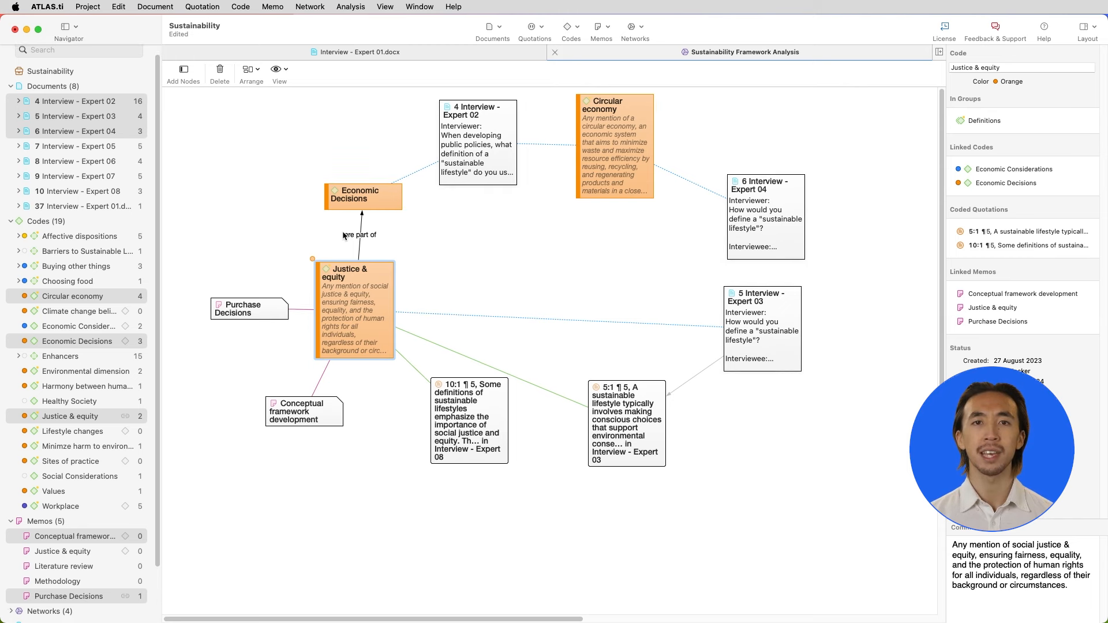
mouse_move(347, 260)
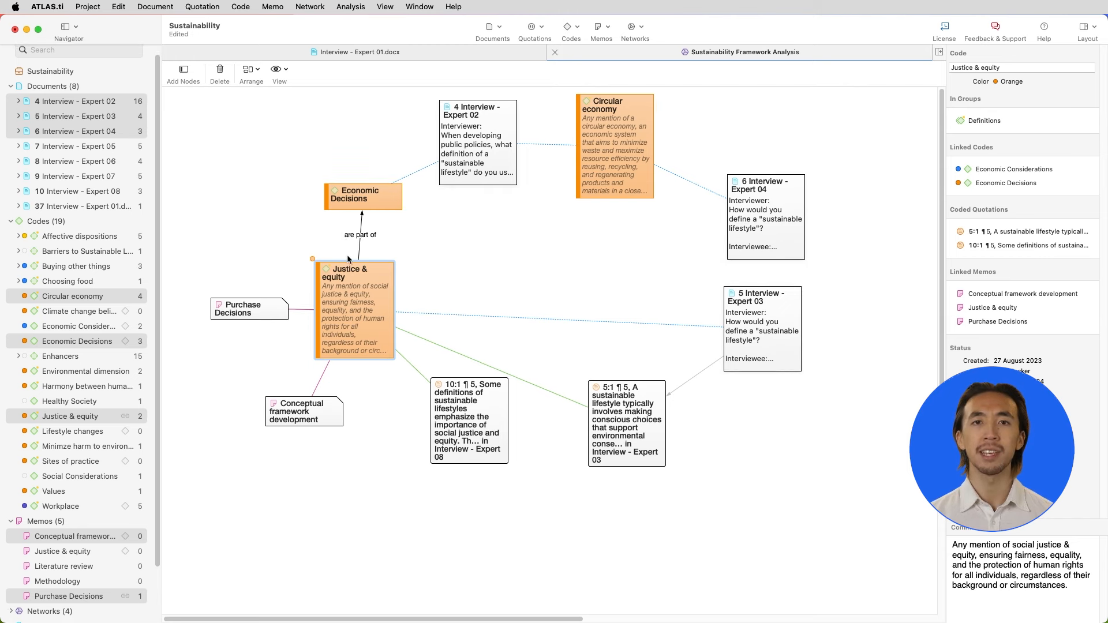
left_click(468, 420)
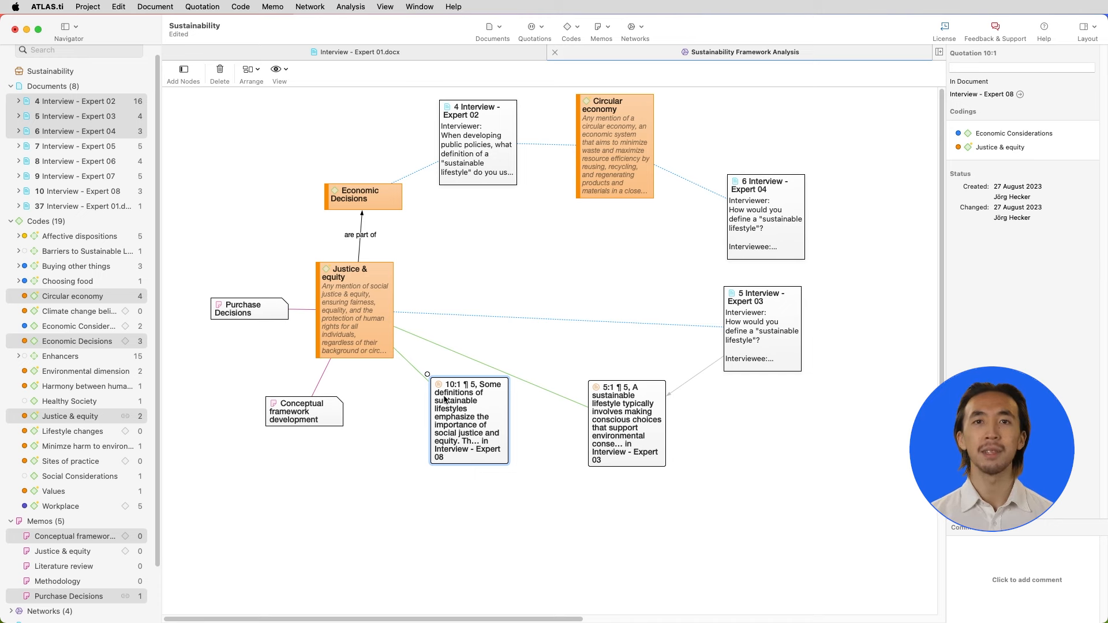
left_click(354, 311)
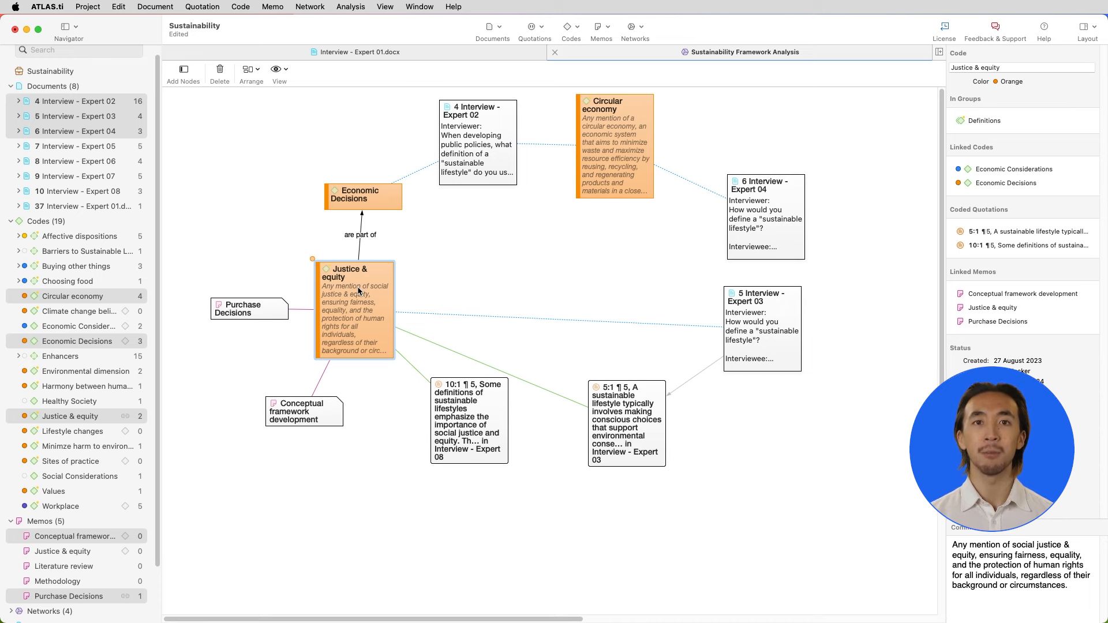
mouse_move(357, 178)
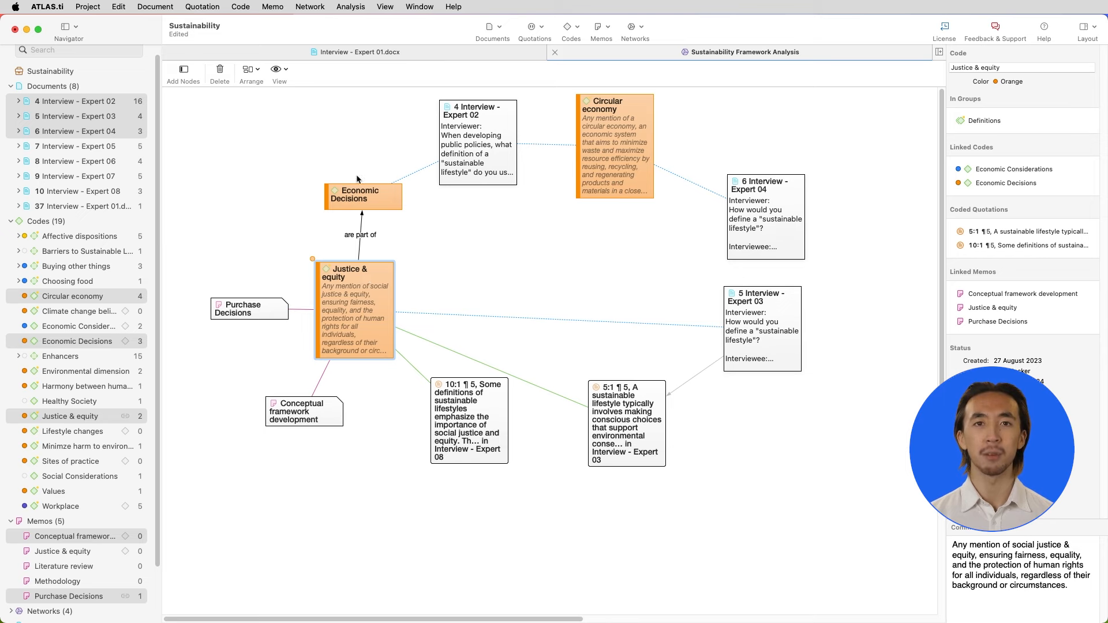
left_click(352, 6)
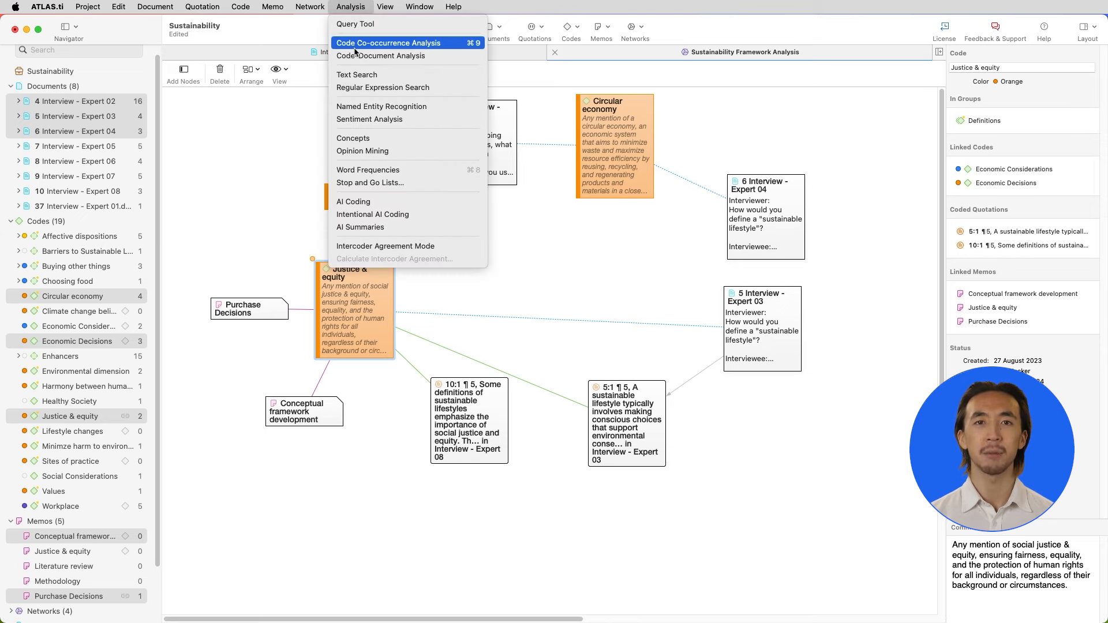
Run Code Co-occurrence Analysis adding Sustainable consumption and Sustainable transport options, inspecting Attitudes co-occurrence cells
left_click(388, 42)
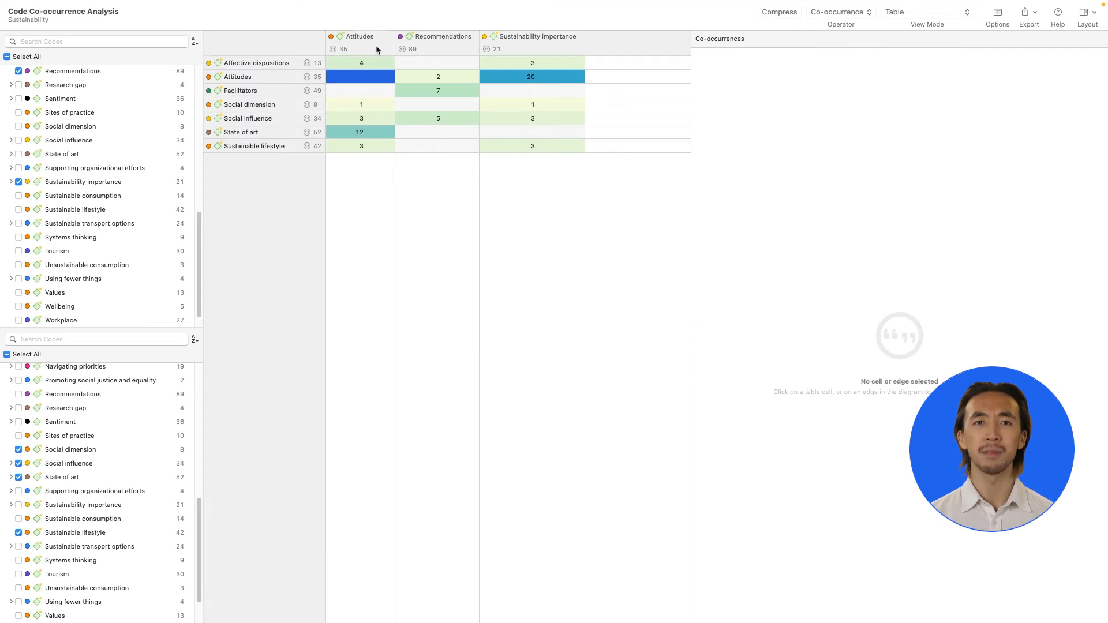
mouse_move(353, 55)
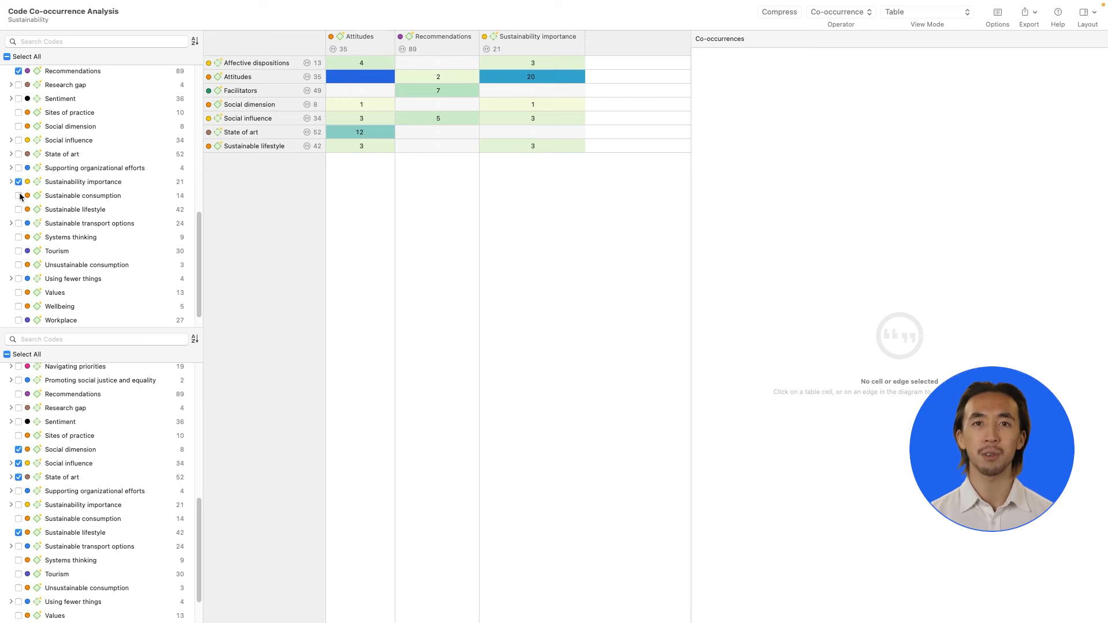
left_click(18, 196)
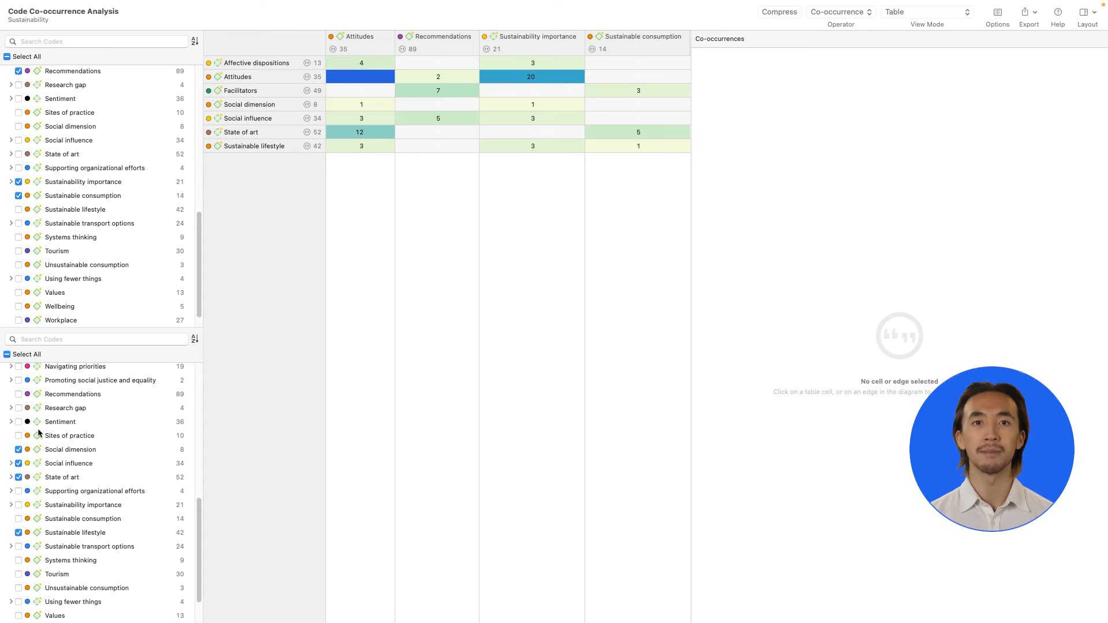
left_click(18, 547)
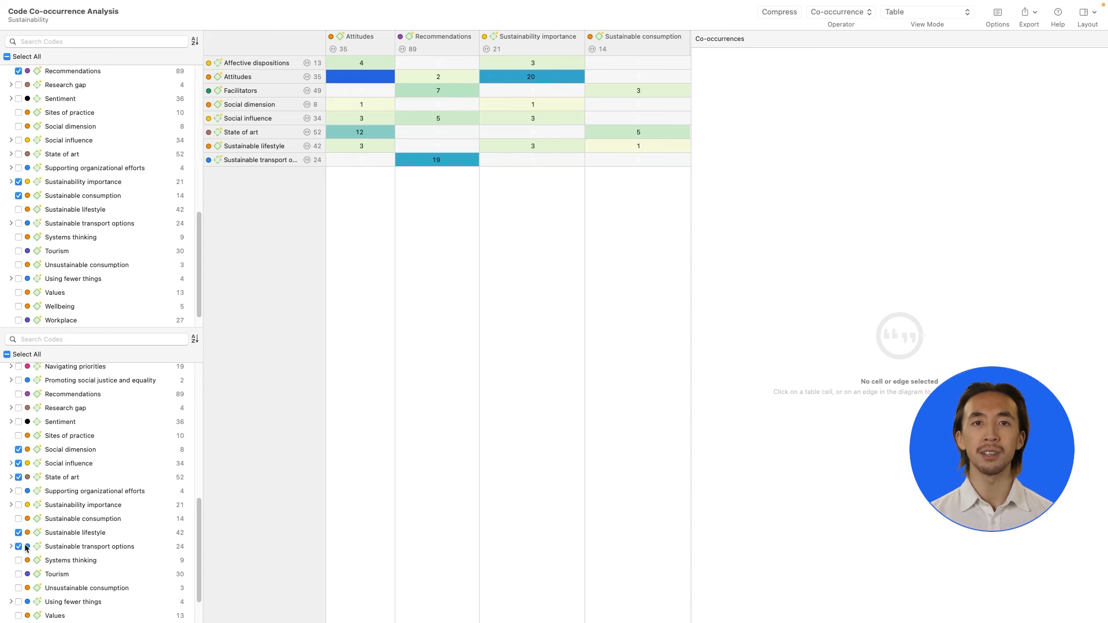
mouse_move(367, 192)
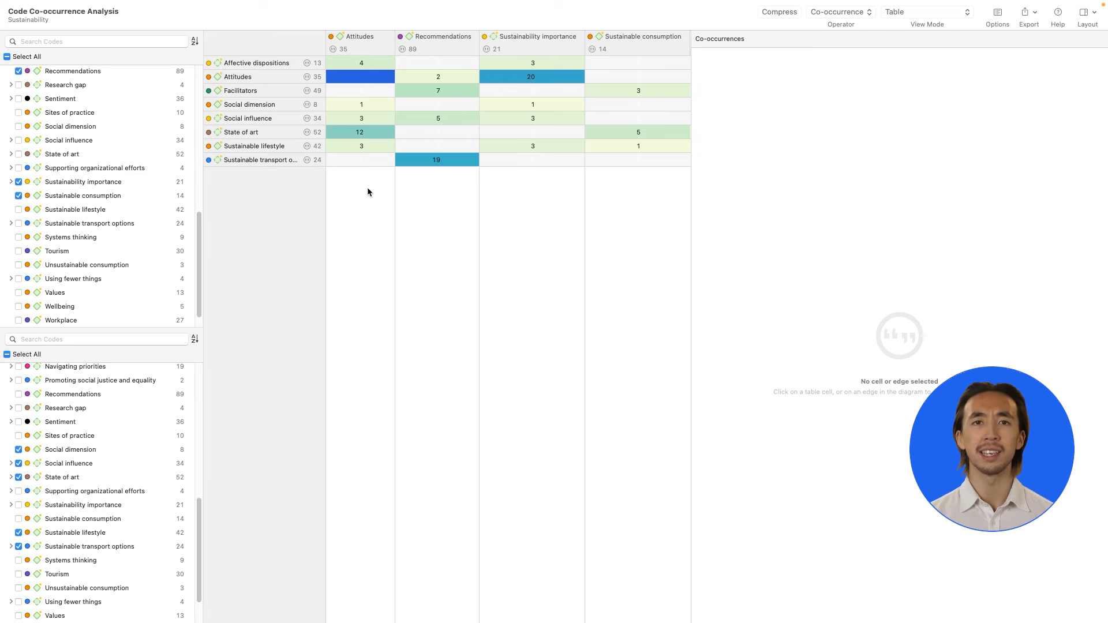
mouse_move(373, 189)
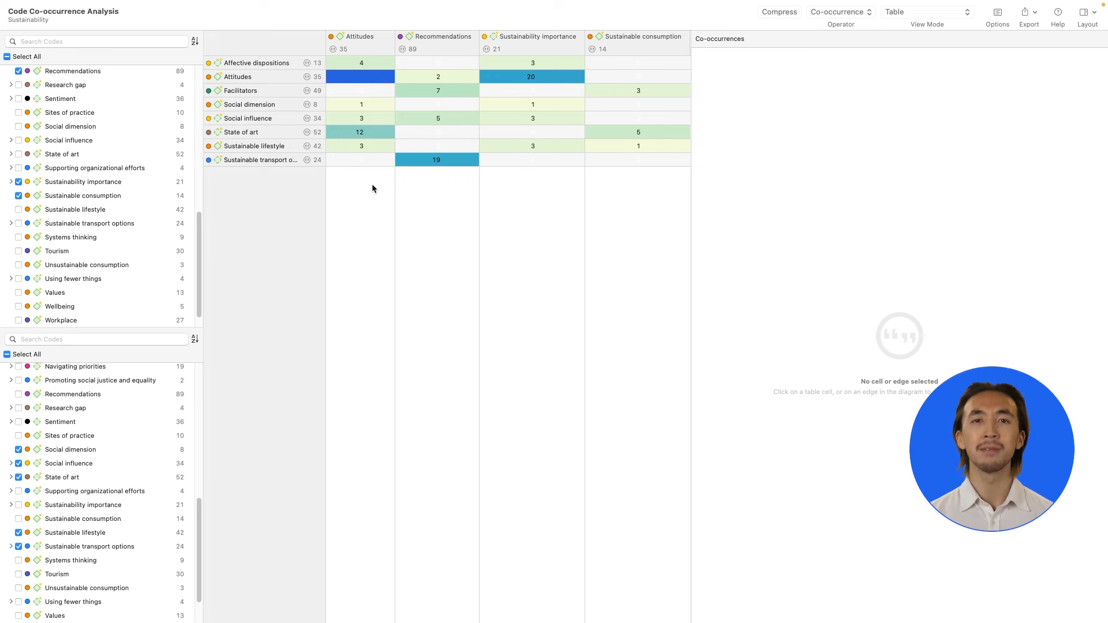
left_click(360, 118)
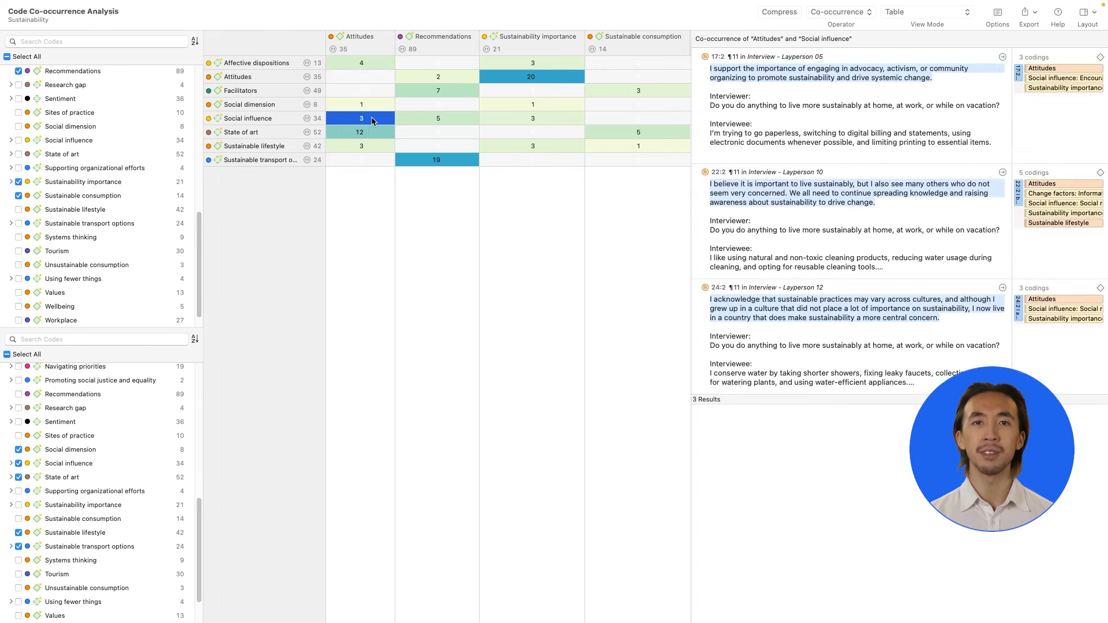
mouse_move(417, 79)
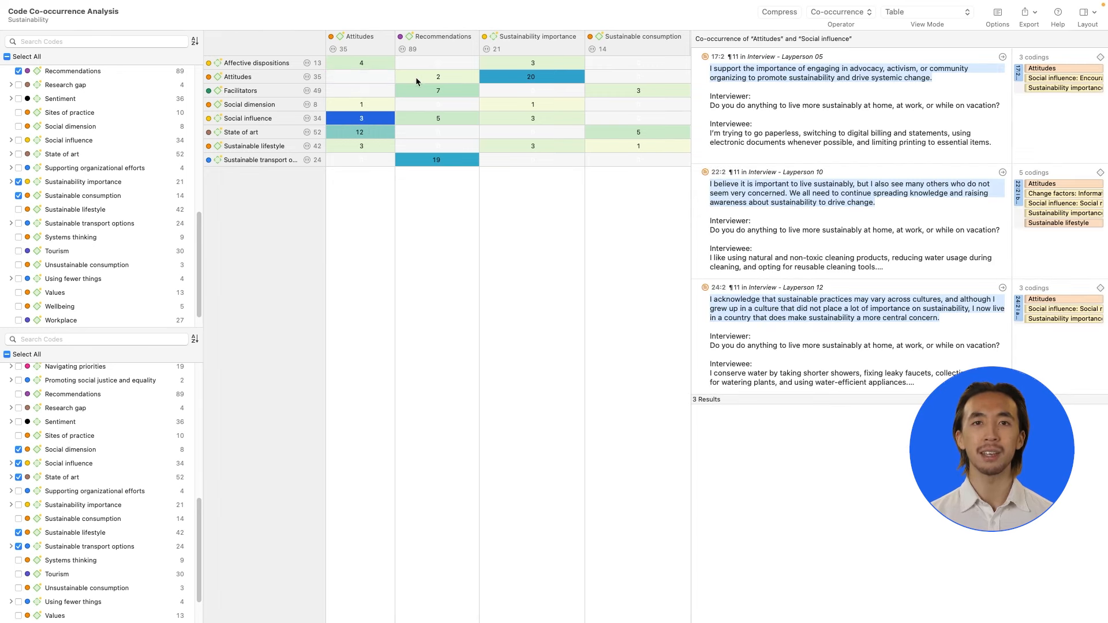
left_click(437, 76)
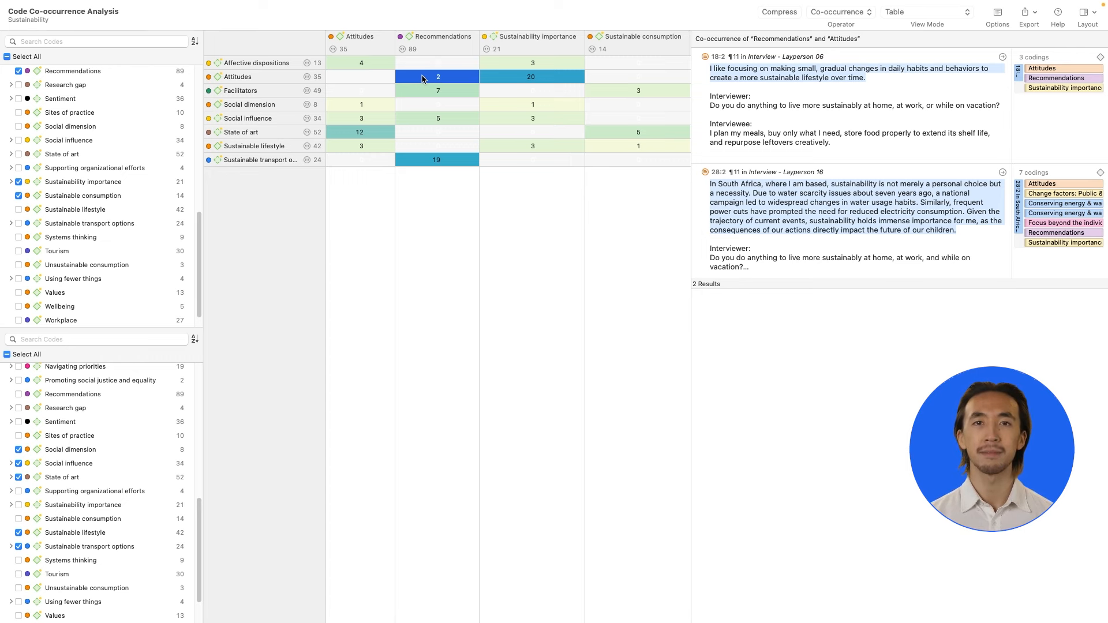
View the co-occurrences as Sankey diagram, column chart and force-directed graph, then return to the network
left_click(926, 12)
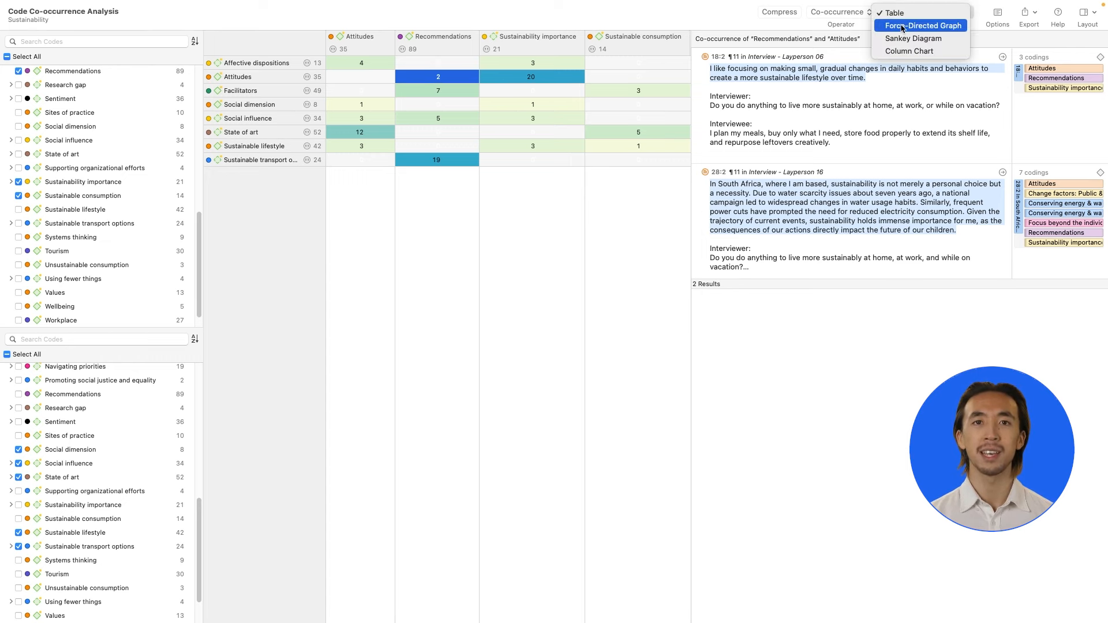
left_click(913, 38)
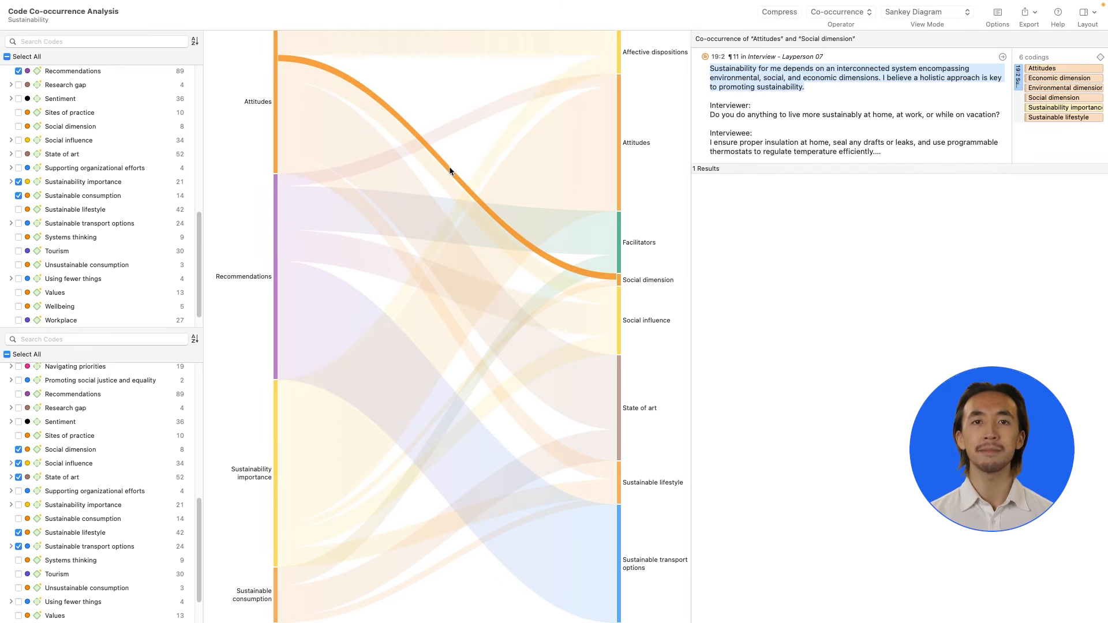
left_click(926, 12)
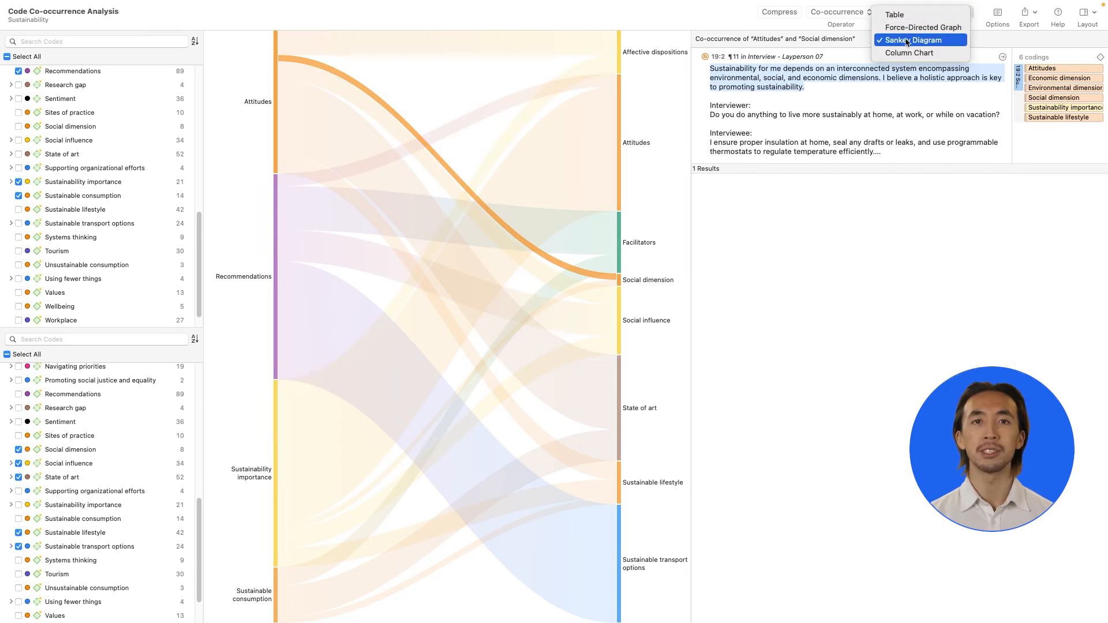
left_click(910, 53)
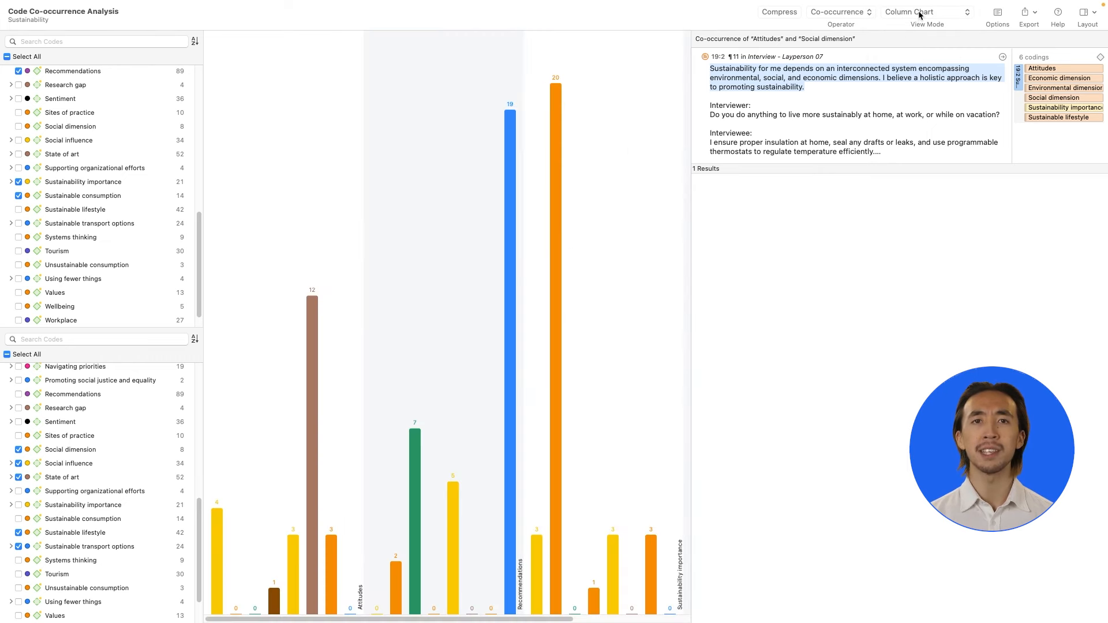
left_click(926, 12)
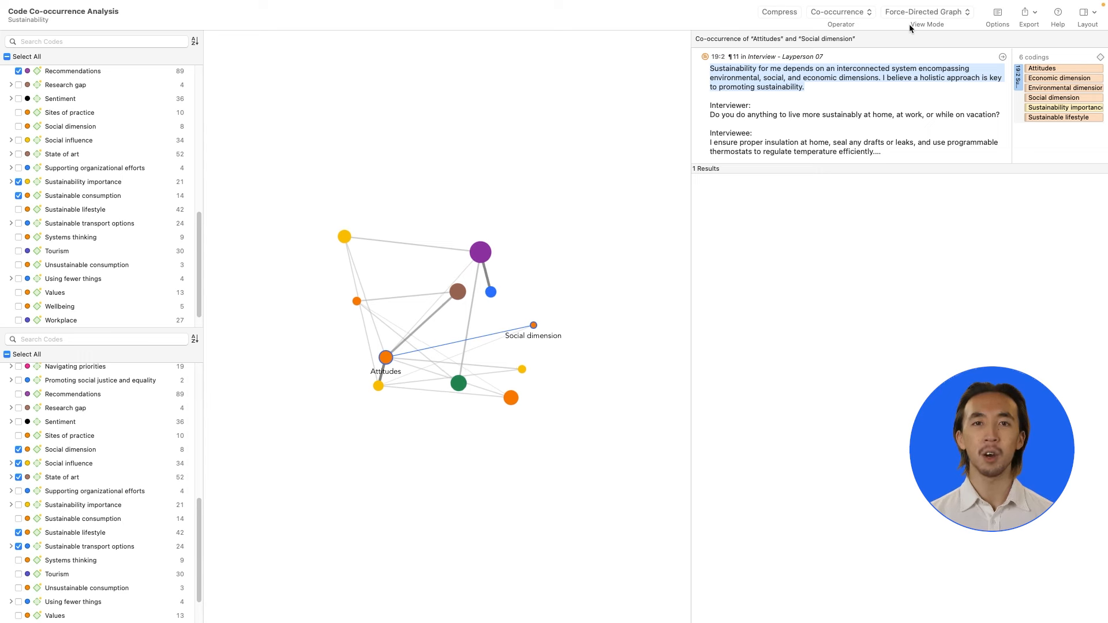
left_click(1030, 13)
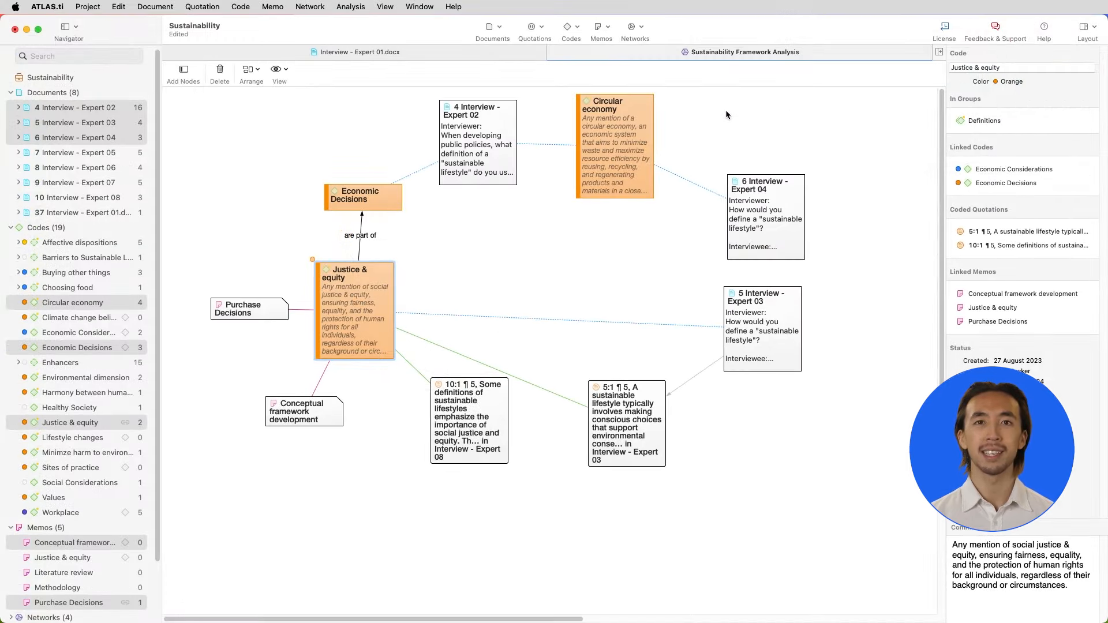
mouse_move(680, 120)
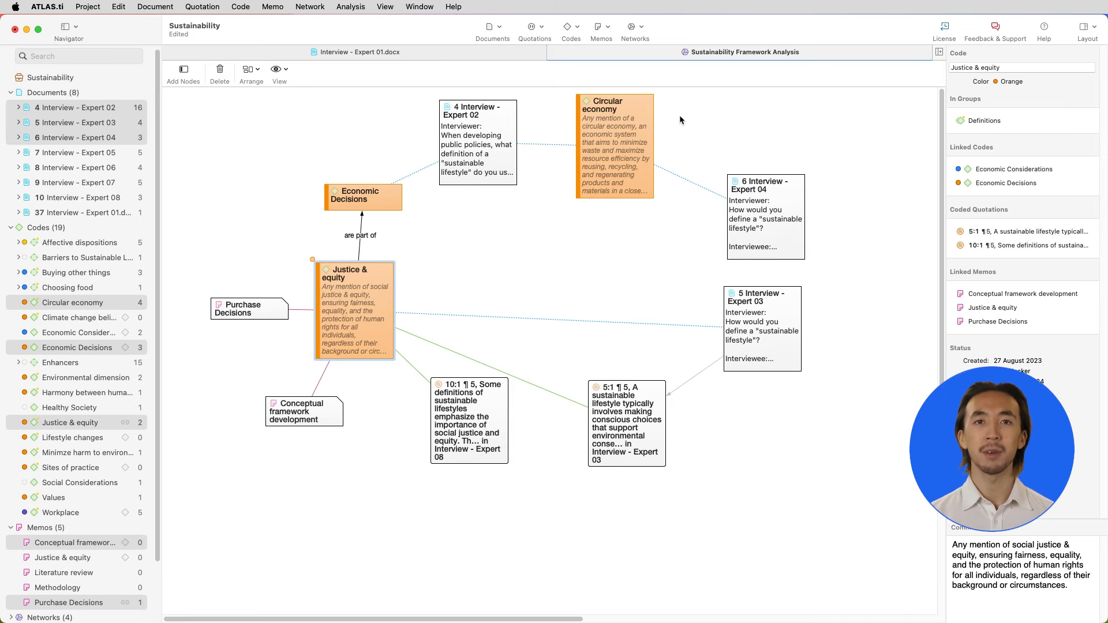
Run a Code-Document Analysis tabulating codes against Interview - Expert 02 and Expert 03
left_click(350, 6)
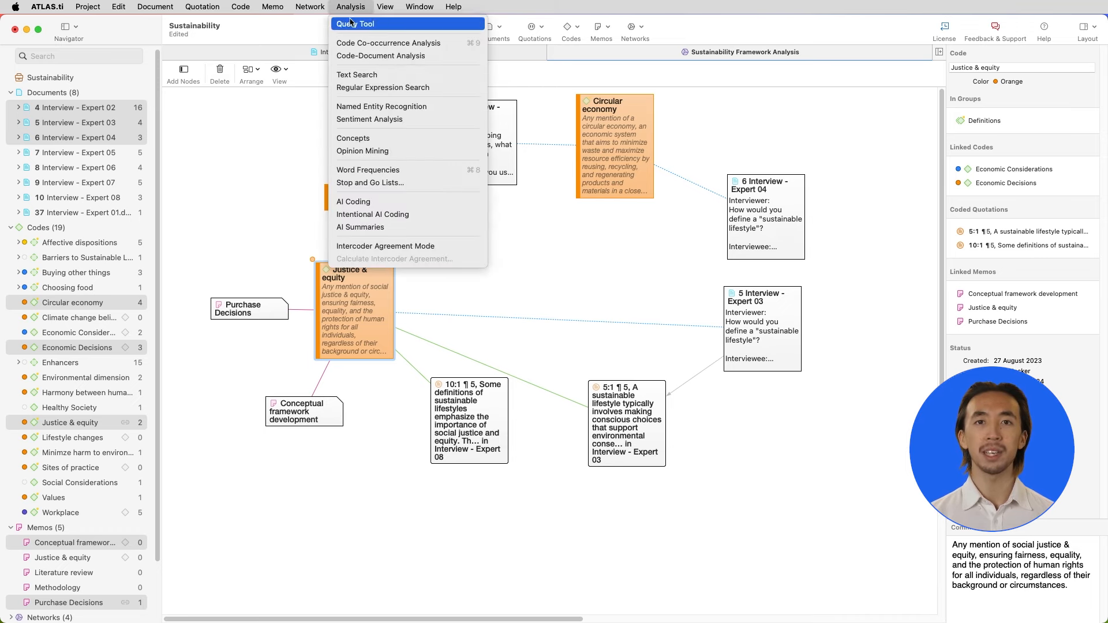
left_click(380, 56)
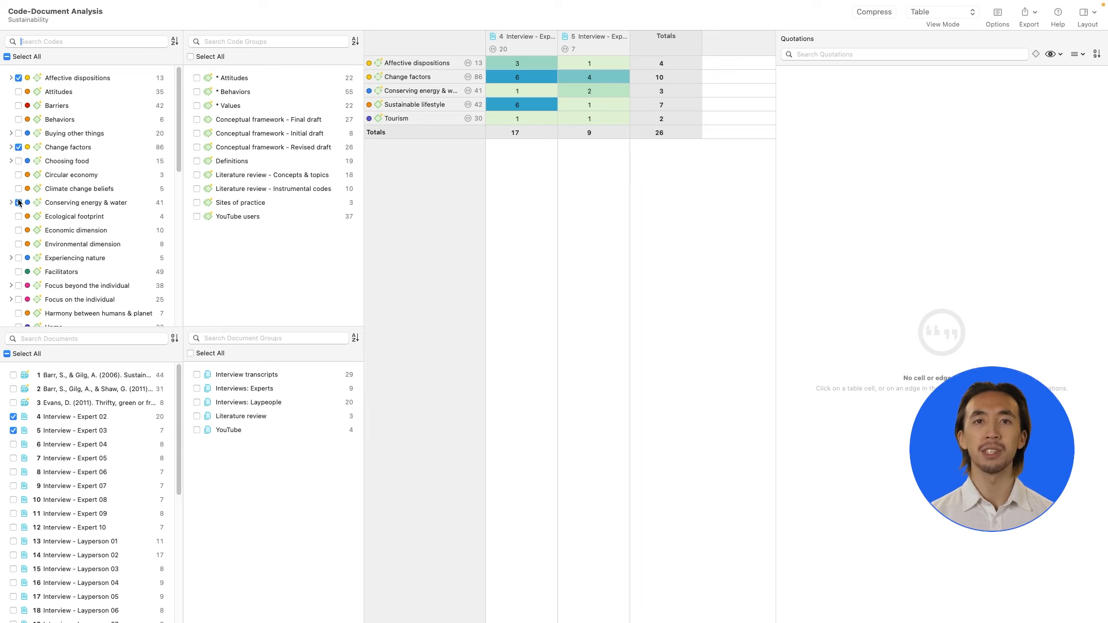
Add Interview - Expert 06 as a column and list quotations for Change factors and Conserving energy & water cells
left_click(13, 473)
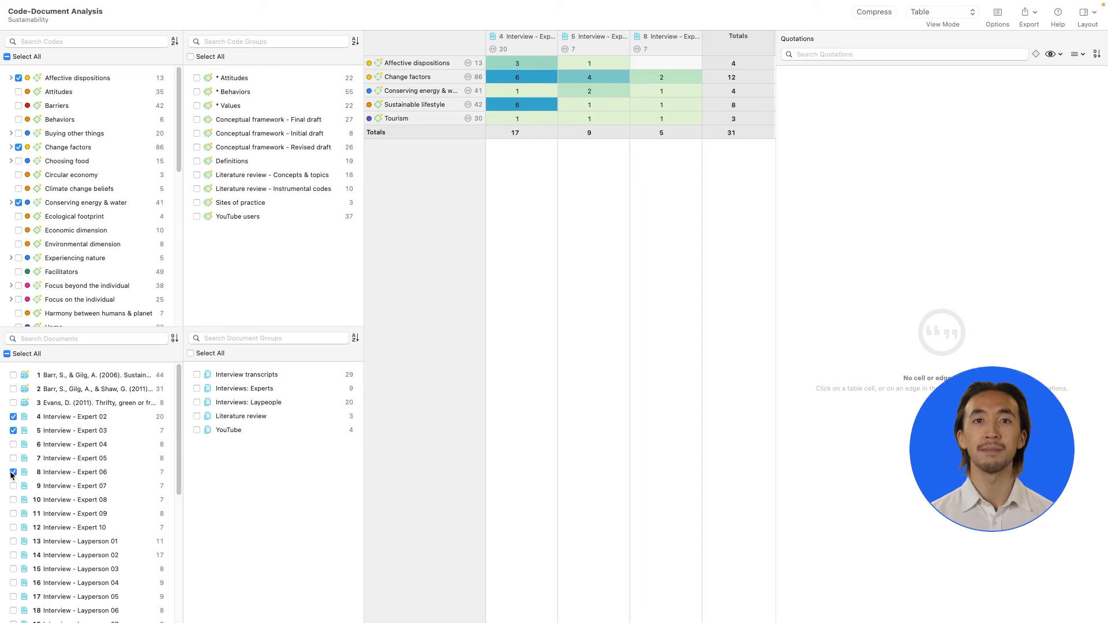
left_click(13, 472)
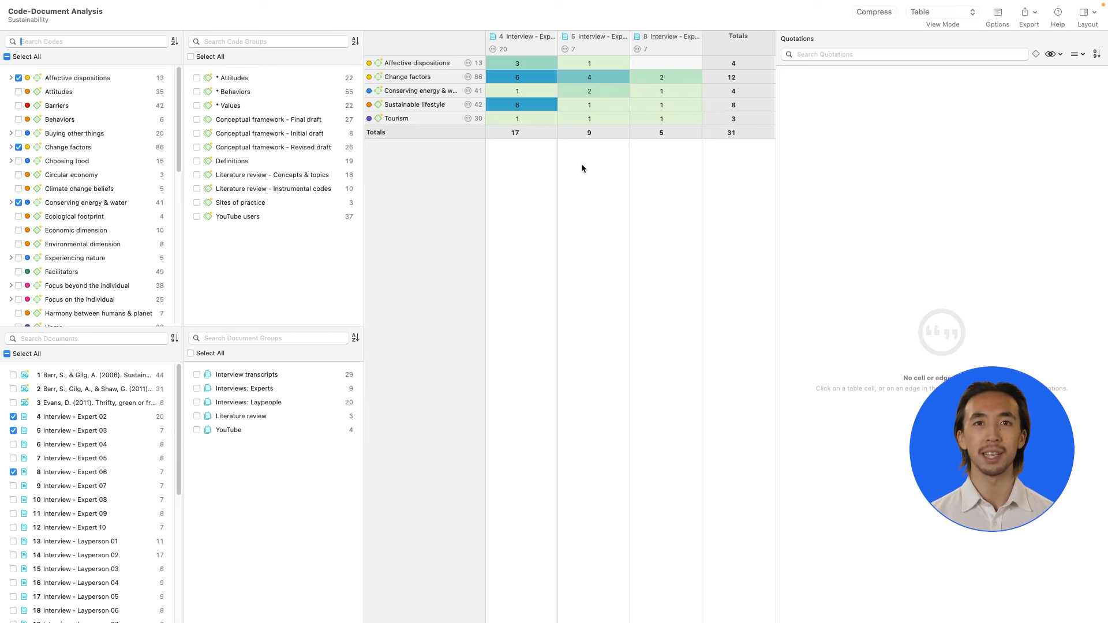
mouse_move(586, 160)
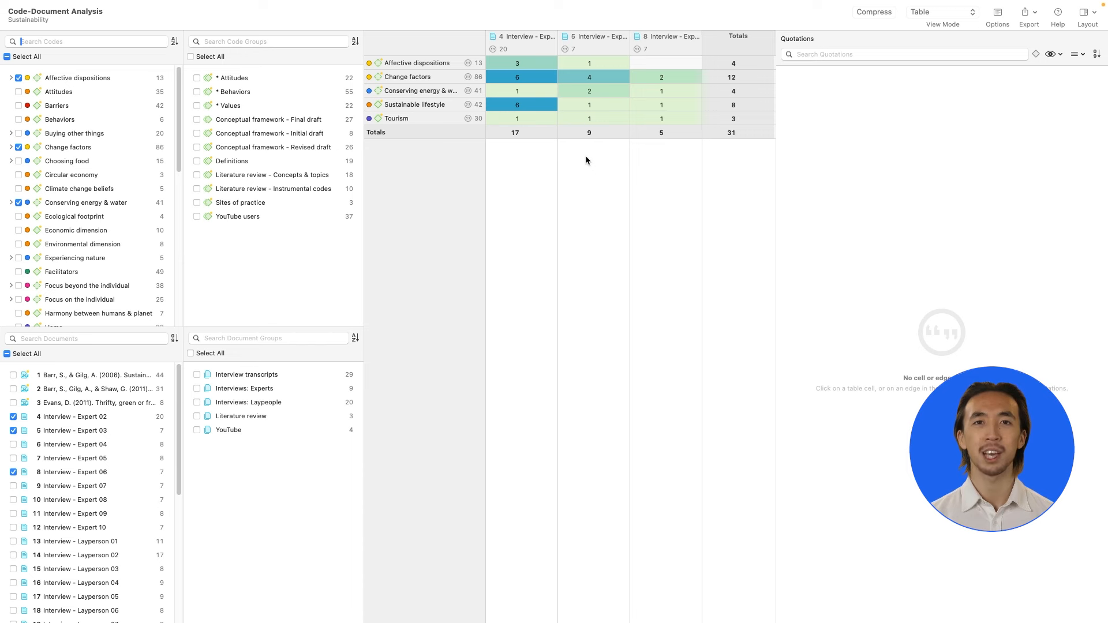
left_click(662, 77)
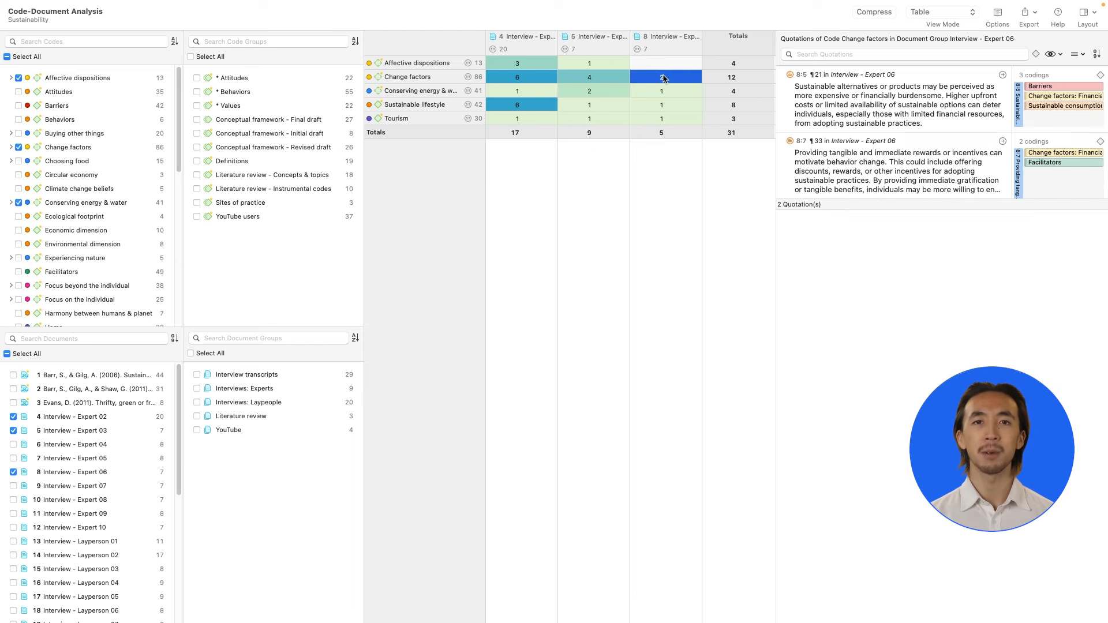
left_click(588, 90)
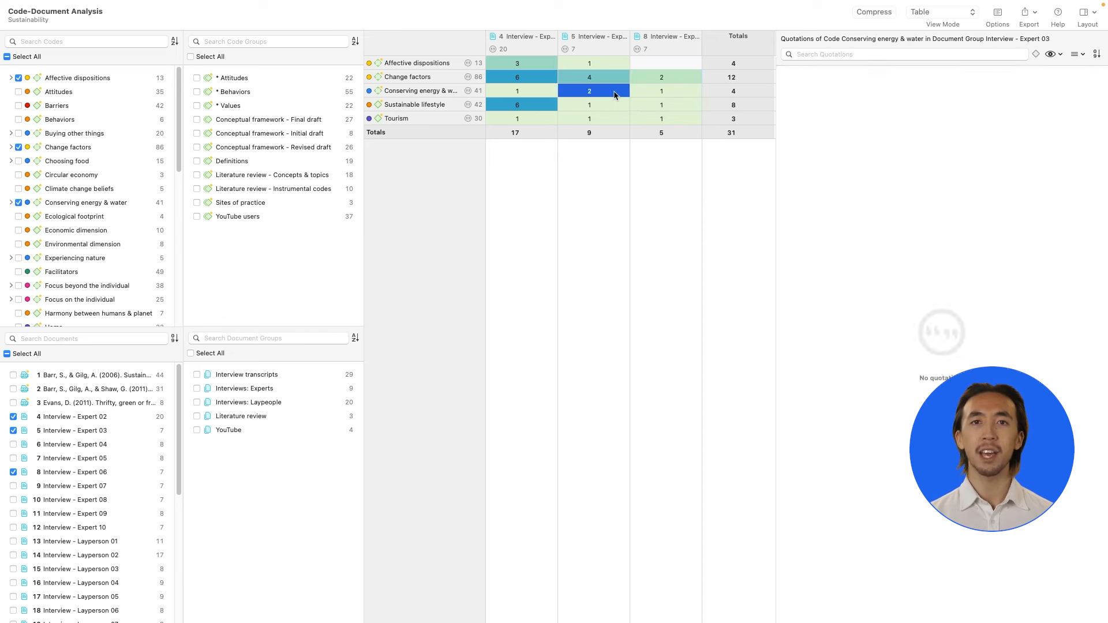
left_click(589, 91)
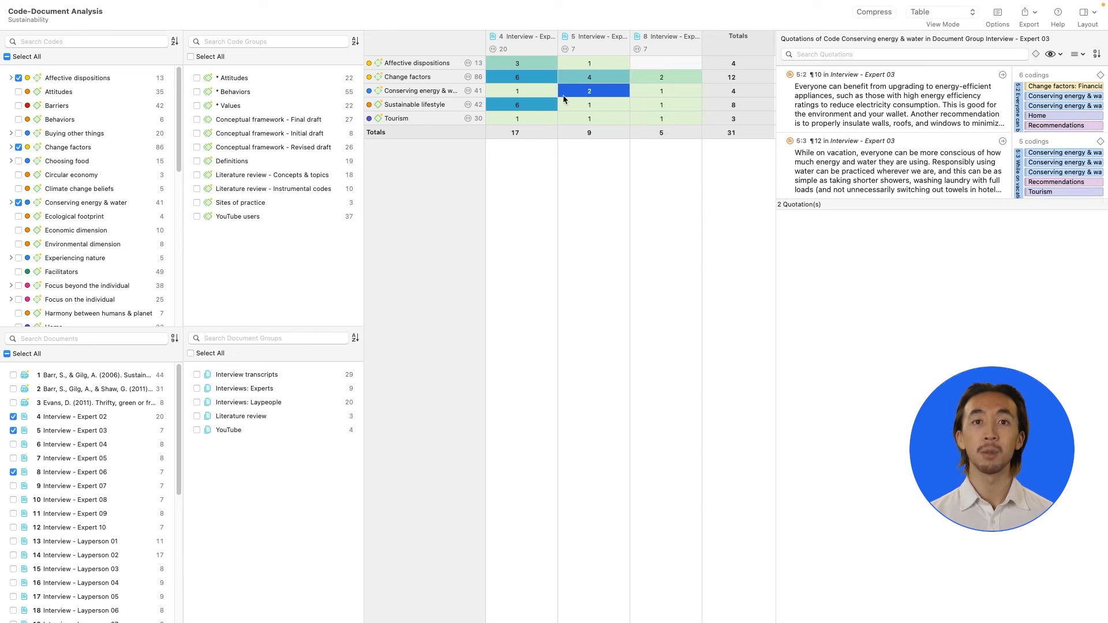
left_click(517, 91)
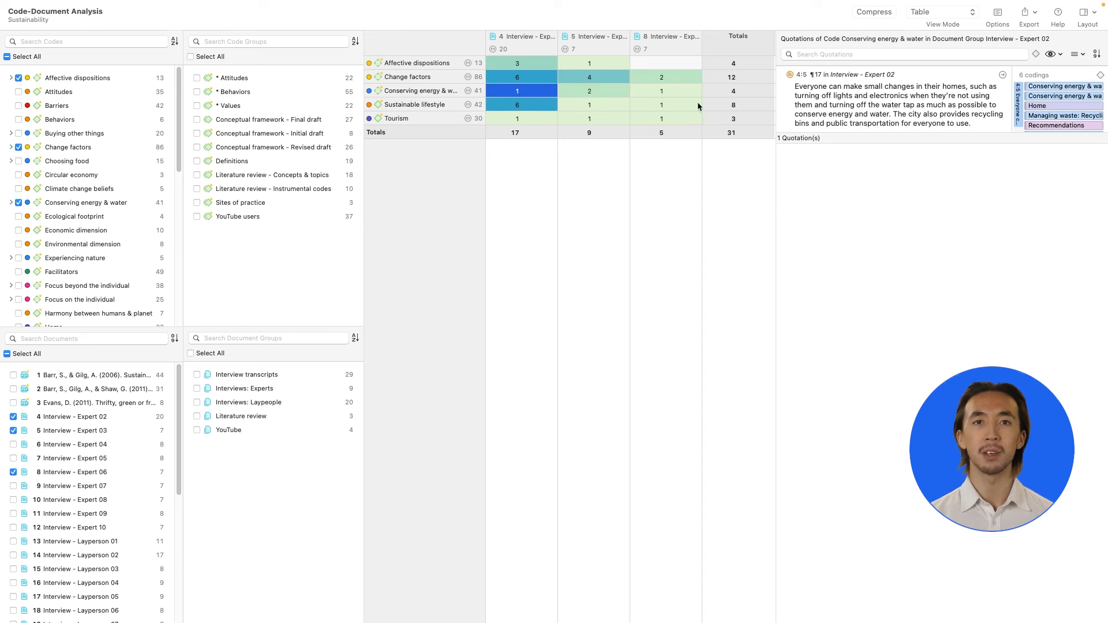
Normalize the table counts and show column-relative percentages
left_click(997, 13)
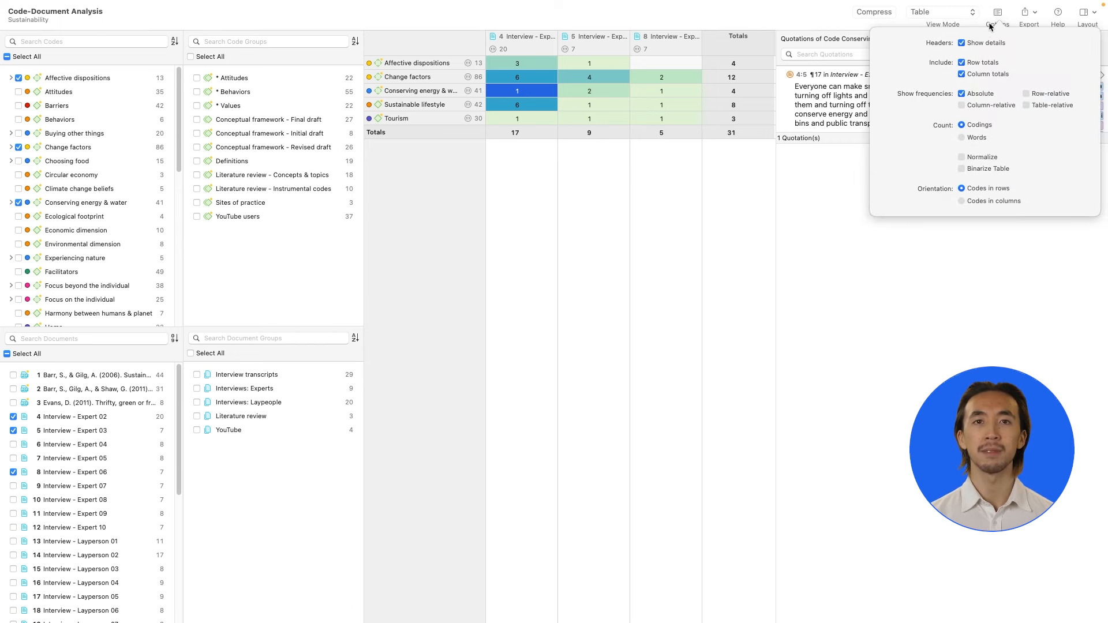
left_click(962, 157)
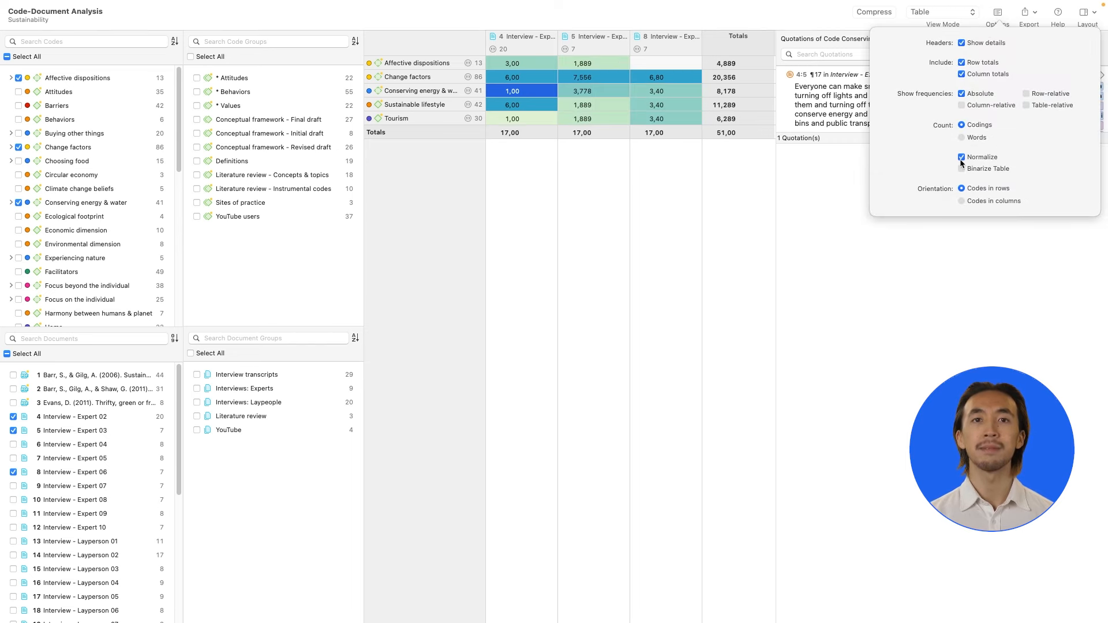
left_click(1027, 105)
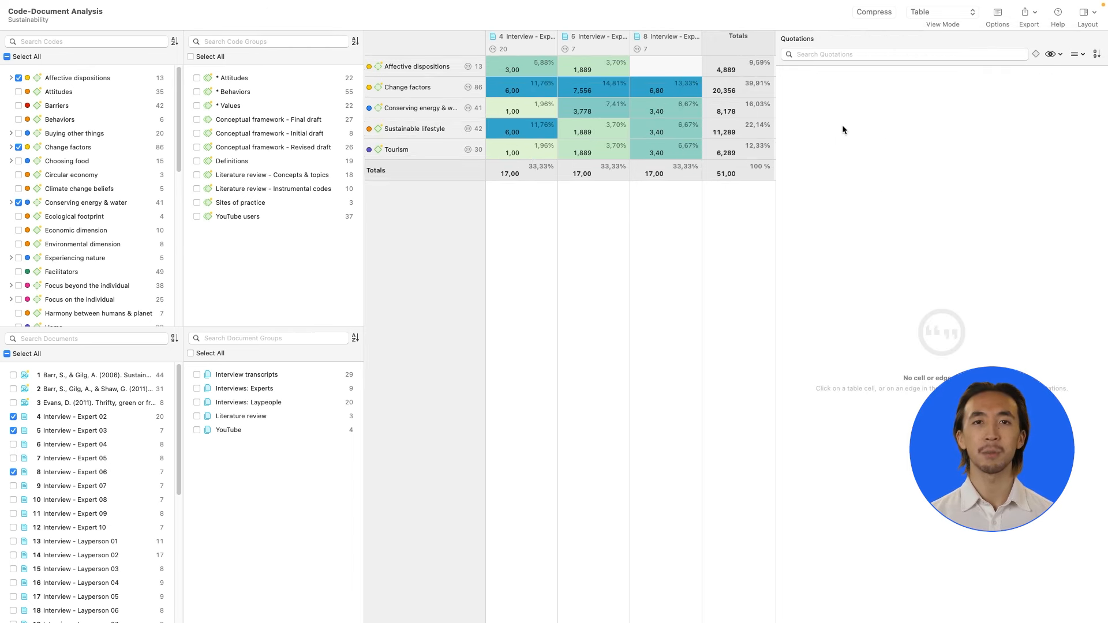
View results as column chart and Sankey diagram, listing quotations for Expert 03's Conserving energy & water flow, then close
left_click(940, 12)
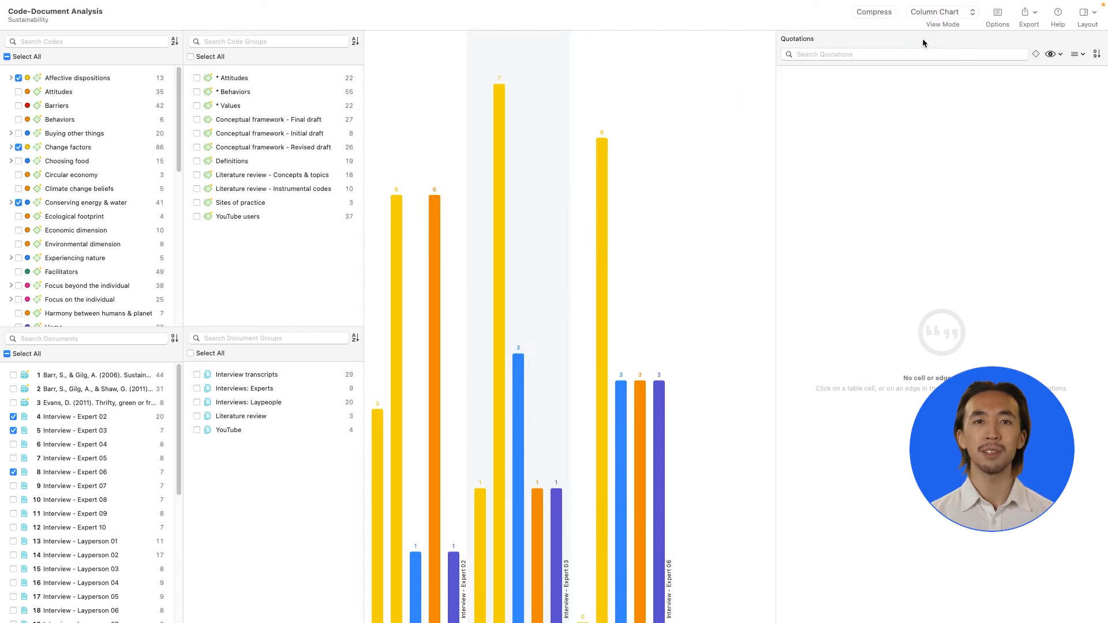
left_click(940, 12)
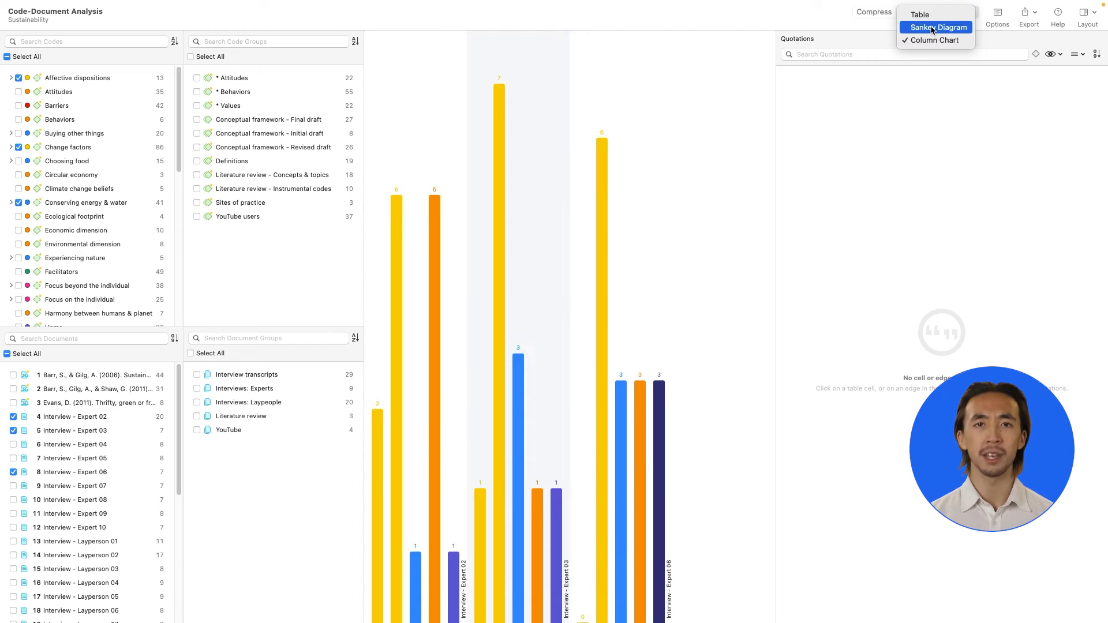
left_click(938, 27)
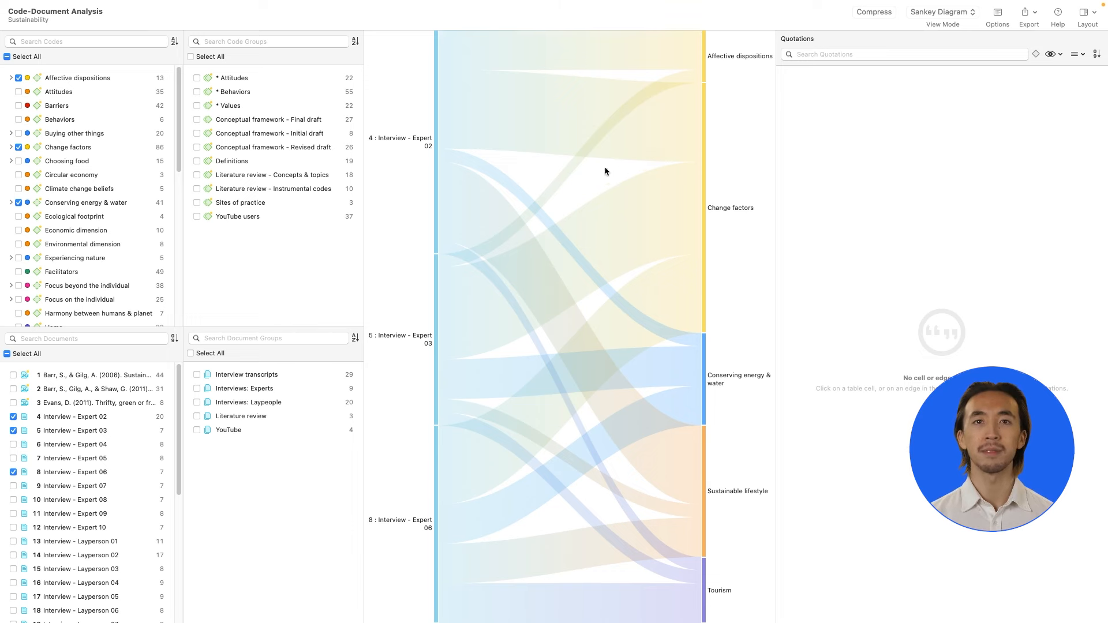
left_click(570, 372)
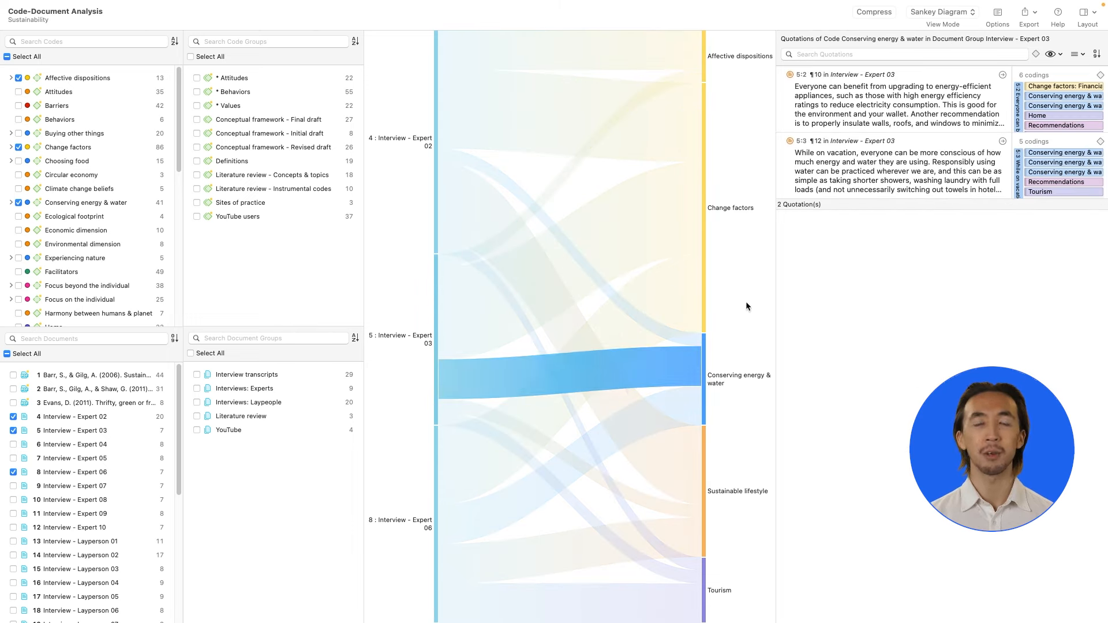
left_click(1029, 13)
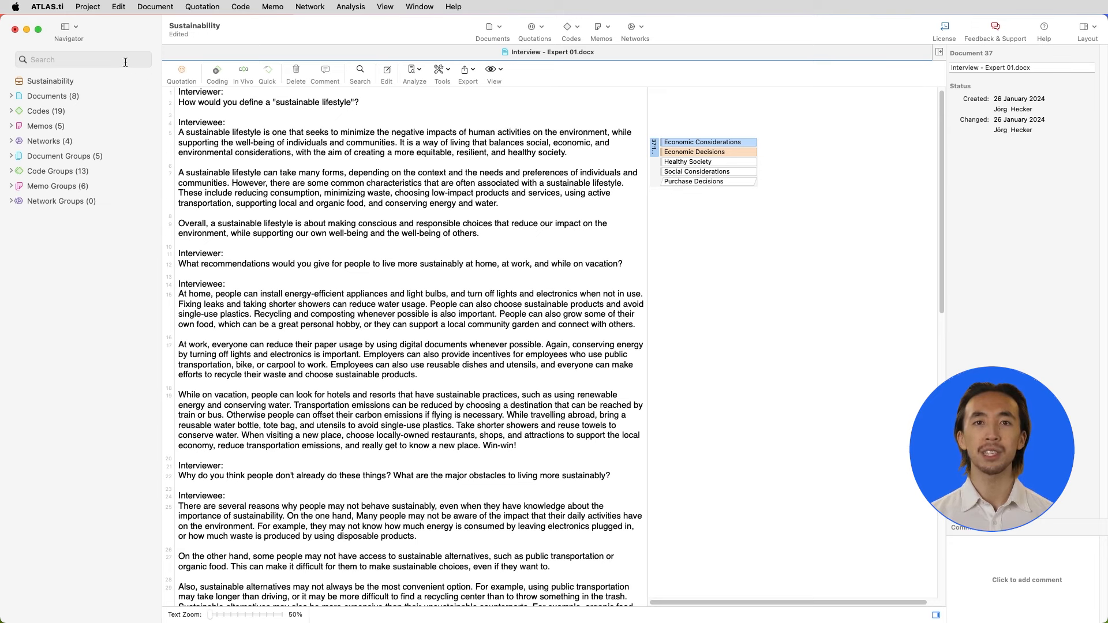
Export the Sustainability project to Downloads and close it to the projects overview
left_click(88, 6)
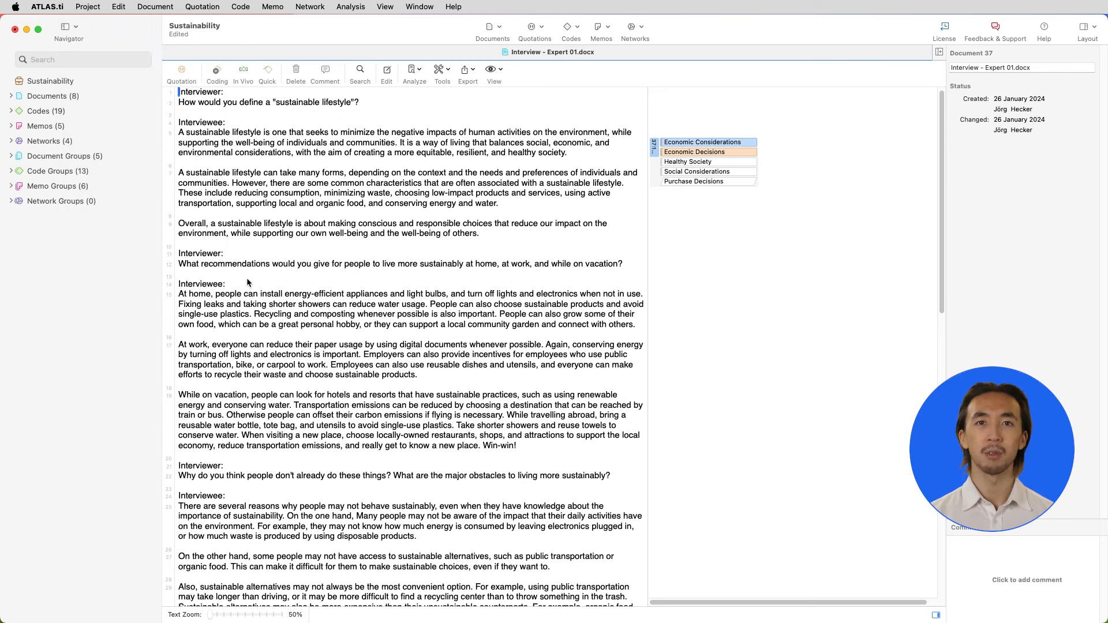
left_click(467, 73)
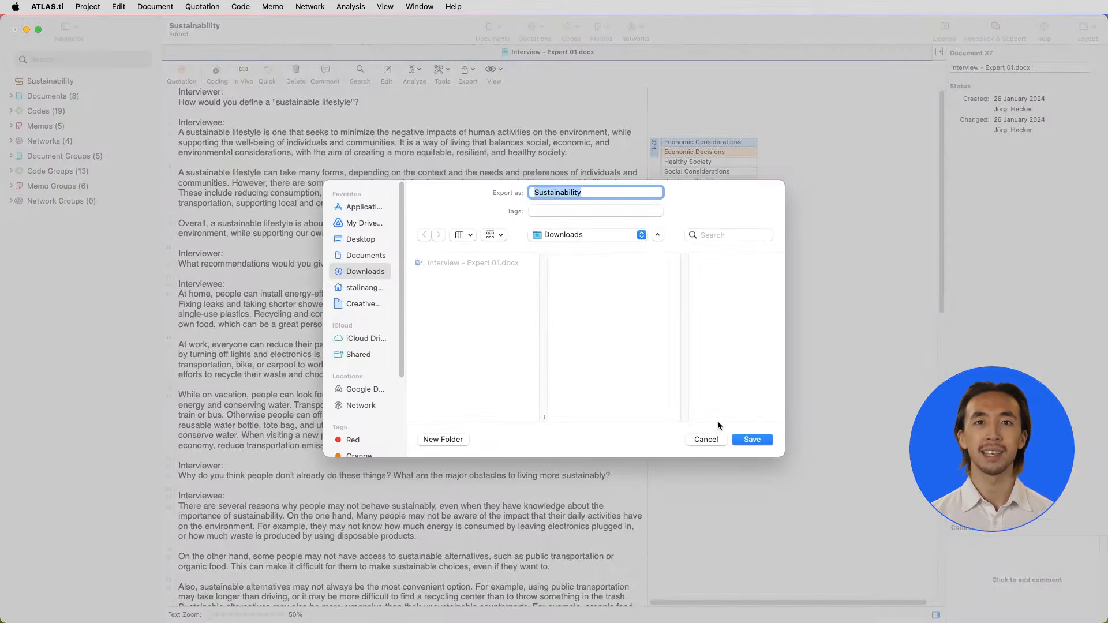
left_click(751, 439)
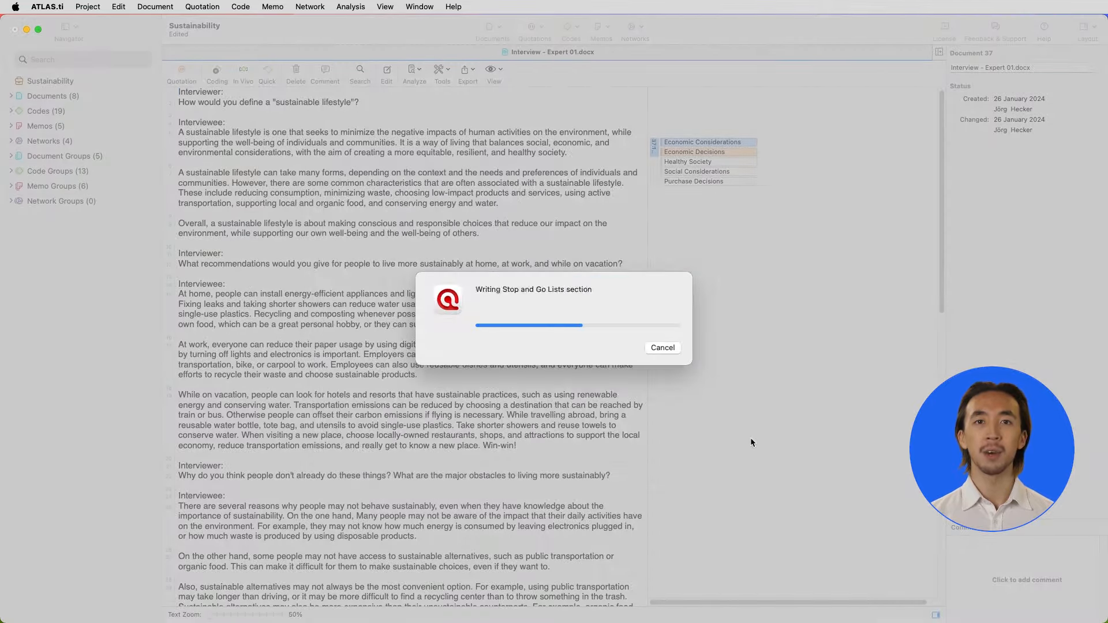
left_click(662, 348)
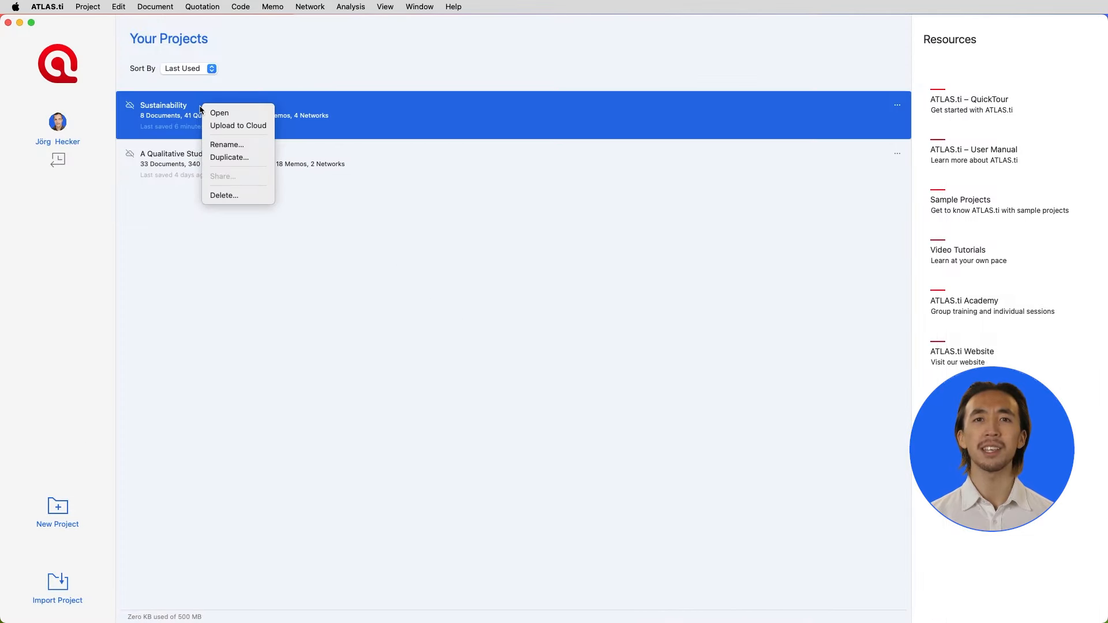
Upload the Sustainability project to the ATLAS.ti cloud and confirm, then reopen its project actions
left_click(238, 126)
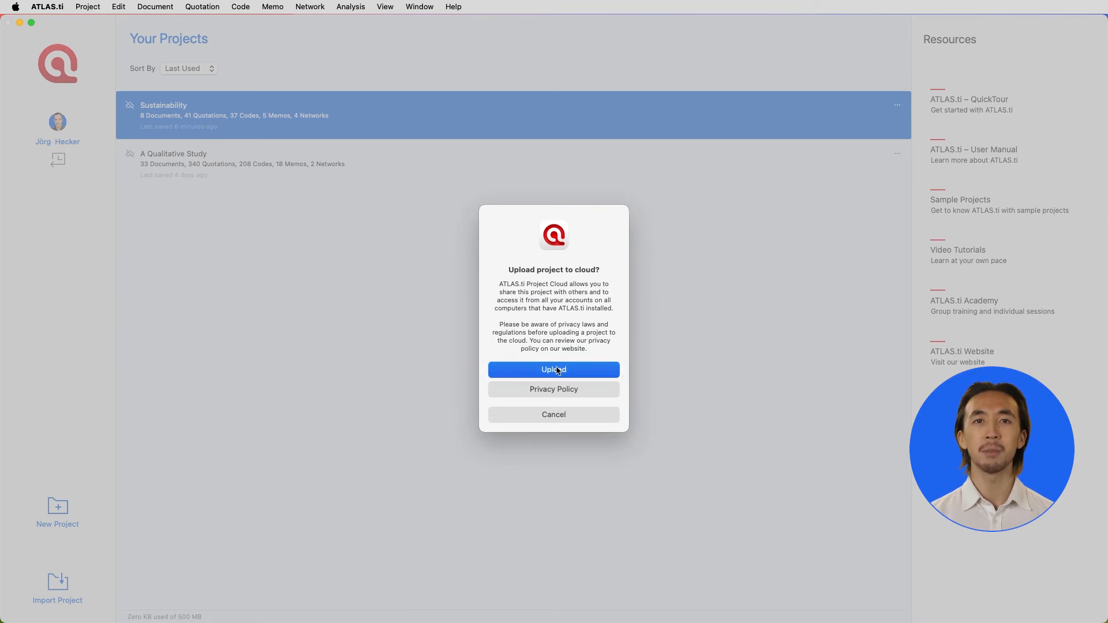
left_click(553, 370)
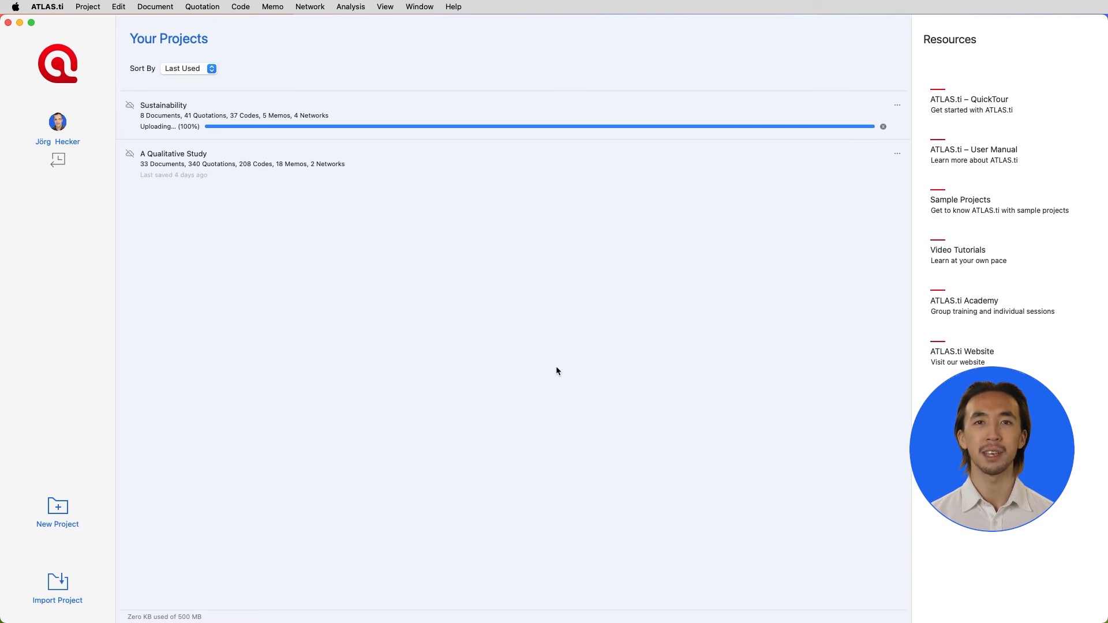
right_click(163, 106)
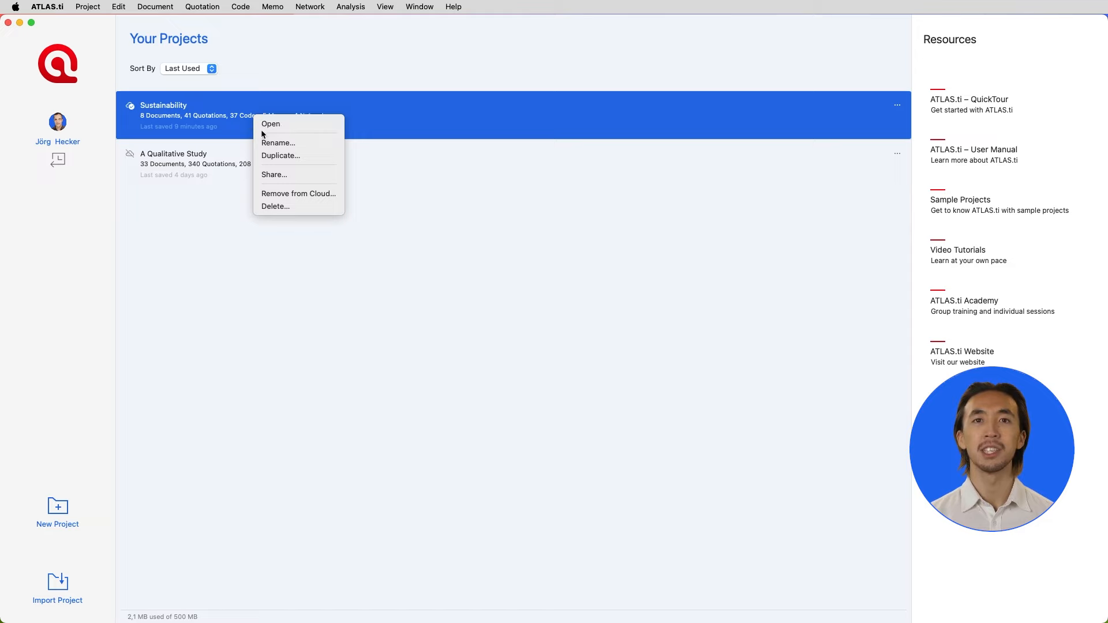
Share the Sustainability project by generating an invitation link for the recipient's email
left_click(274, 174)
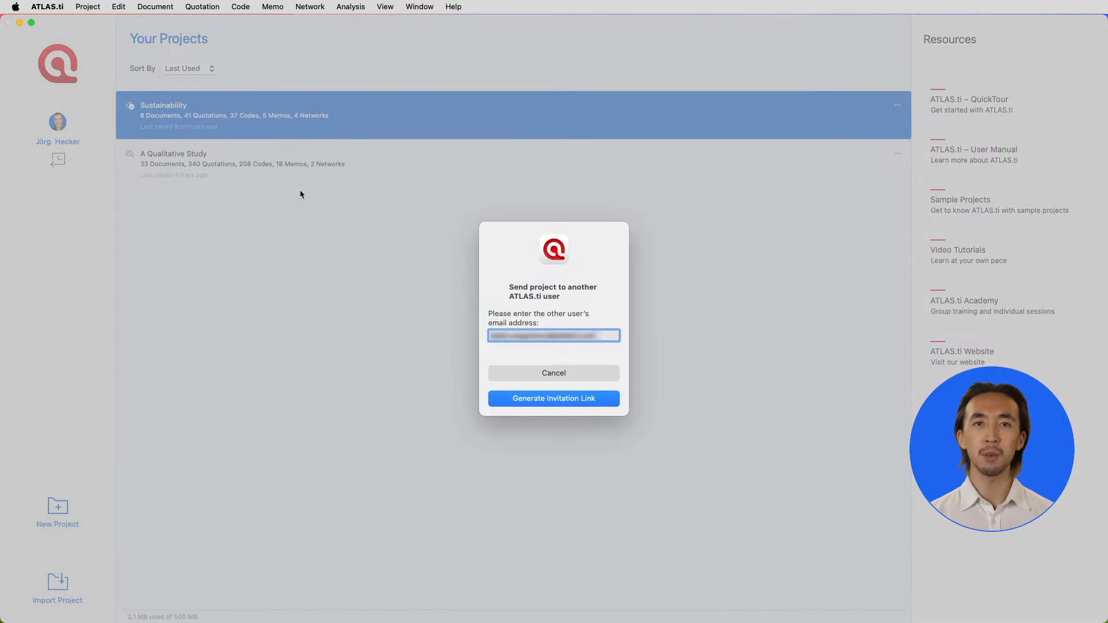
left_click(553, 398)
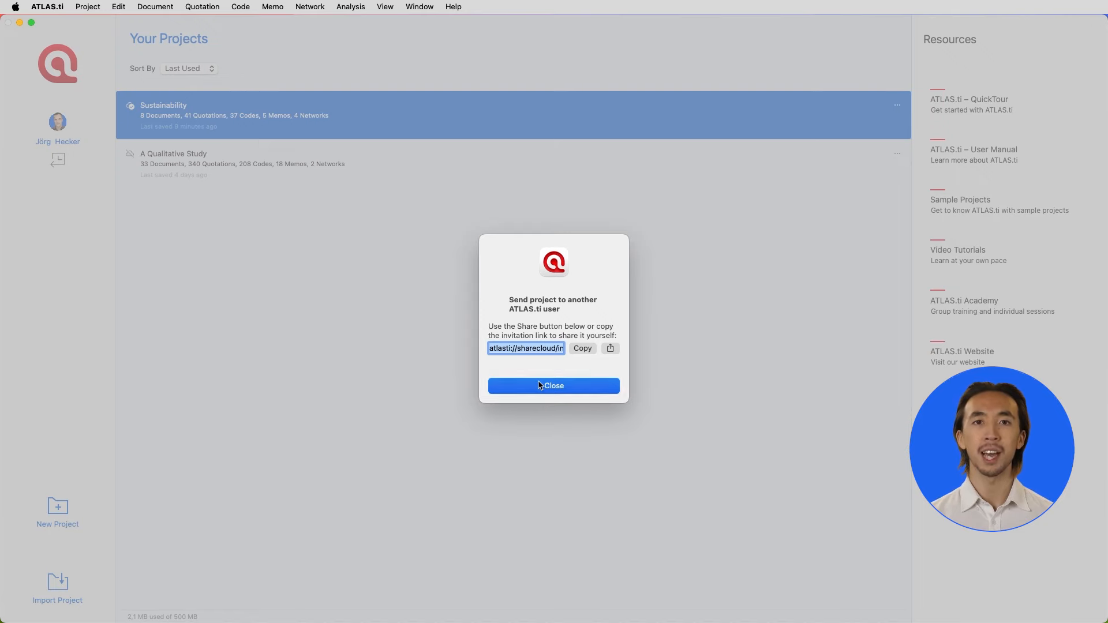
left_click(554, 385)
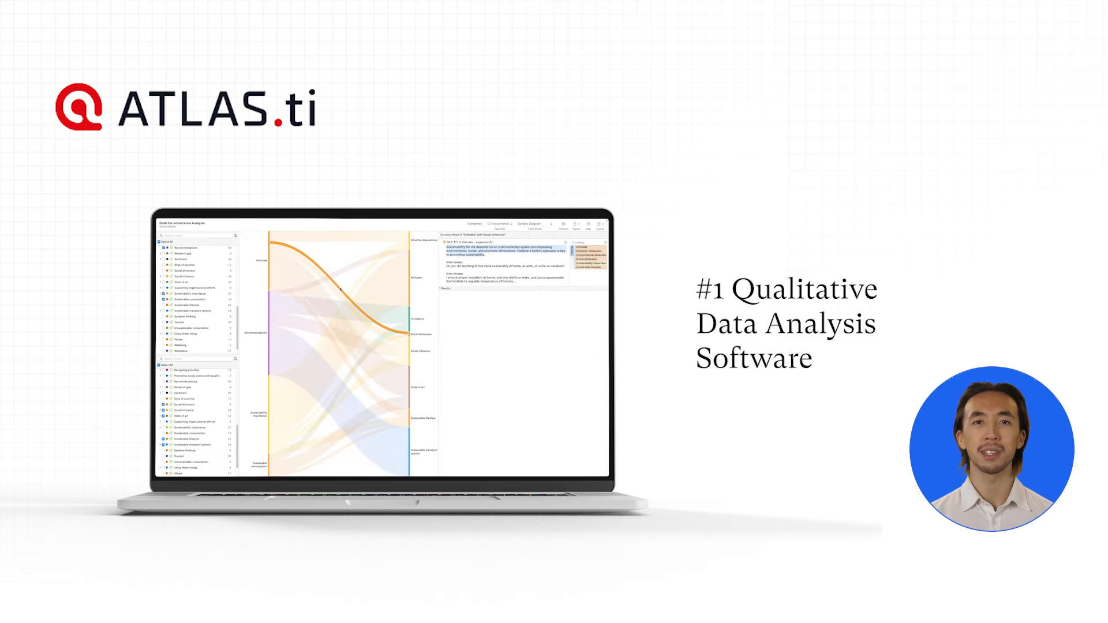
left_click(495, 223)
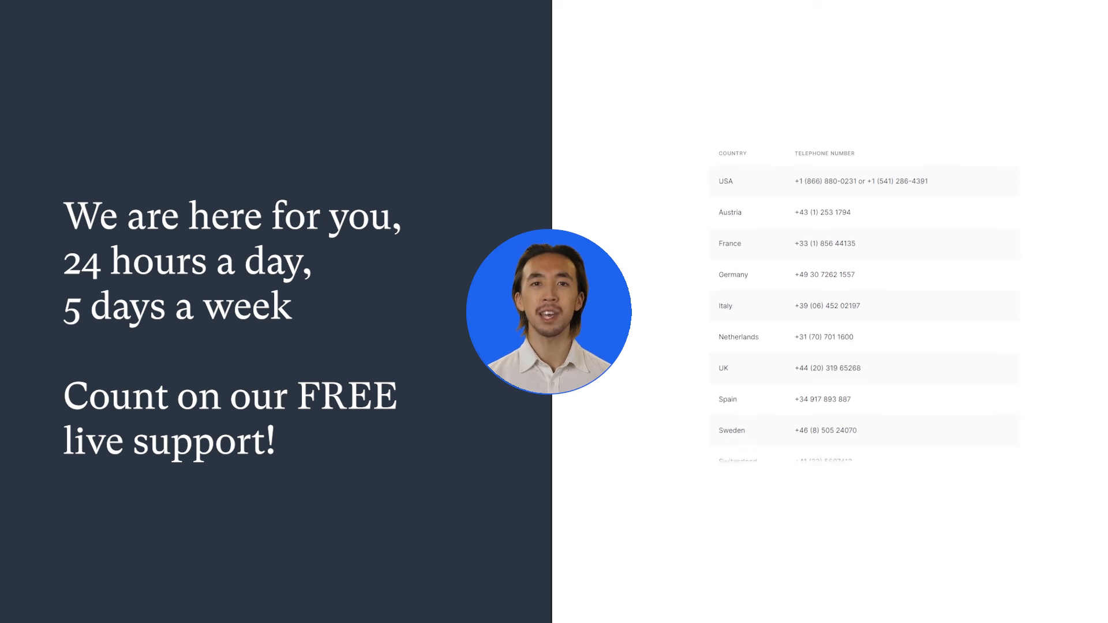
scroll("down", 3)
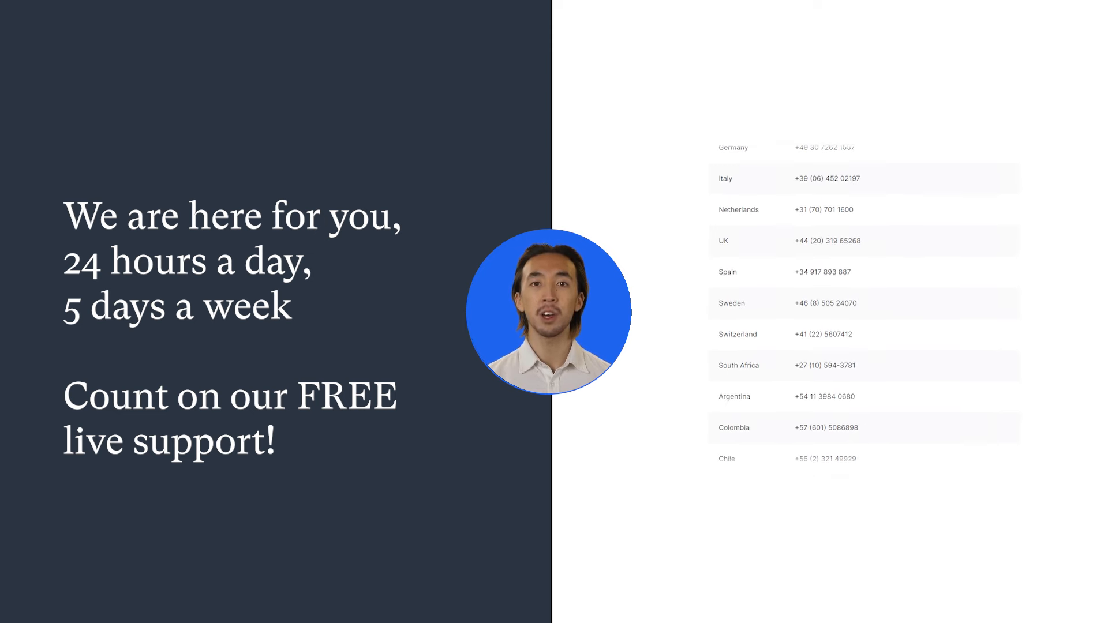
scroll("down", 3)
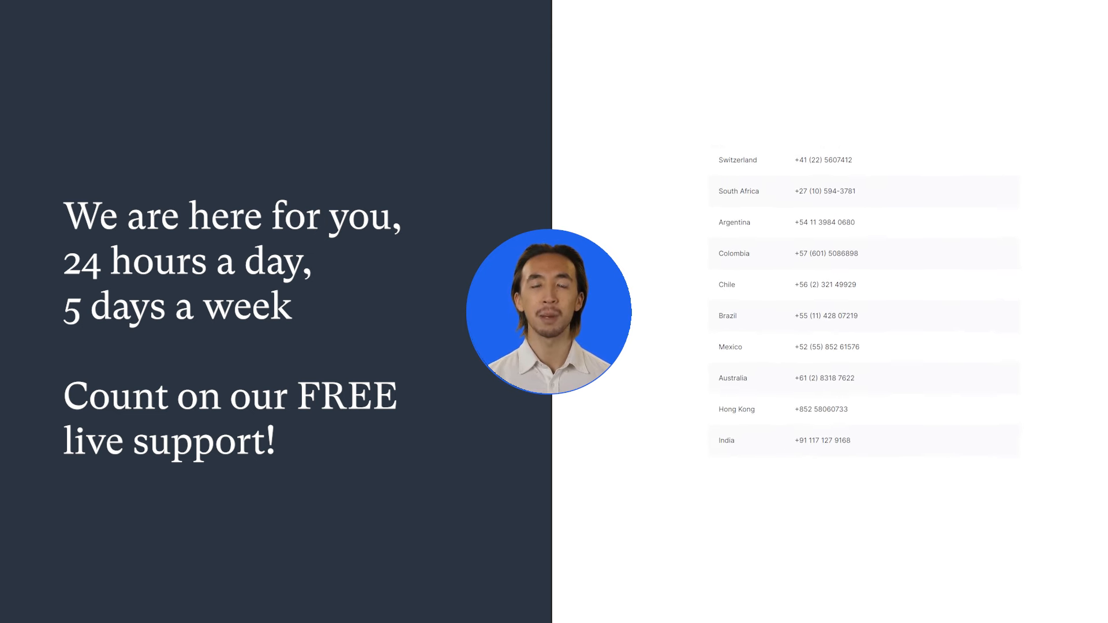